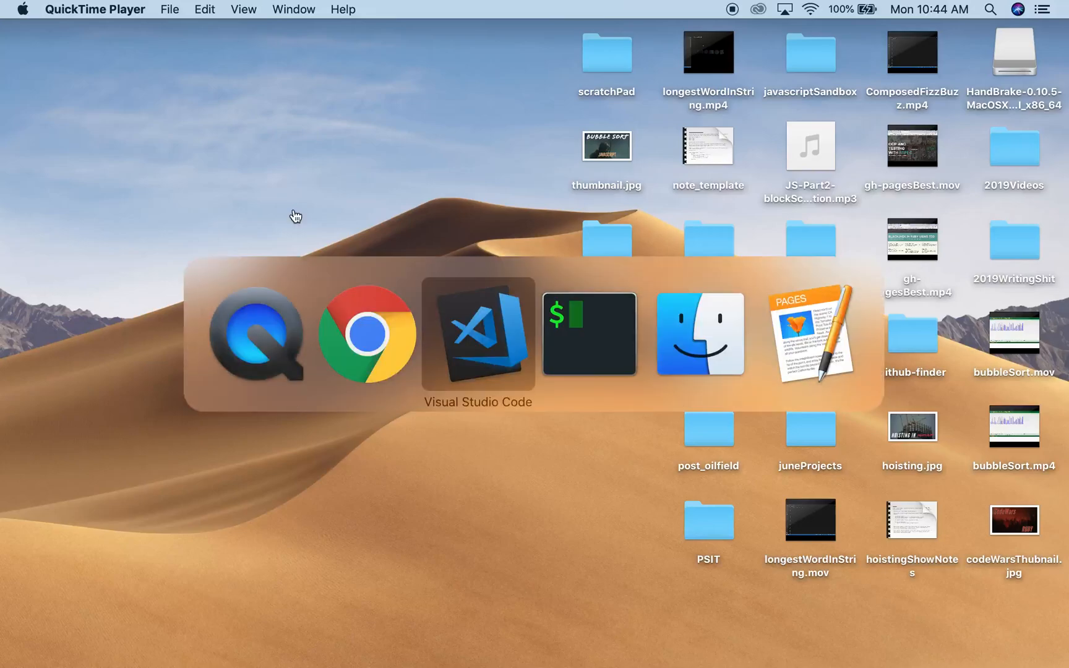
Step: Switch to legitScratch.js in VS Code and highlight 'take in string of unordered numbers'
click(478, 334)
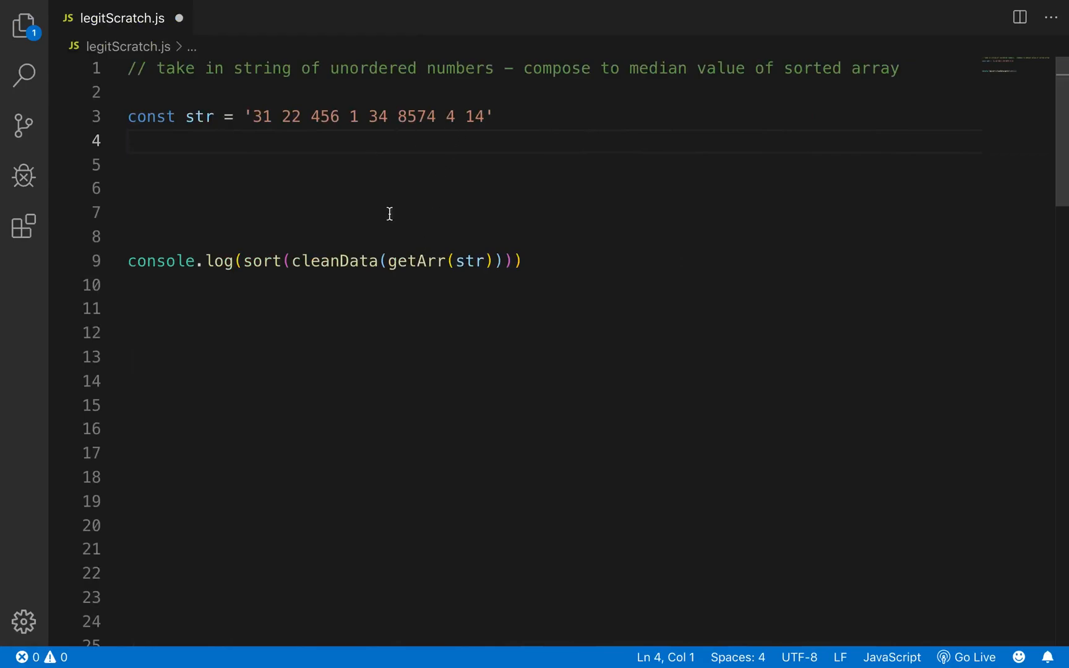
mouse_move(385, 189)
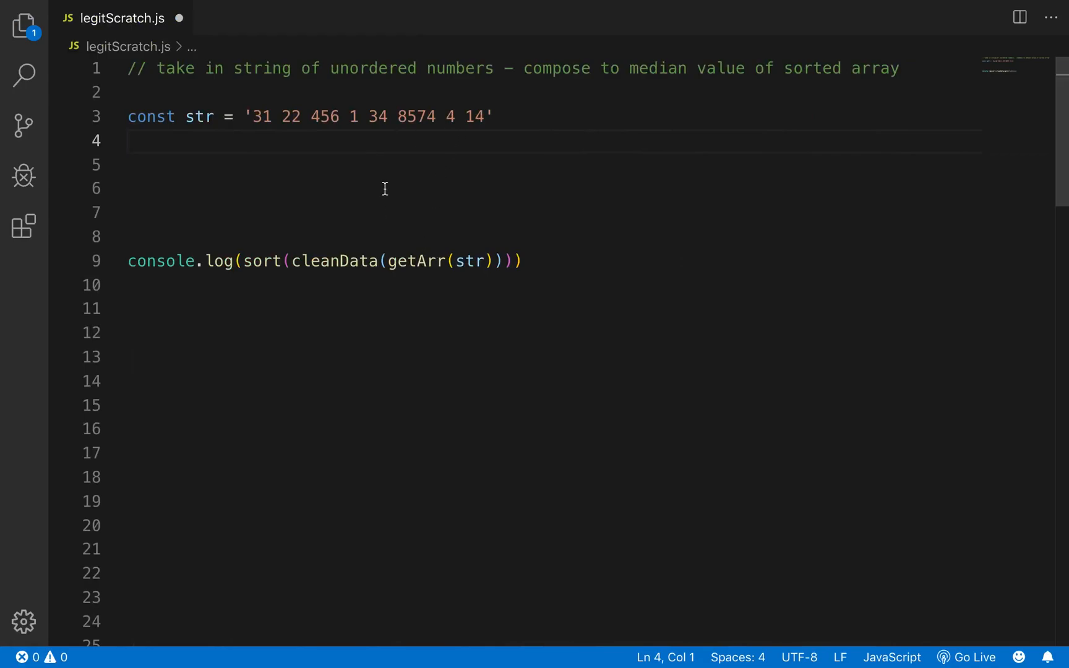
mouse_move(494, 78)
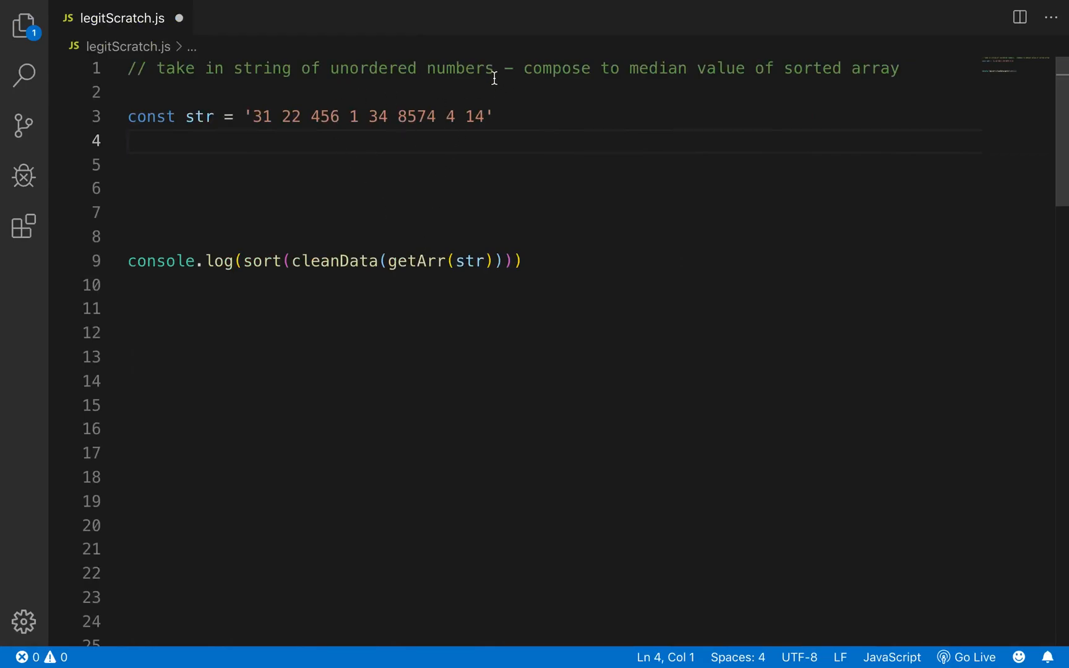
drag(156, 68, 493, 68)
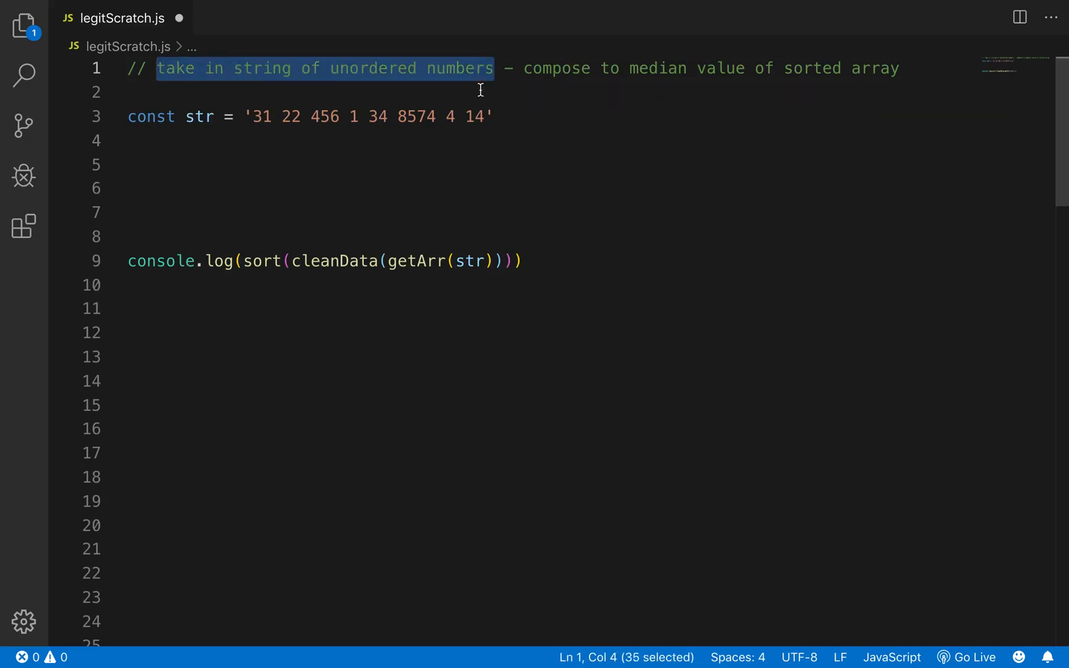
mouse_move(909, 86)
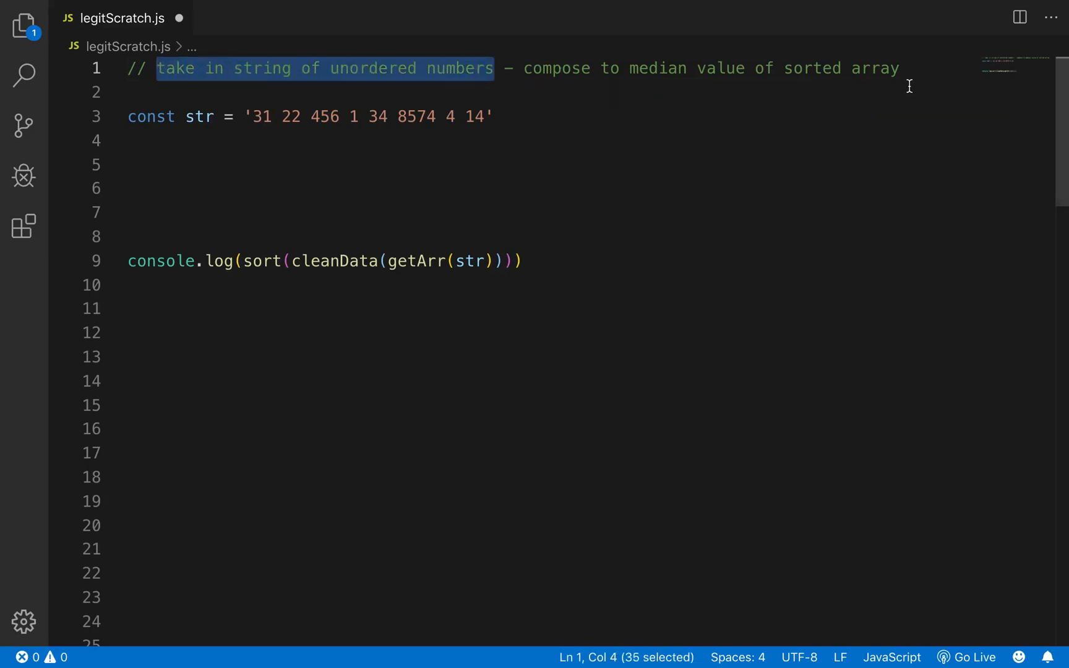
mouse_move(598, 123)
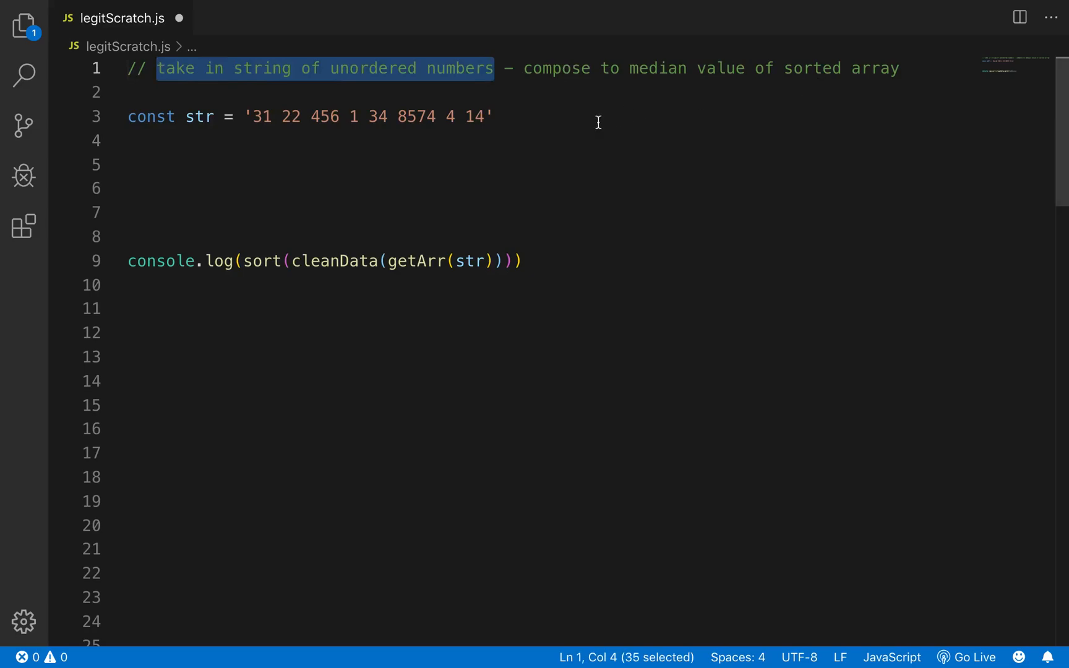
mouse_move(429, 77)
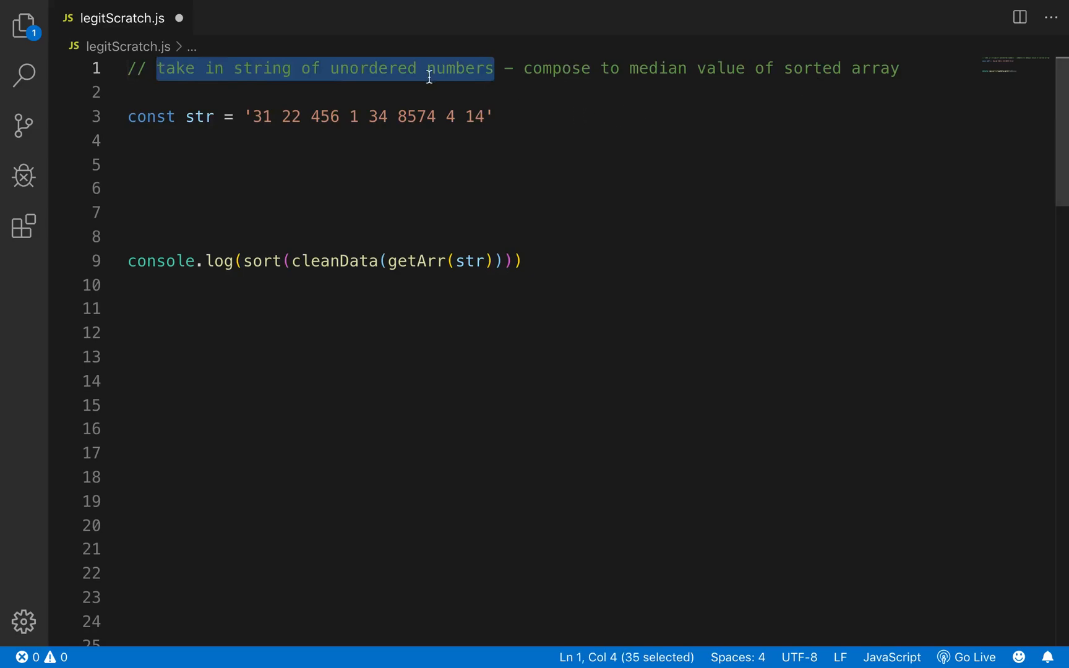
key(enter)
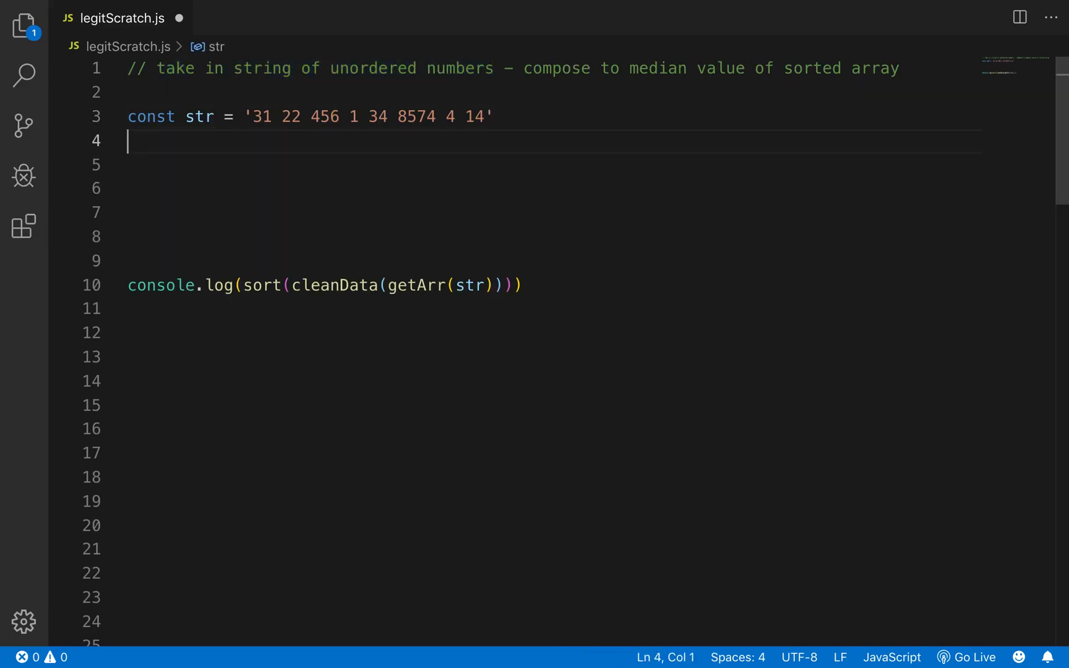
text(// make a)
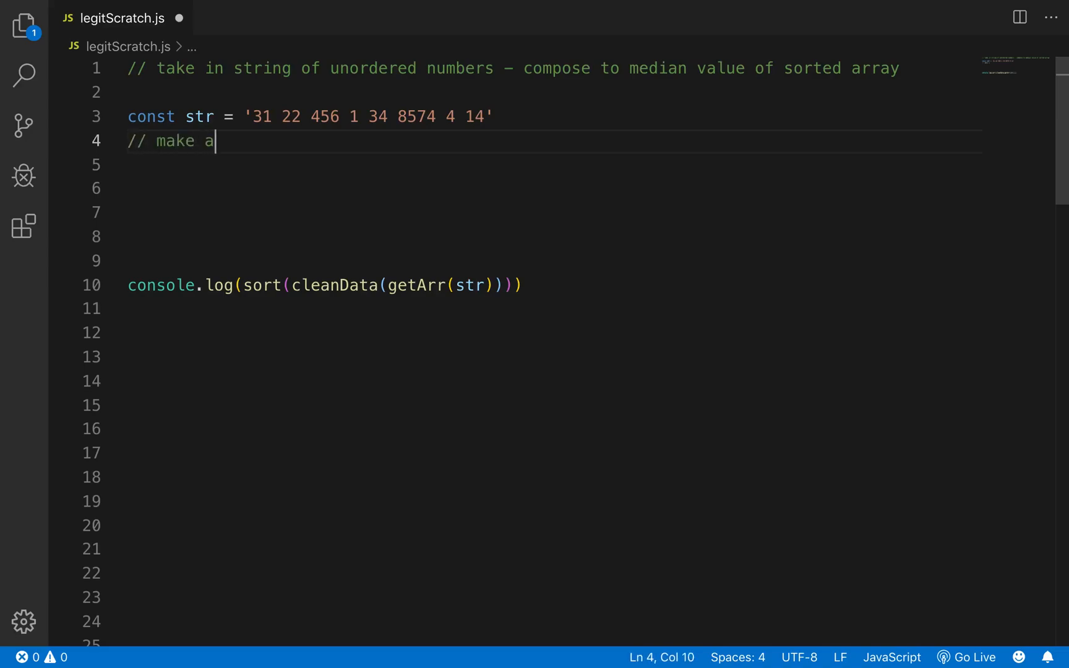
text(rray from)
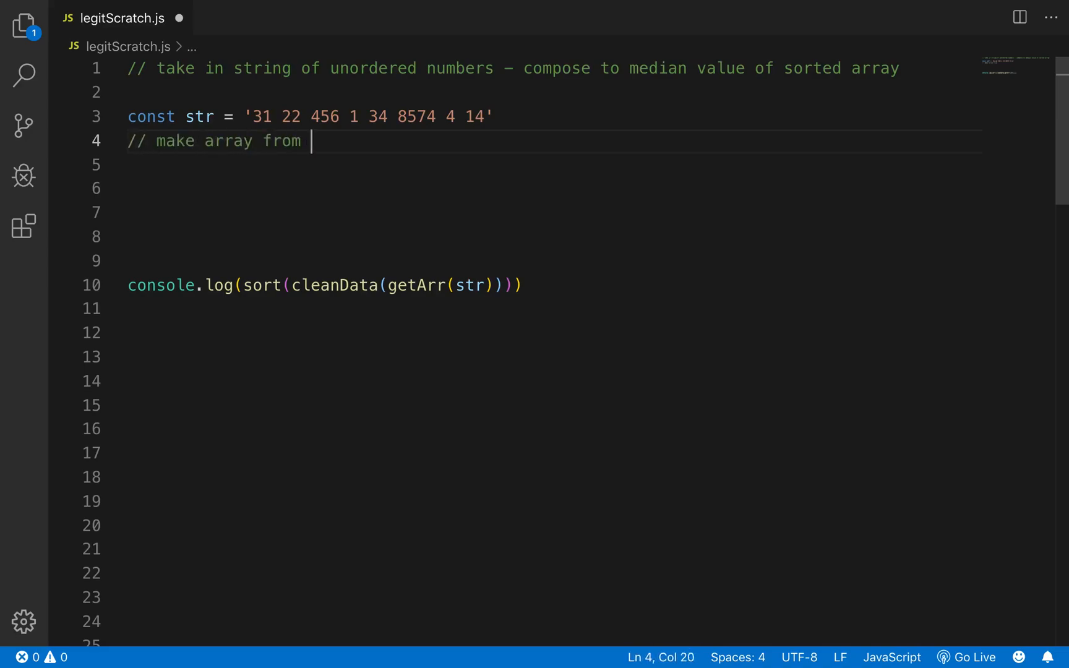
text(string)
text(// so)
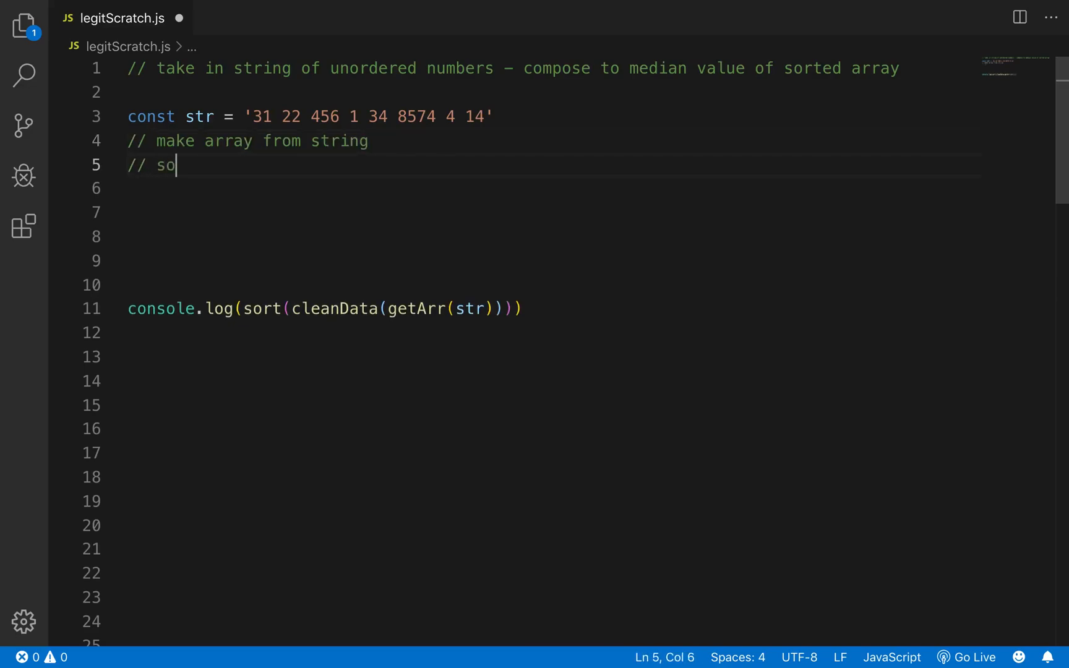
text(rt the arr)
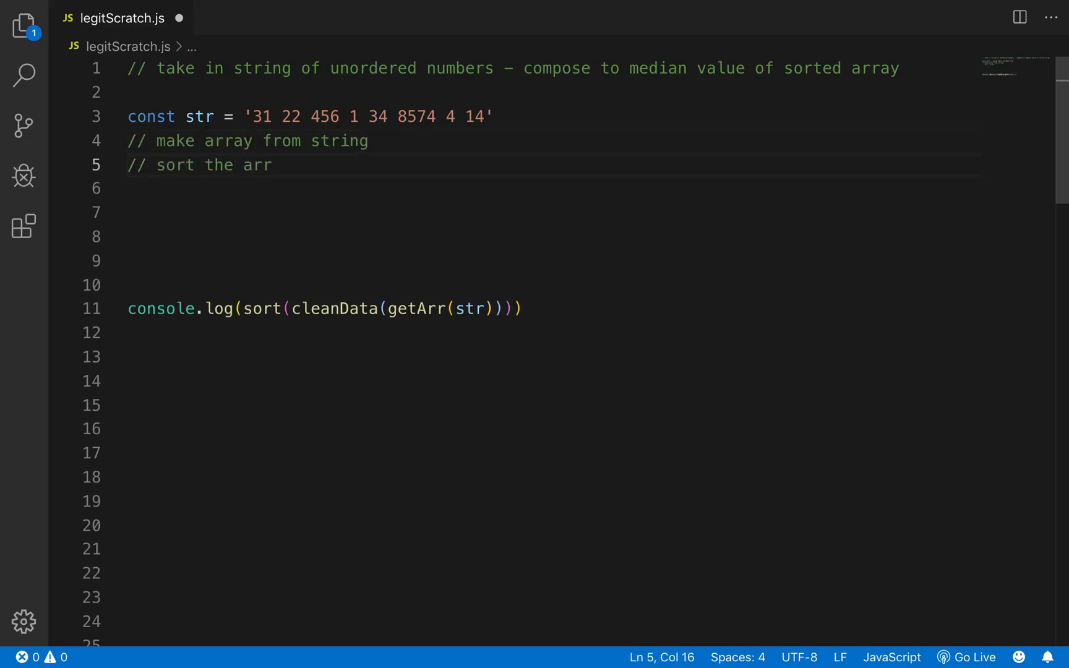
text(get)
click(553, 189)
text(// medi)
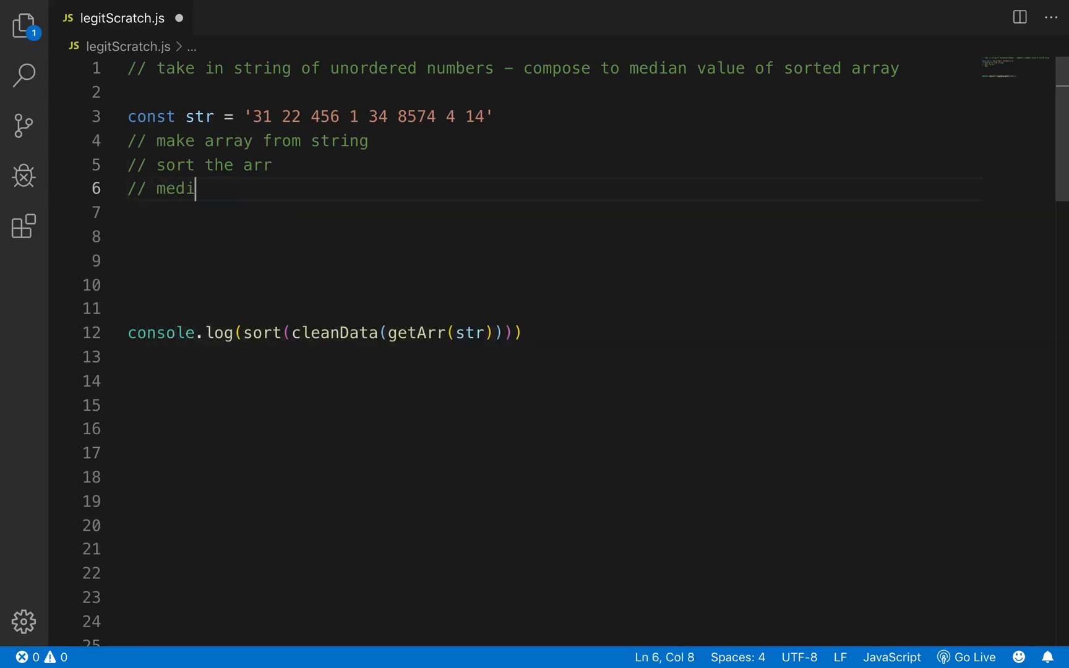
text(an value)
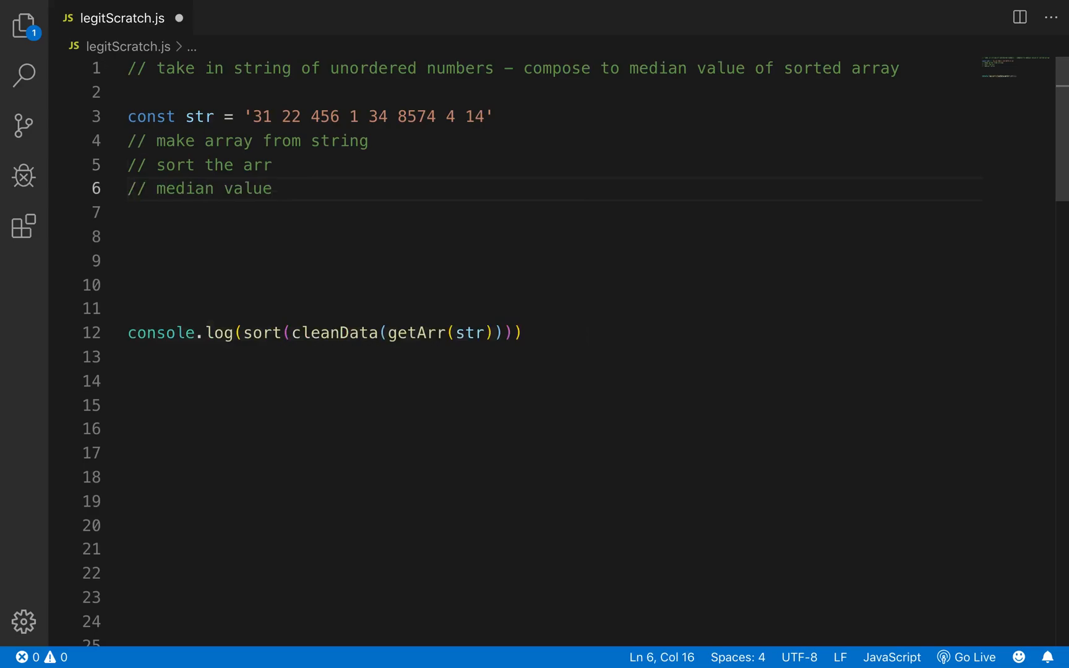
click(360, 116)
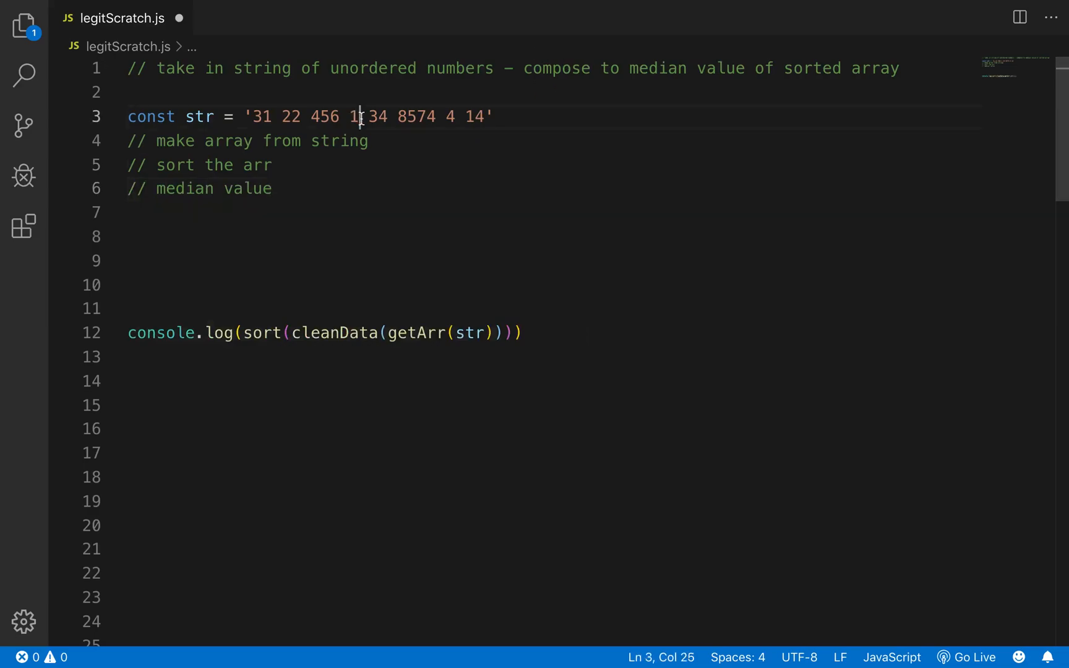
click(272, 189)
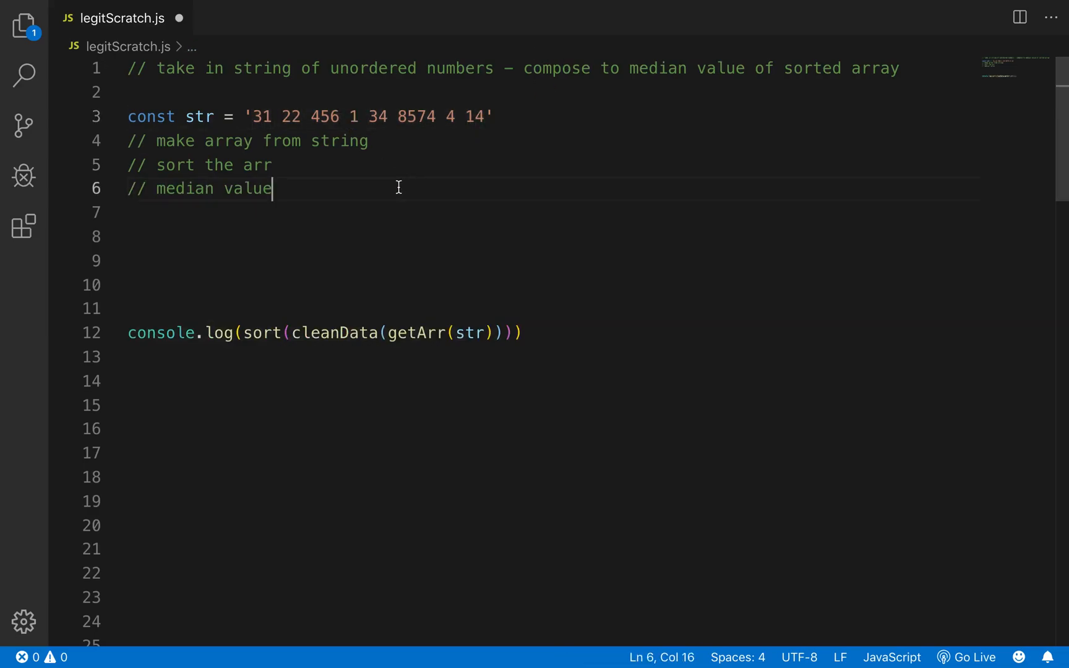
drag(127, 140, 272, 189)
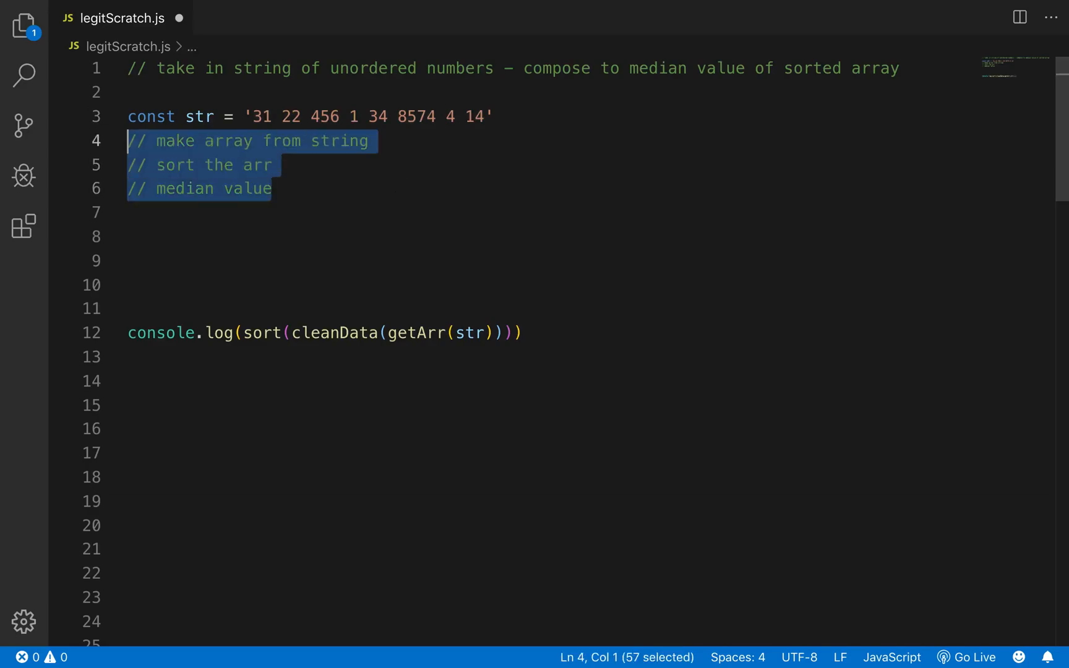
key(Delete)
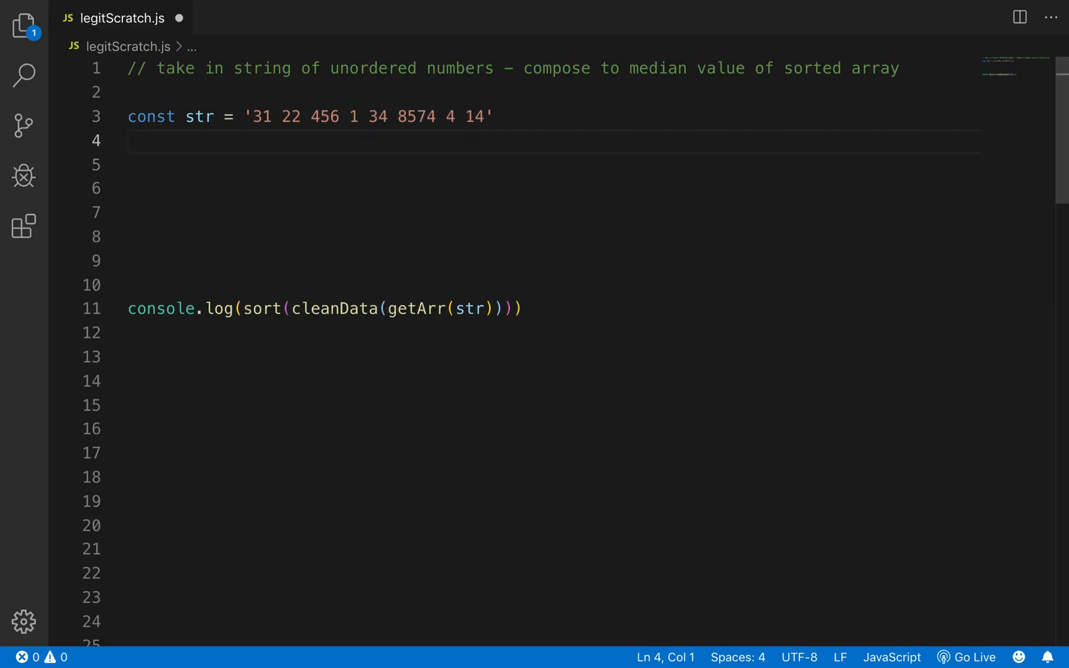
Step: Write const makeArr = (str) => { return str.split(' ') }
text(const)
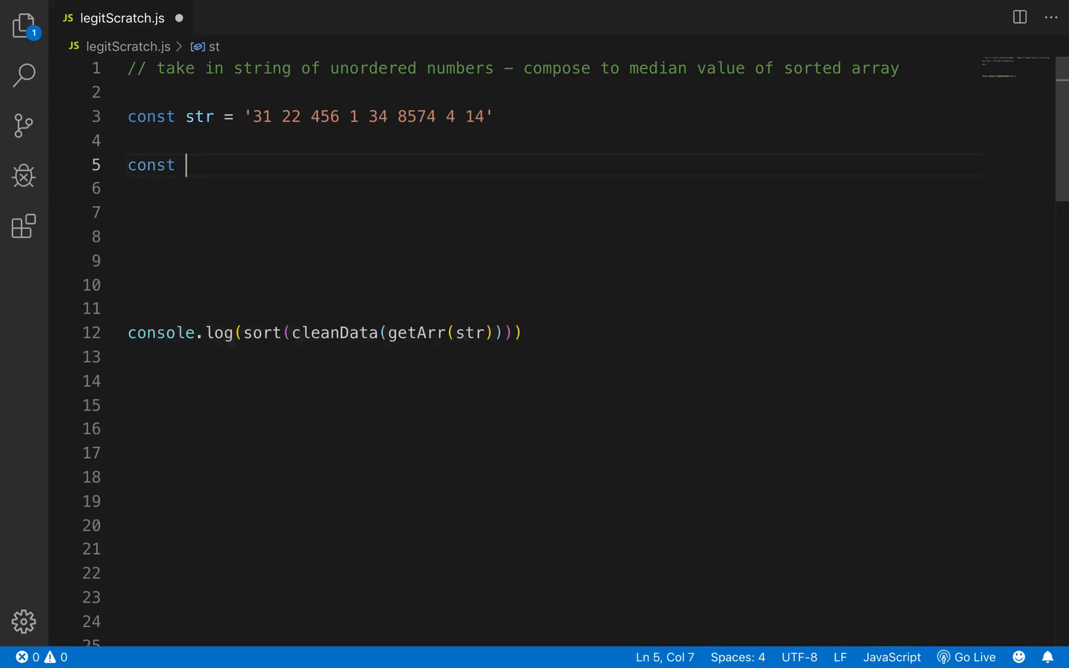
text(make Ar)
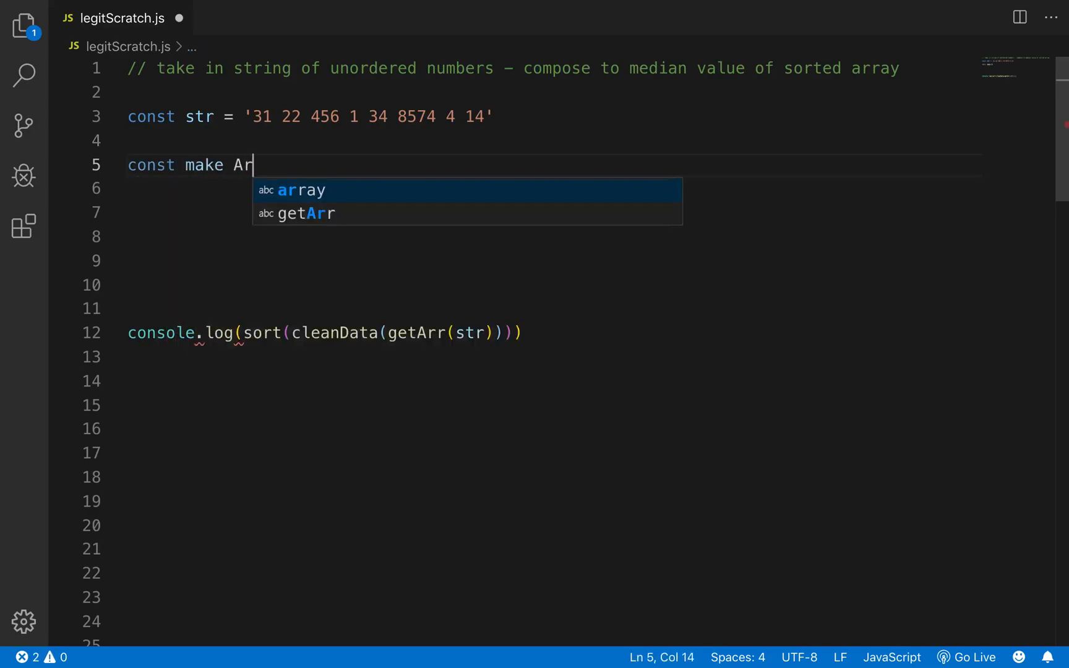
text(r)
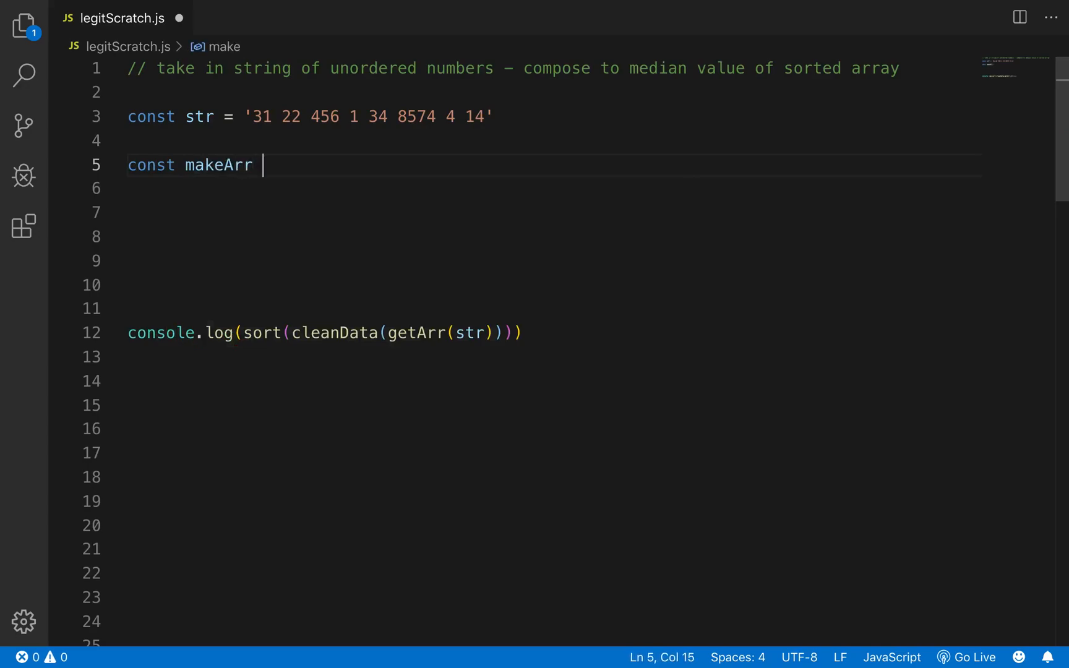
text(= (a)
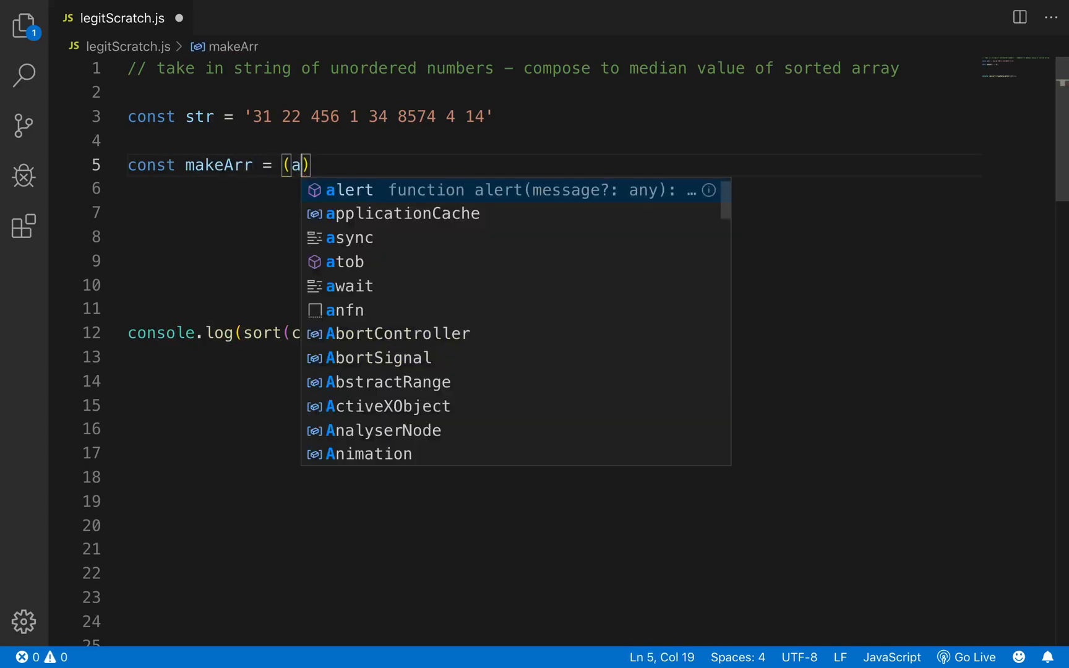
text(str) => {)
click(554, 188)
text(return)
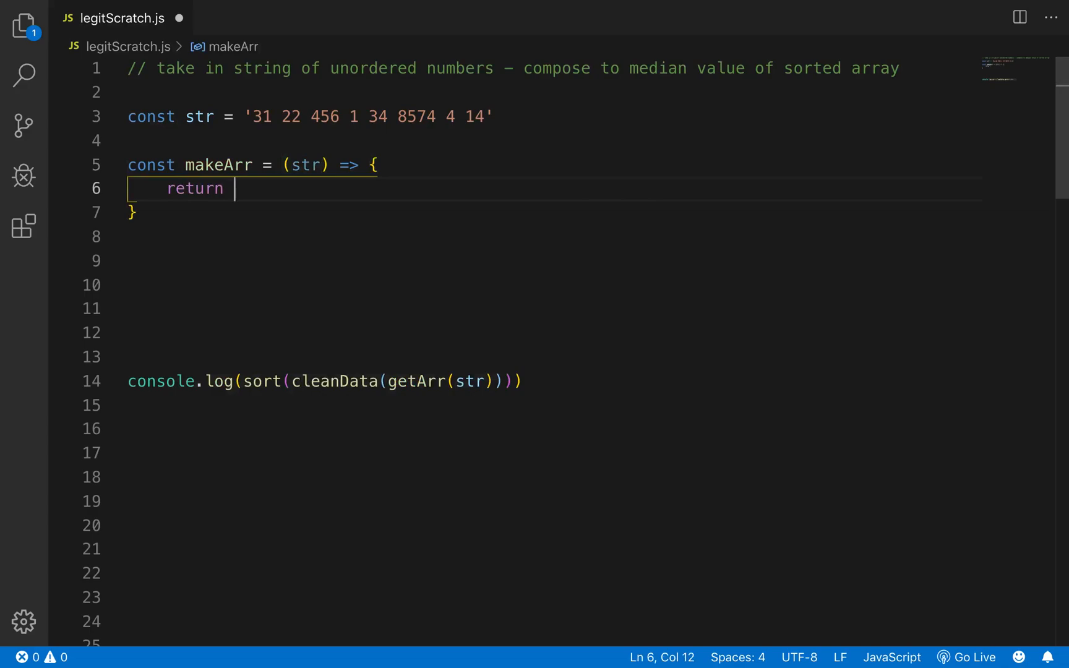
text(str.spi)
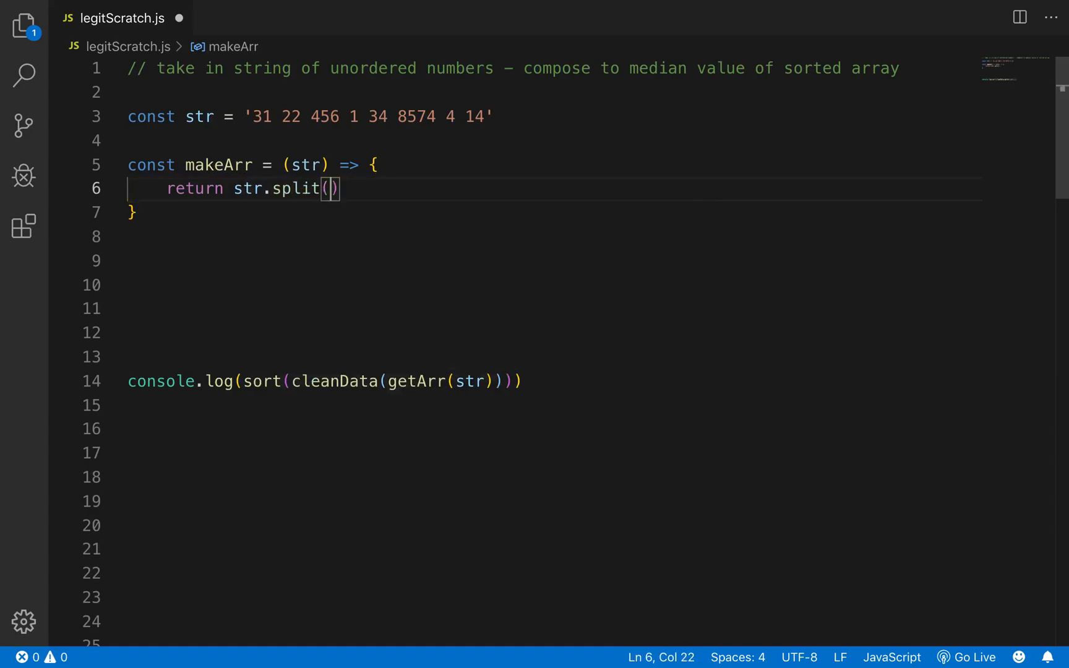
text(' ')
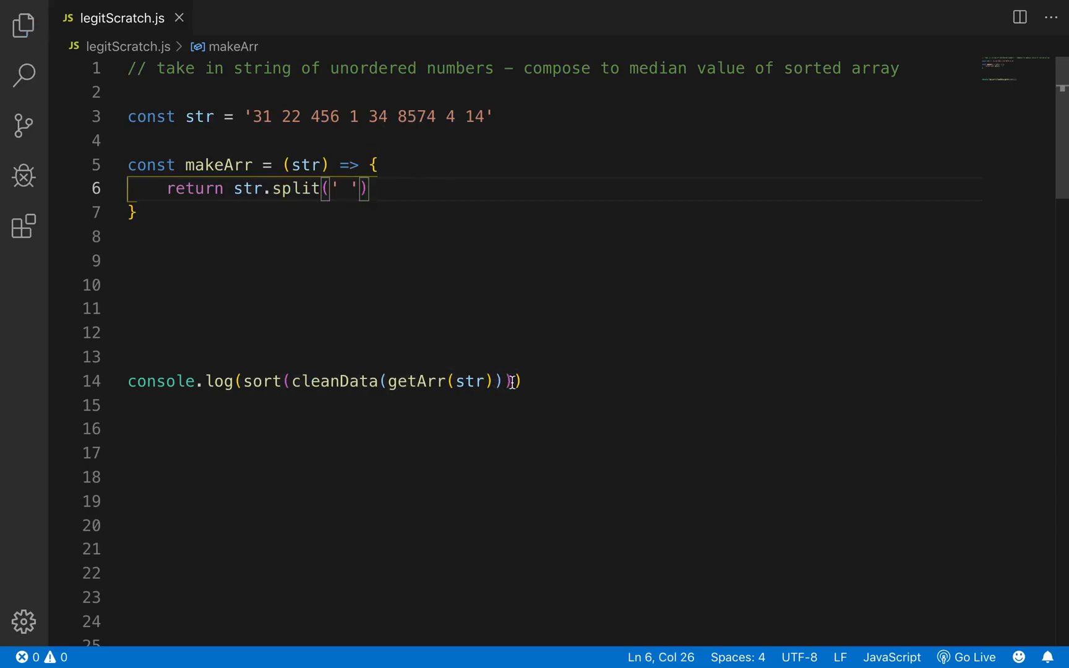
text(re)
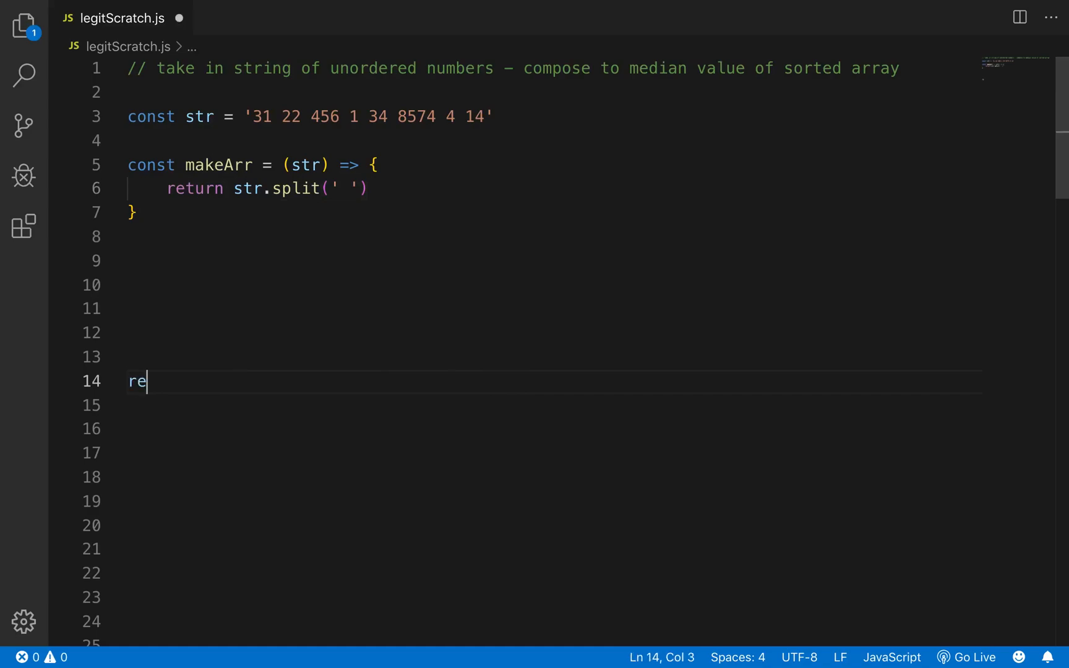
text(nsoo)
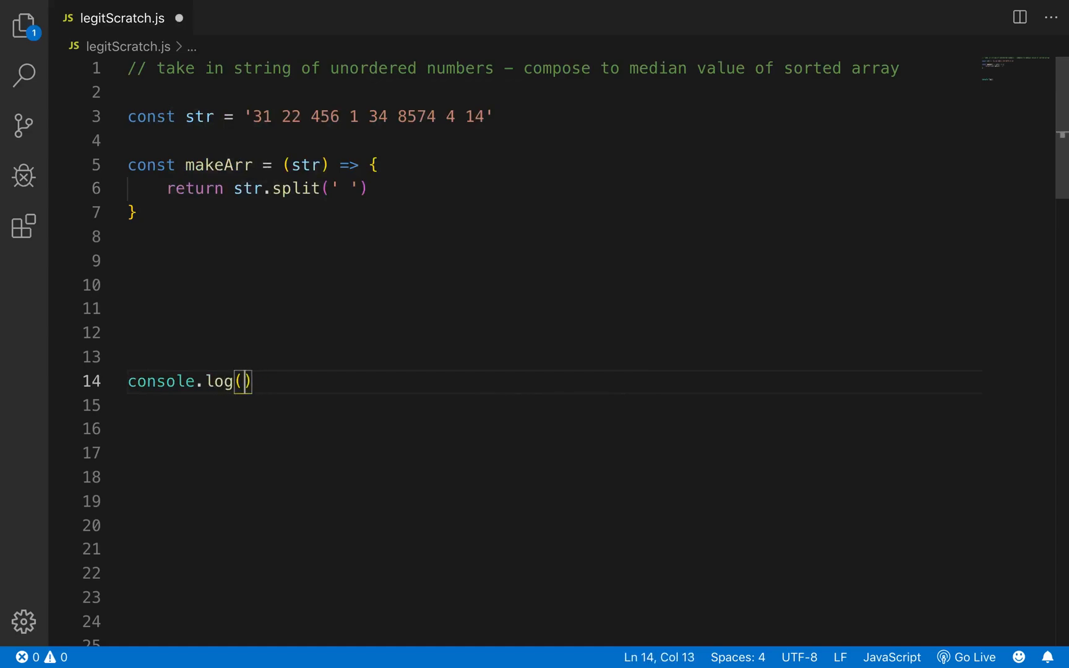
Step: Change the log line to console.log(makeArr(str))
text(makeArr)
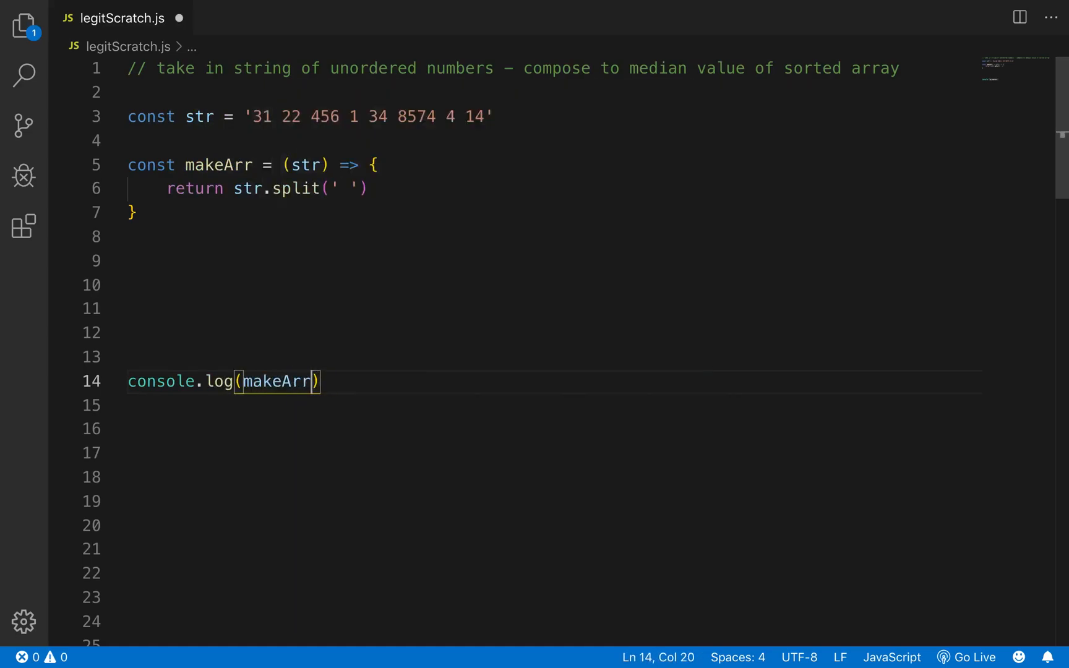
text(str)
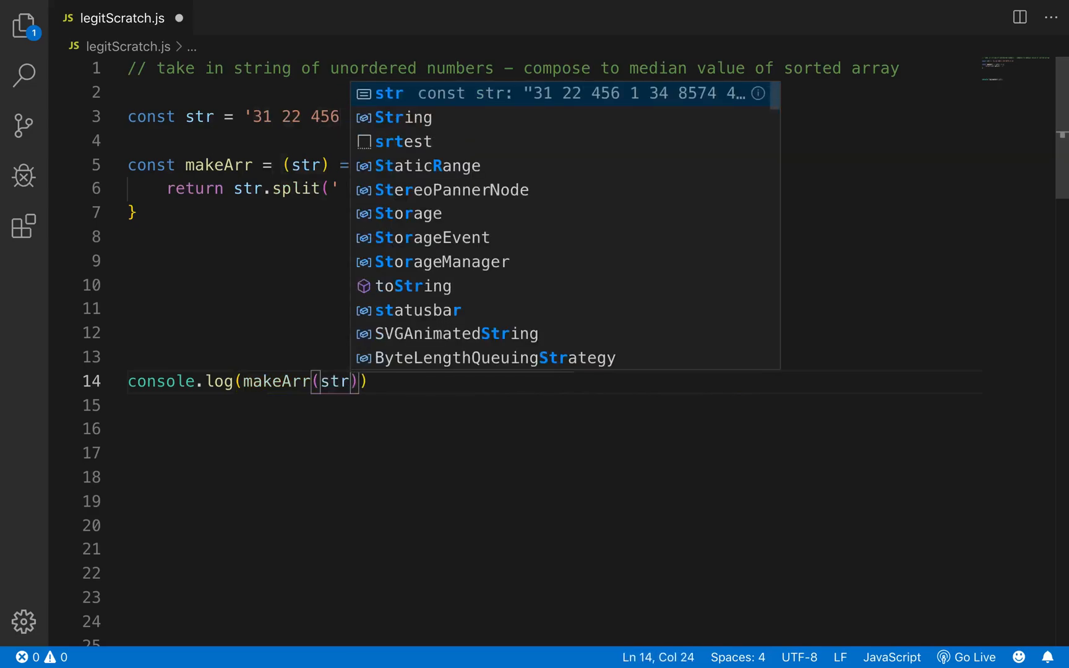
key(cmd+tab)
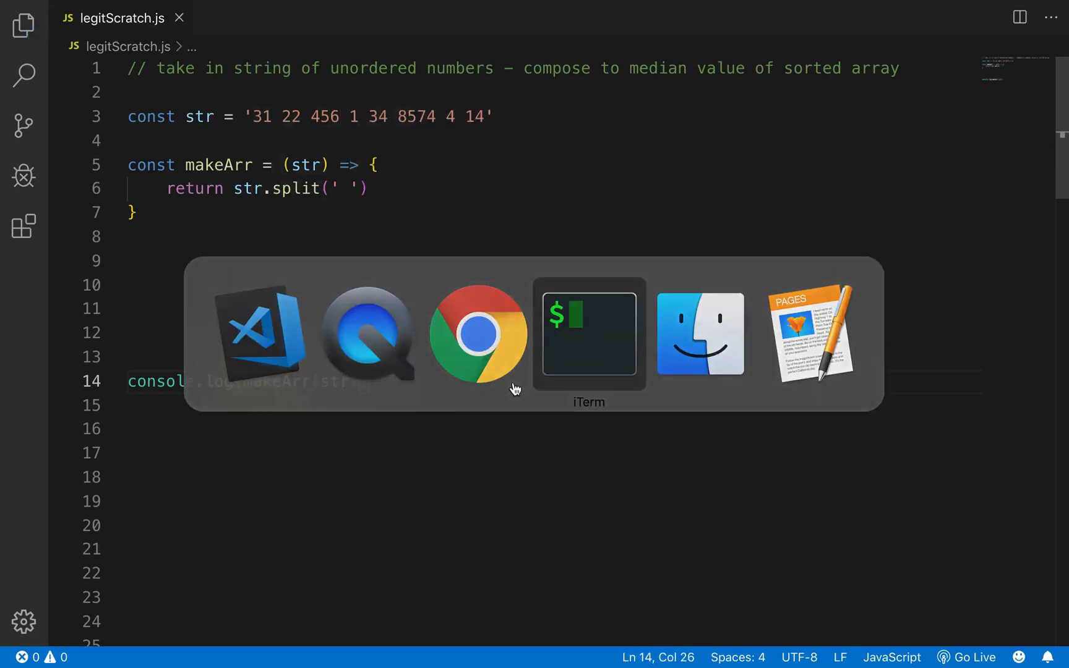
Step: In a Node REPL, compare spreading '1 2 3 4' with str.split(' ')
click(588, 335)
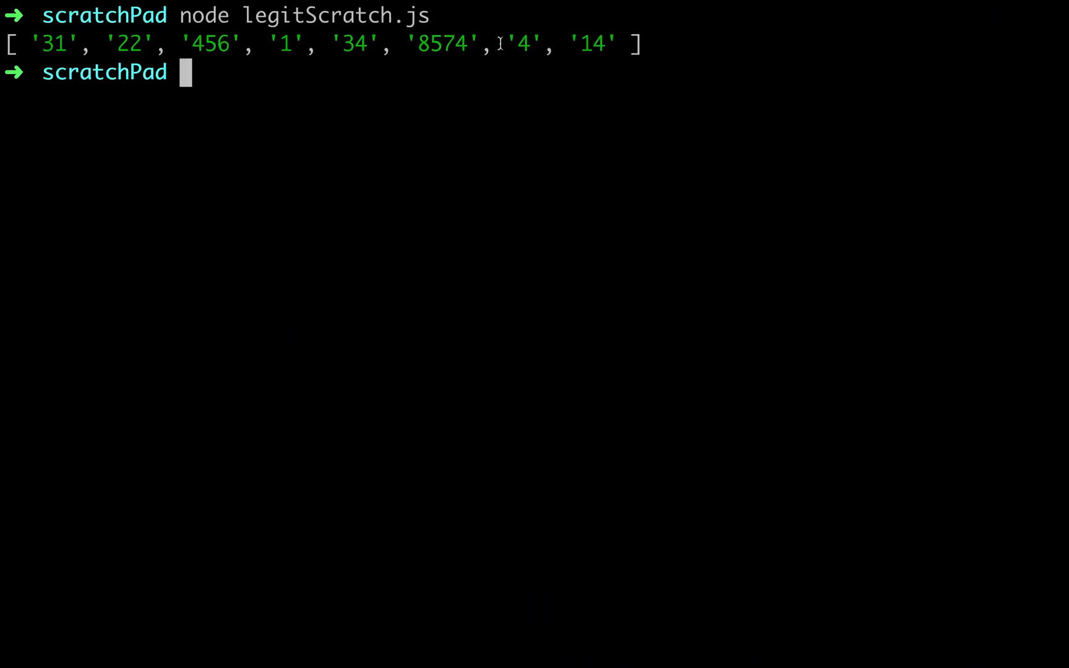
text(node)
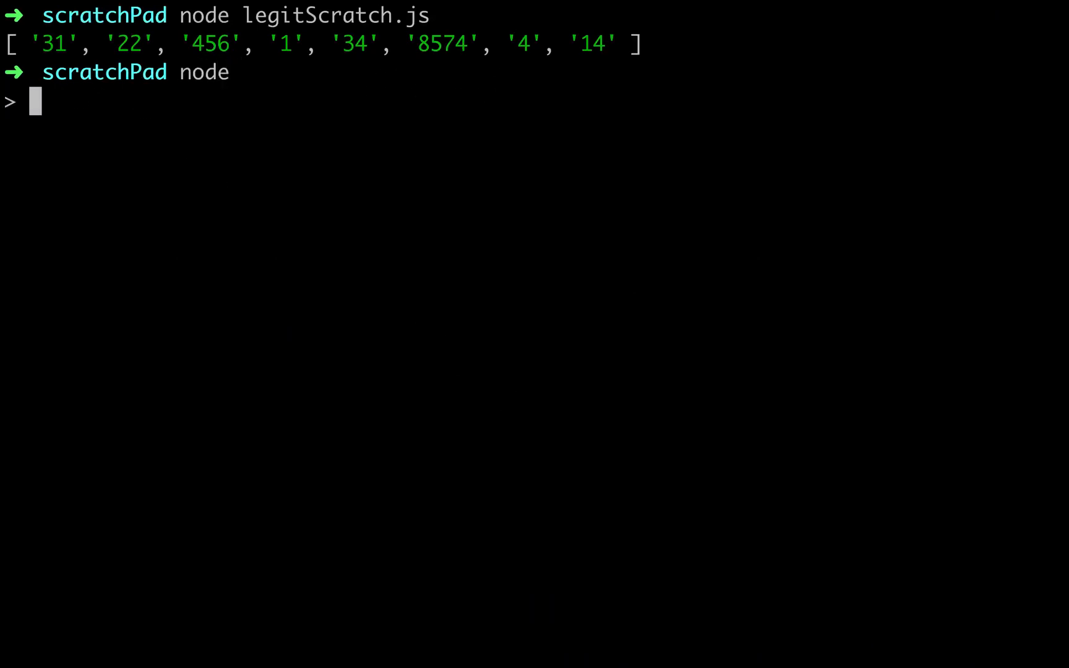
text(let ar)
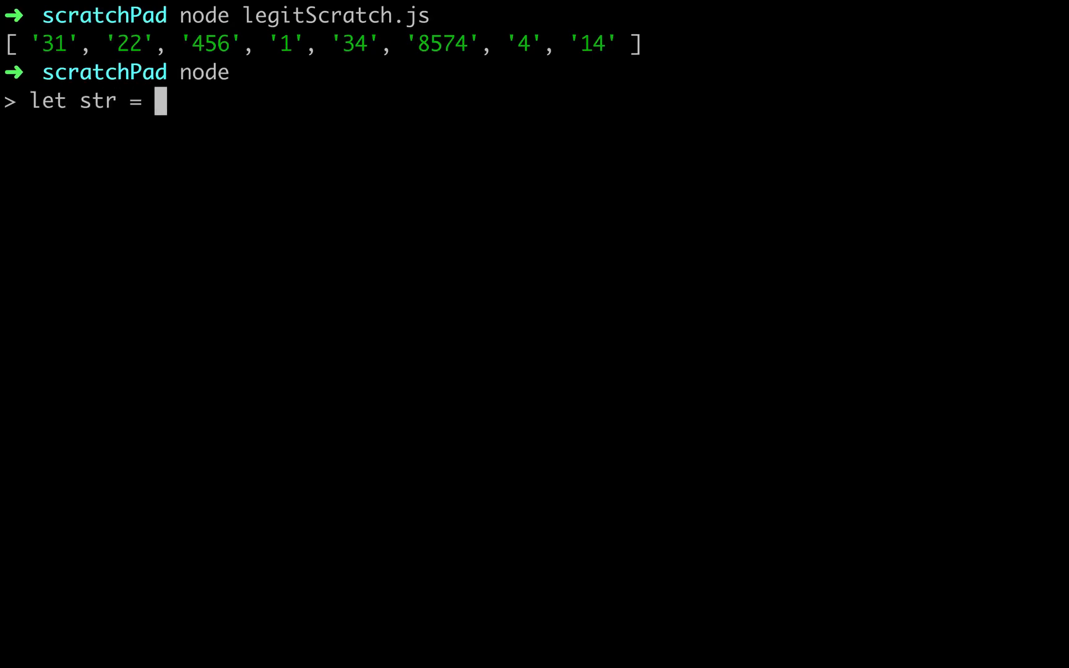
text('1 2)
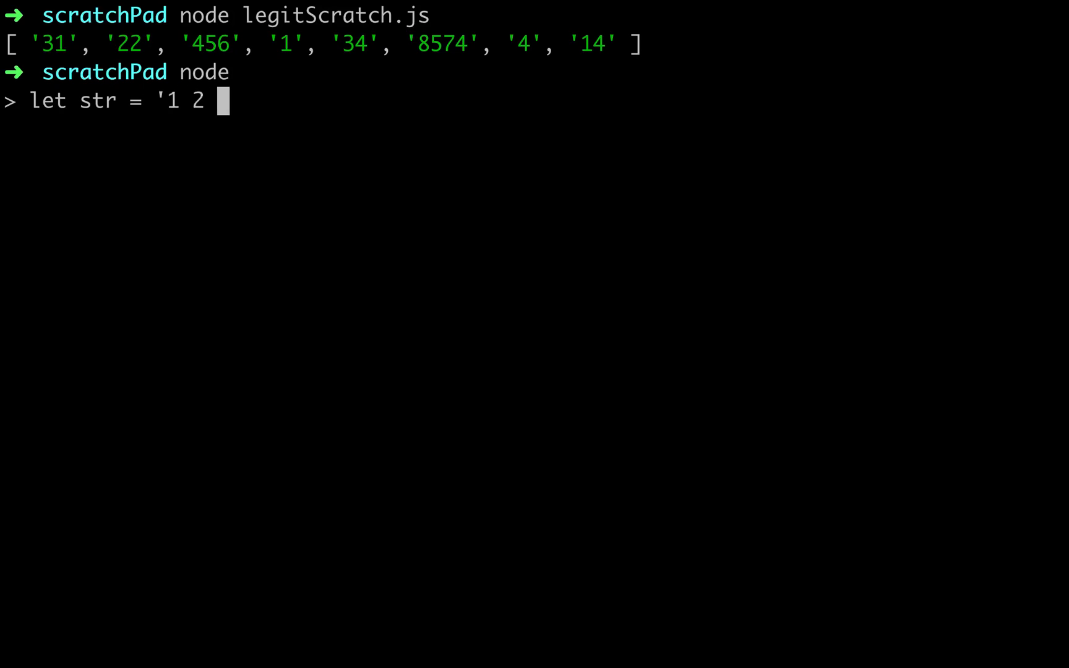
text(3 4')
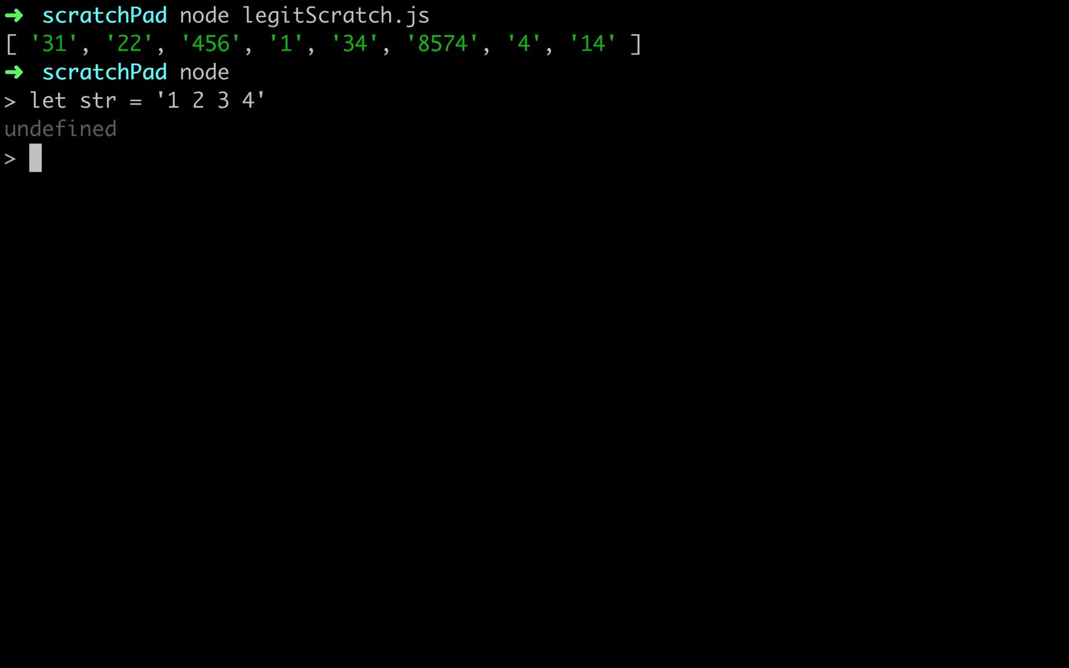
text([...str)
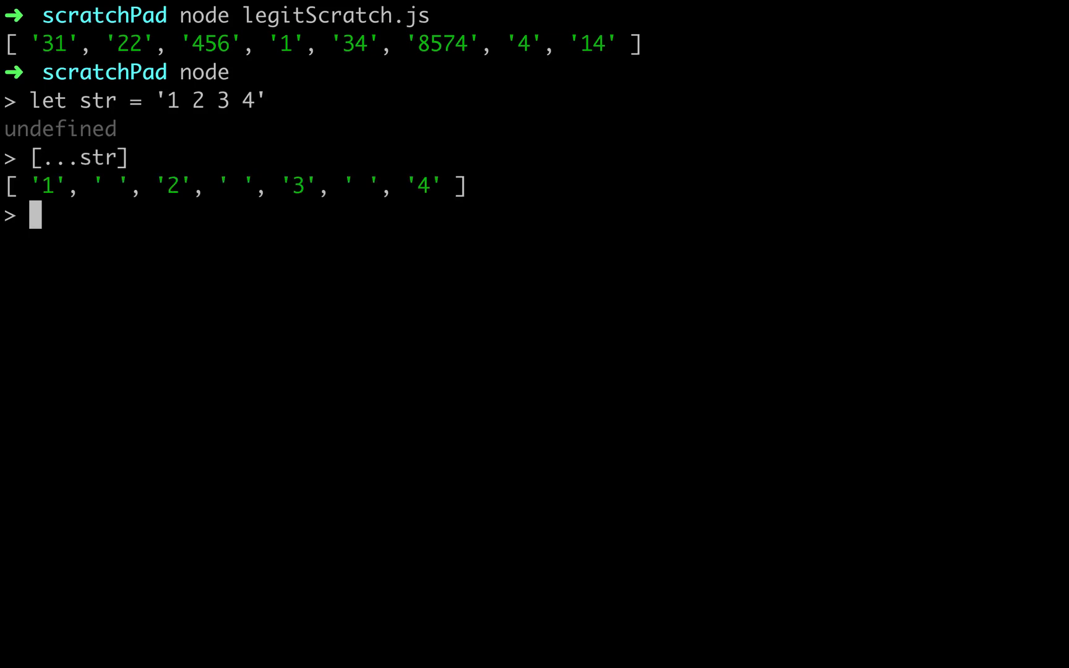
double_click(110, 185)
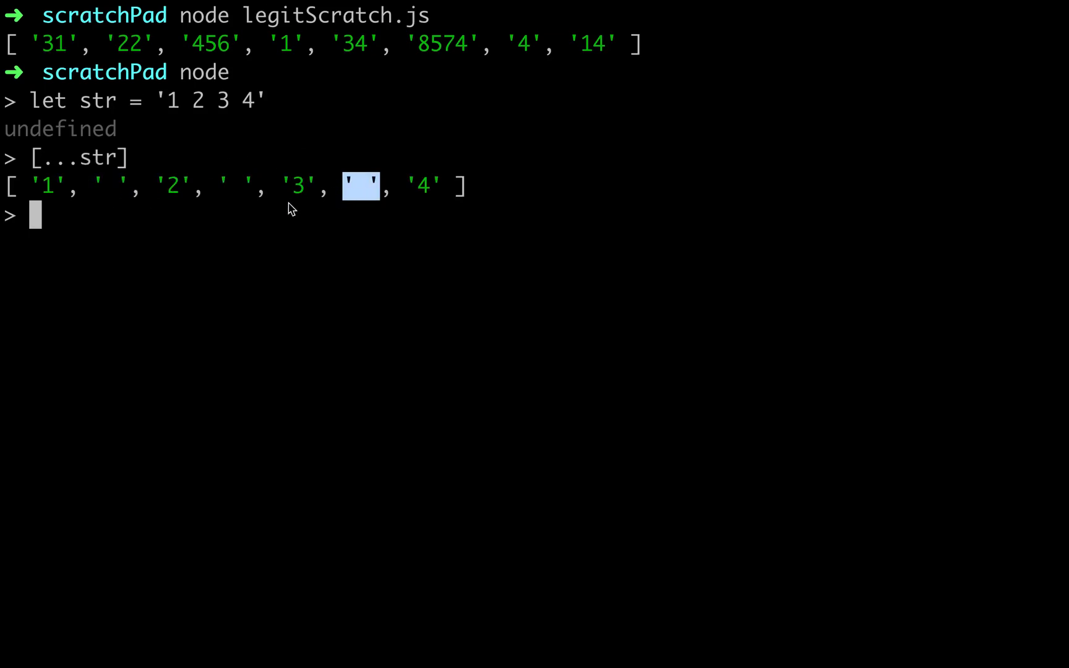
mouse_move(77, 218)
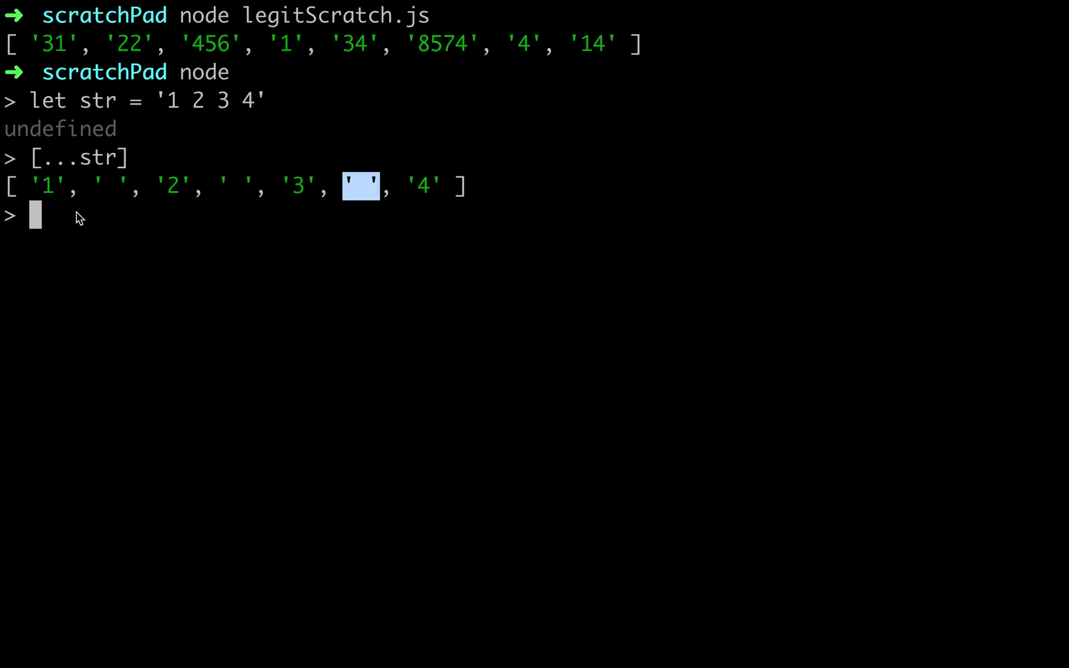
text(str)
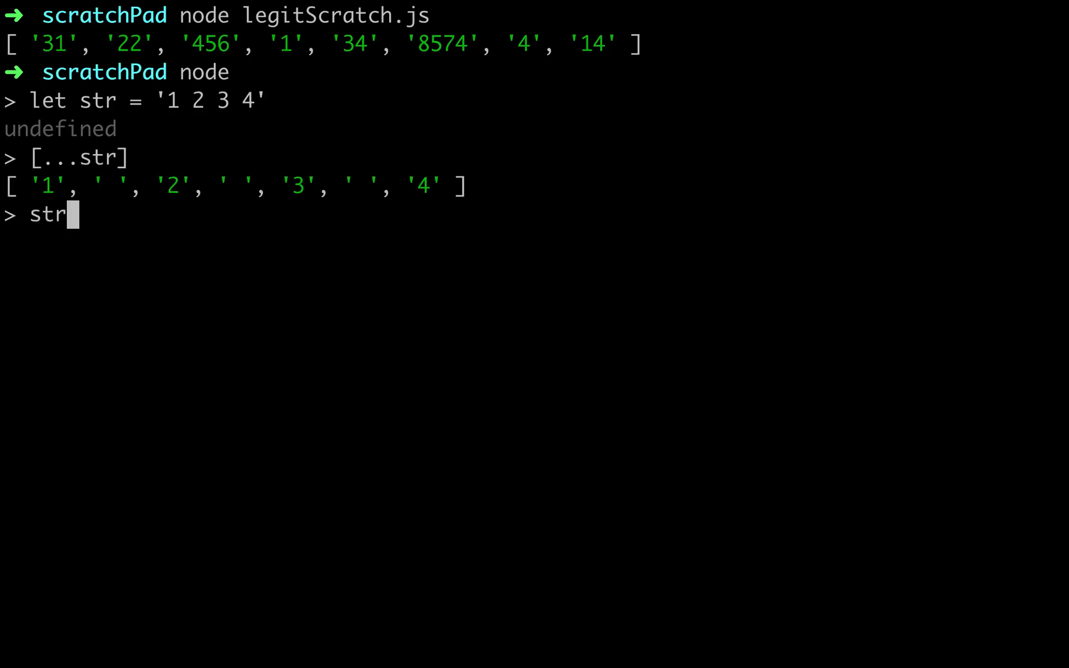
text(.split))
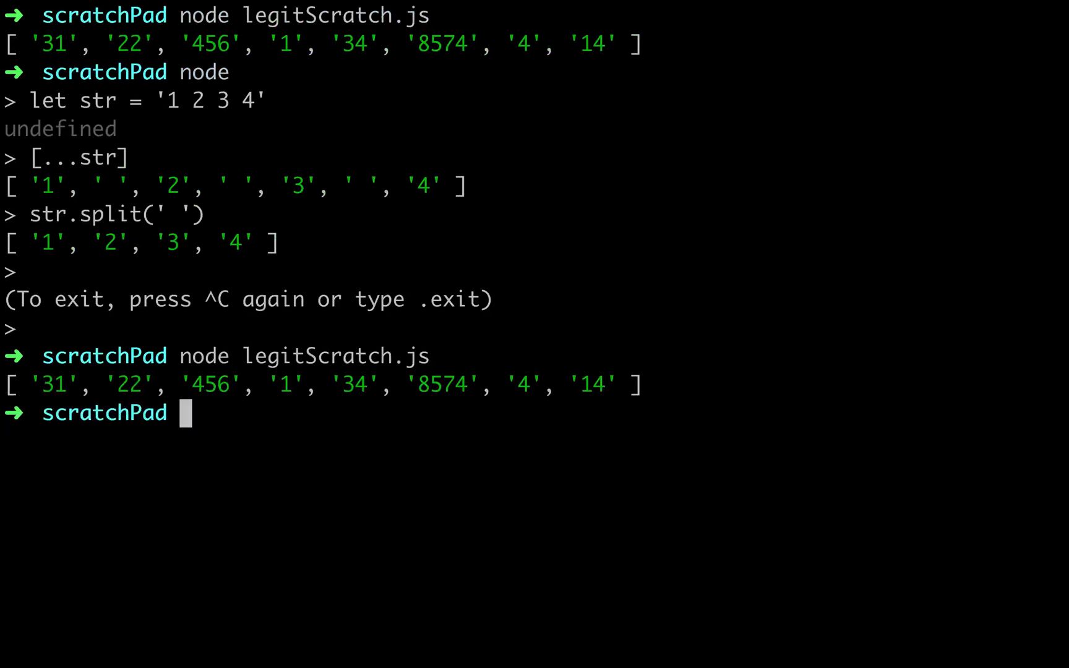
mouse_move(551, 364)
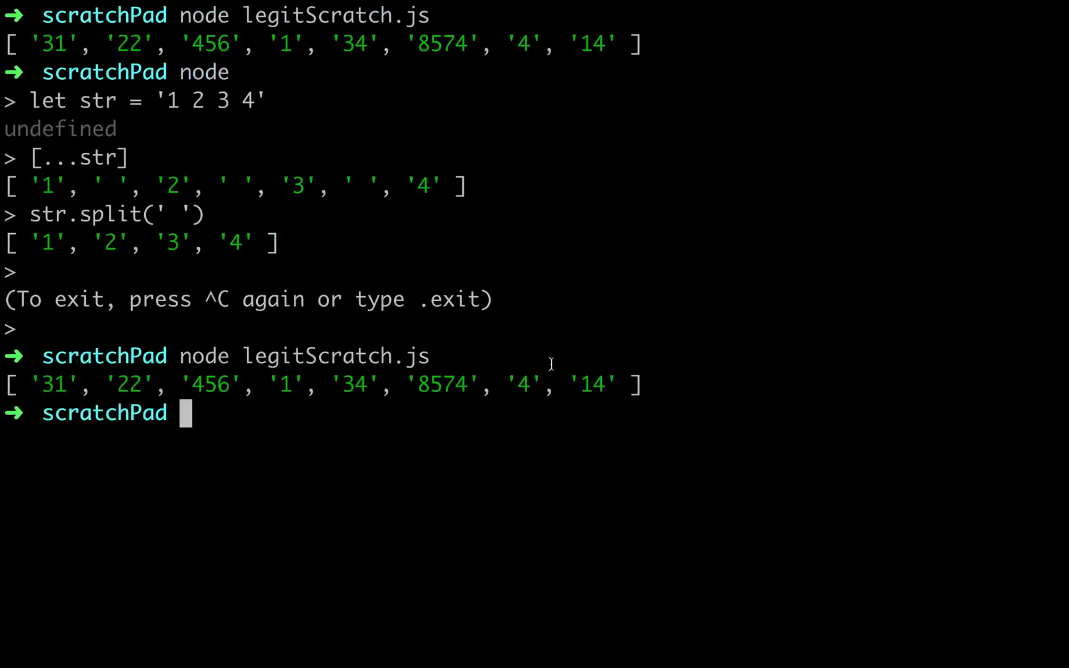
mouse_move(349, 422)
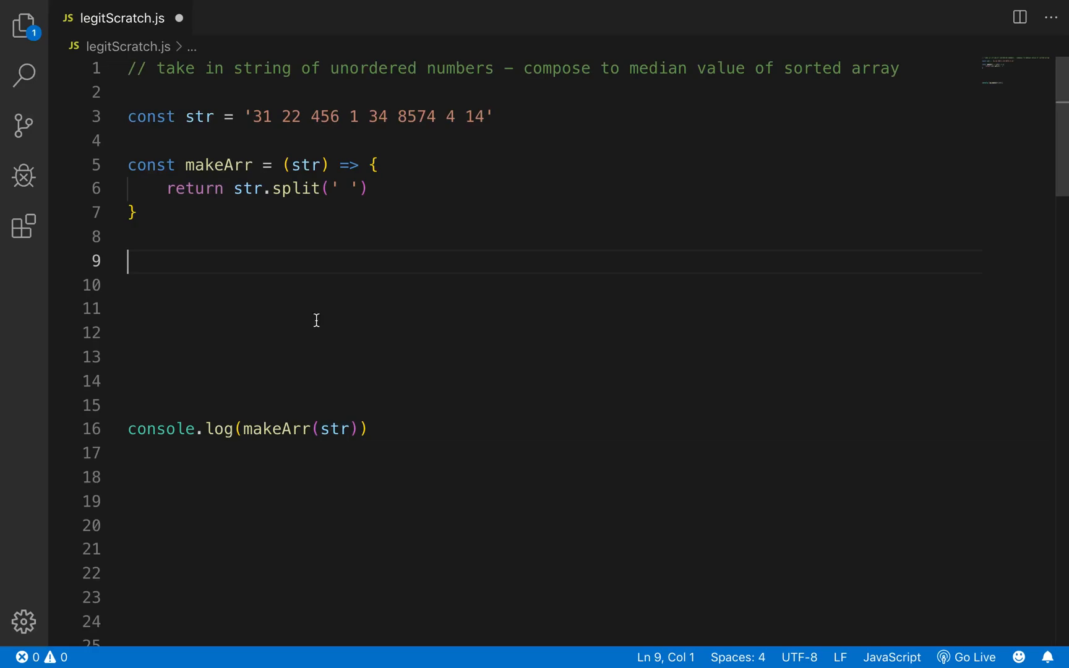
Step: Add cleanData mapping elements through parseInt, wrap the log in cleanData(), and save
text(const)
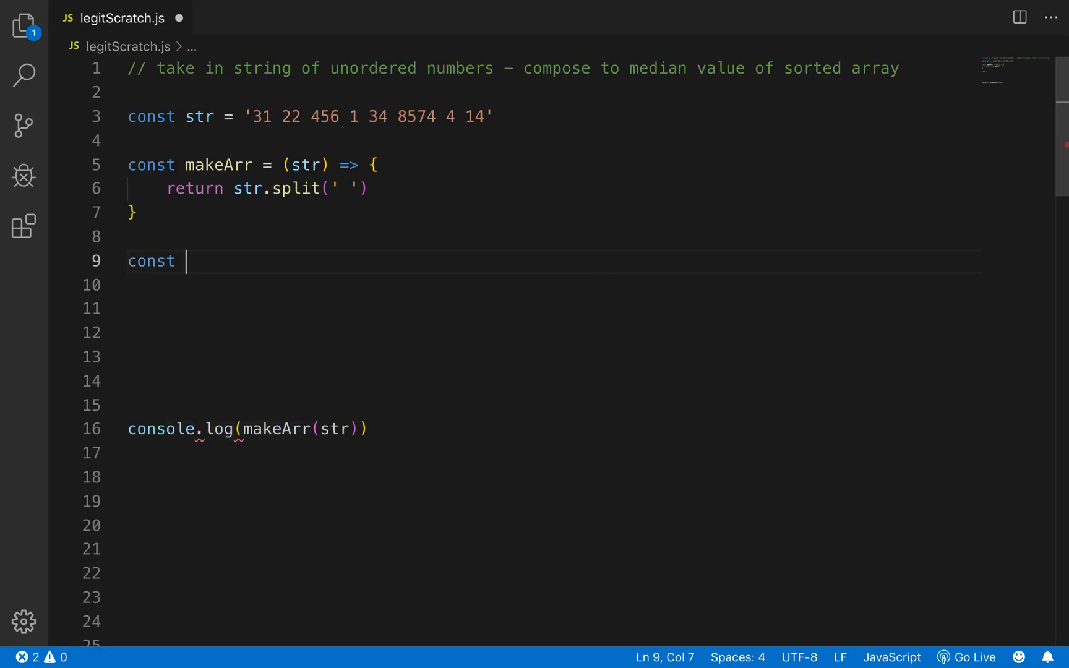
text(s)
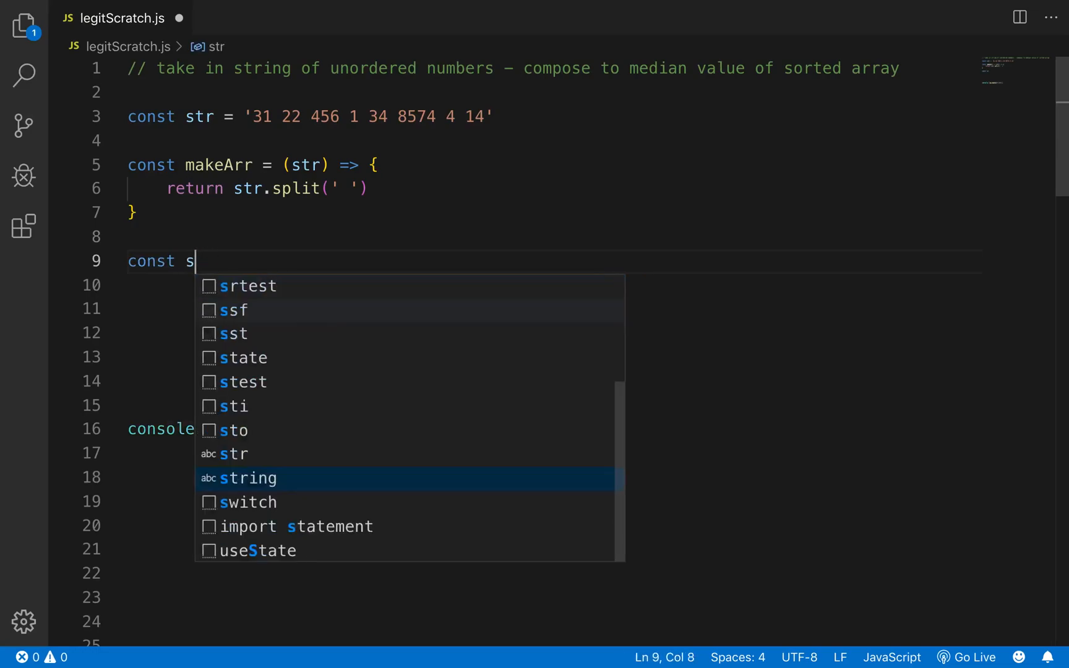
text(proces)
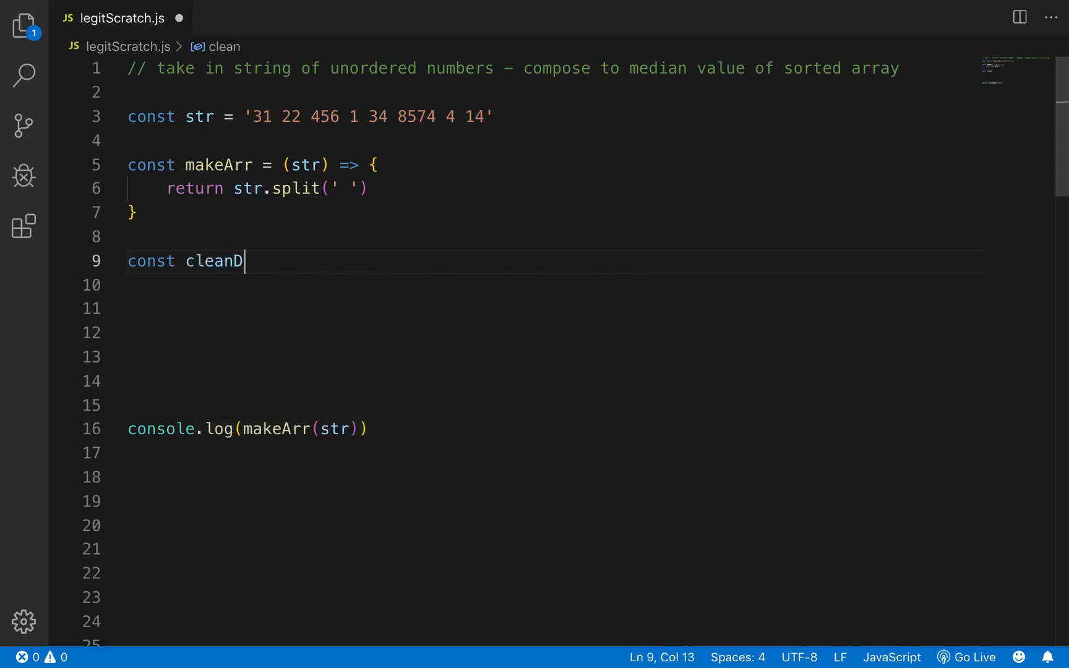
text(ata = ())
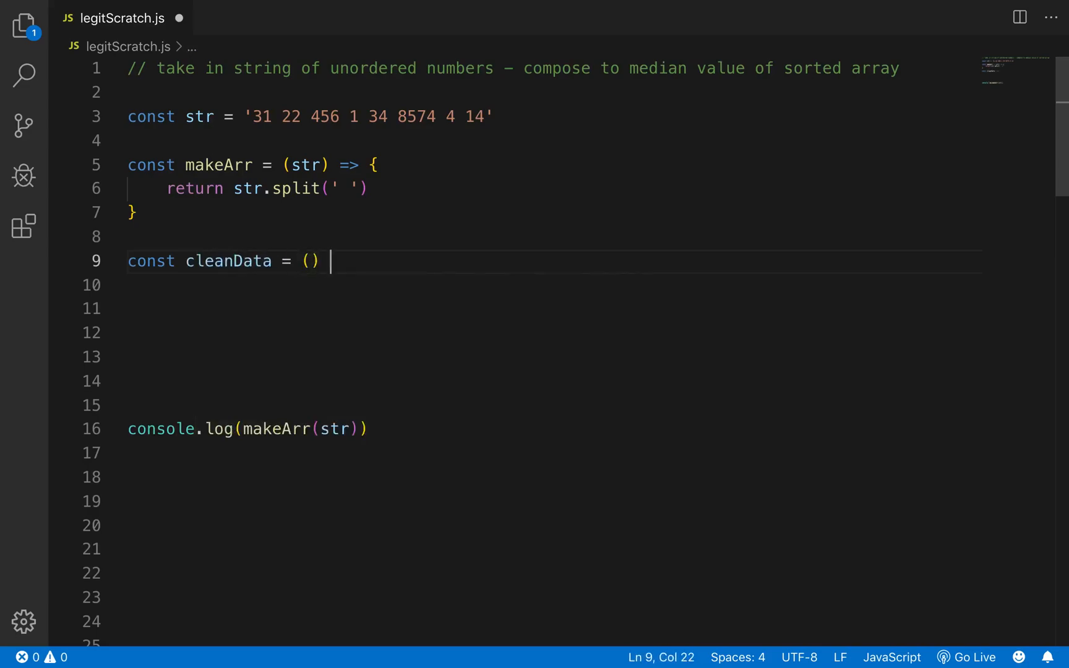
text(=> {)
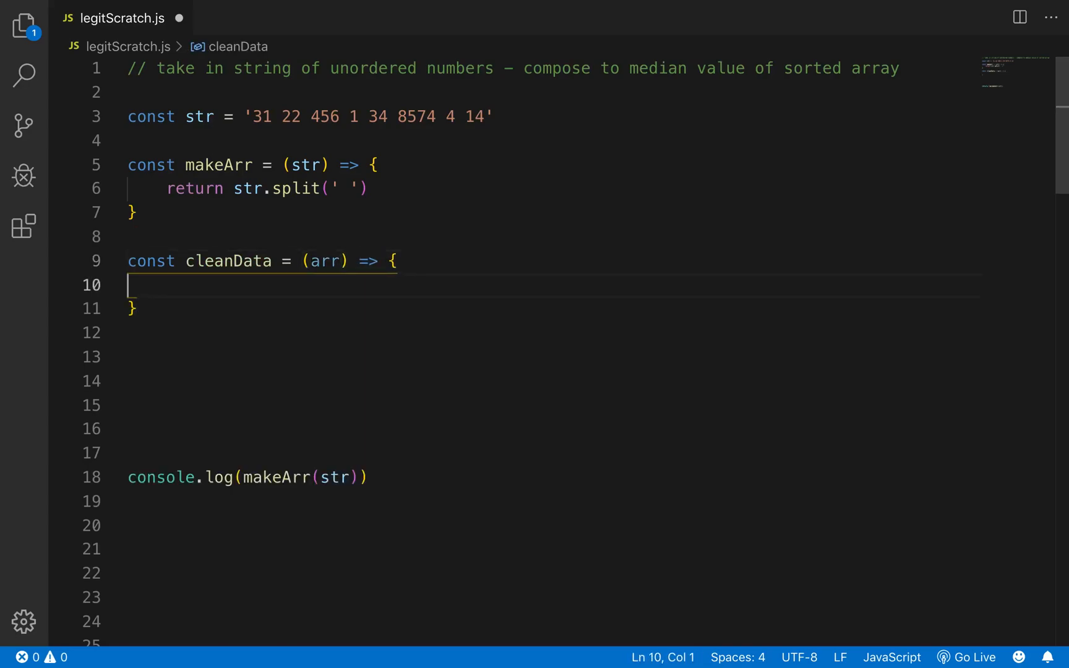
text(return)
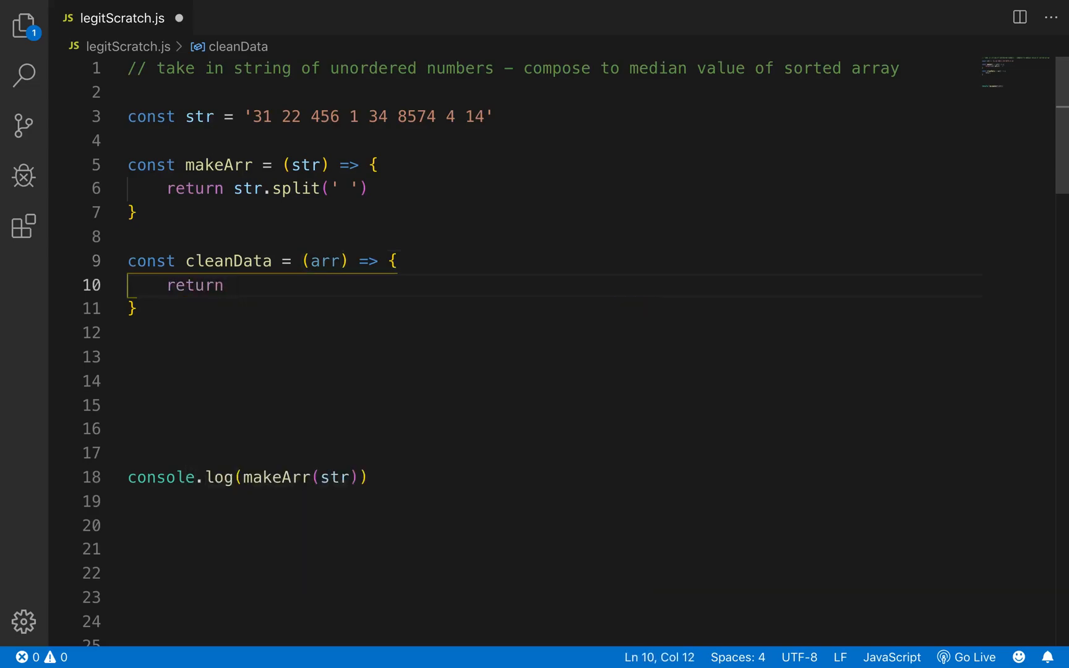
text(arr.map)
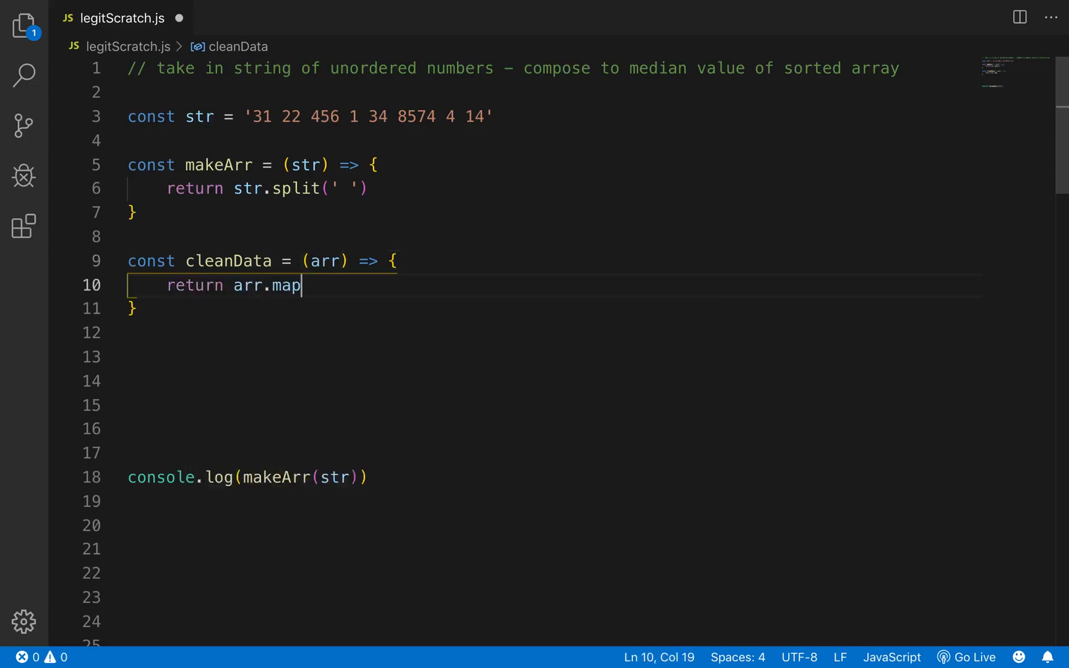
text((elem => parseIn)
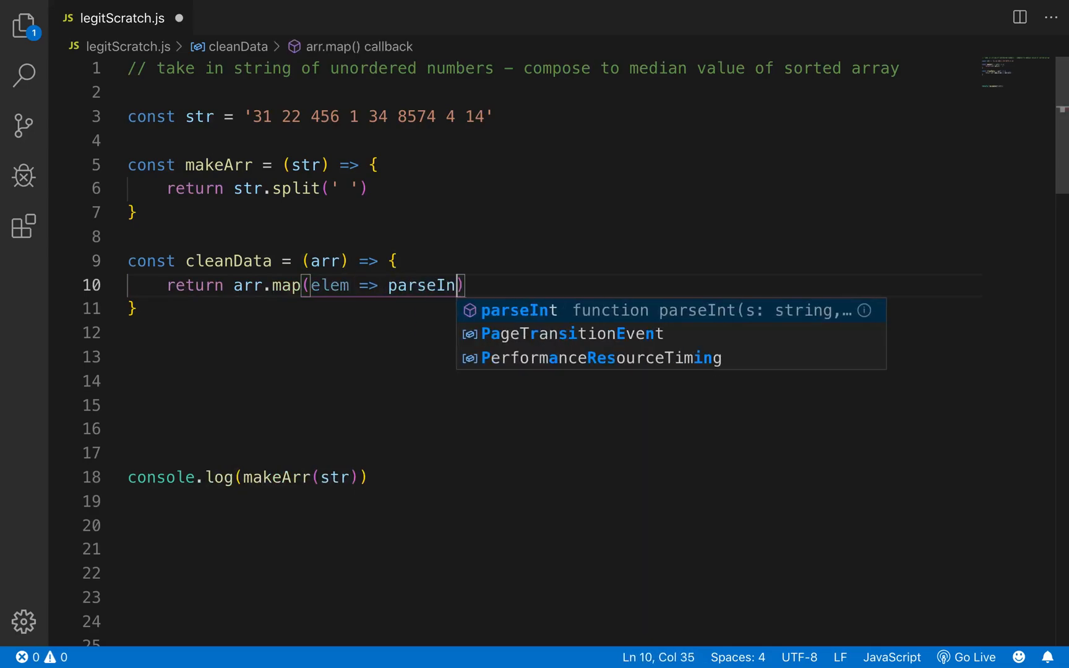
text(t(elem)
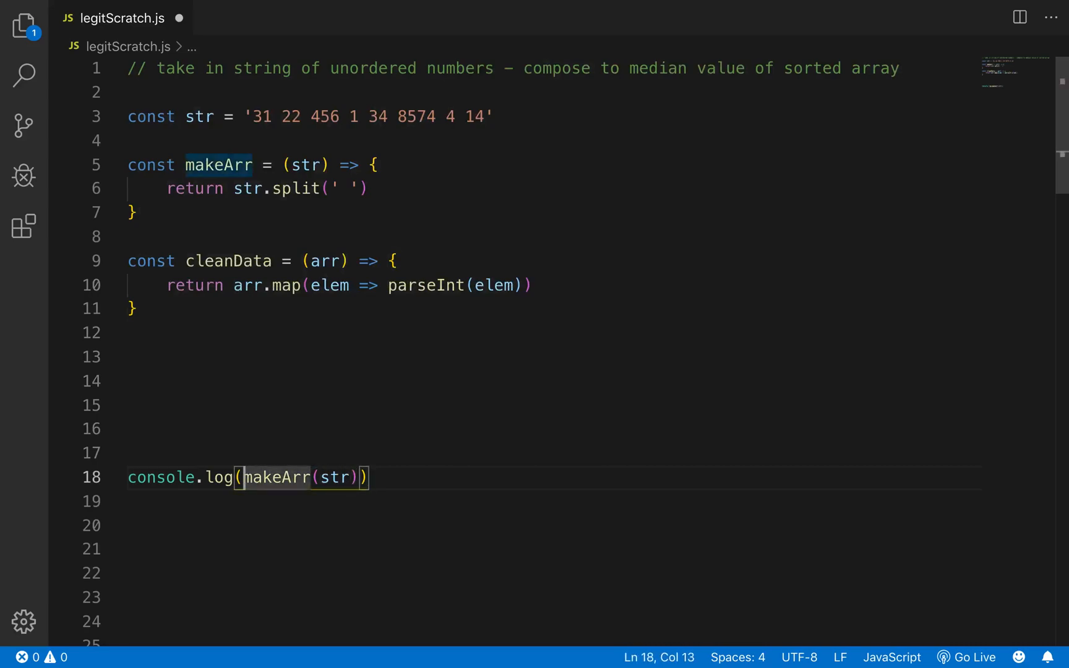
text(cleanData()
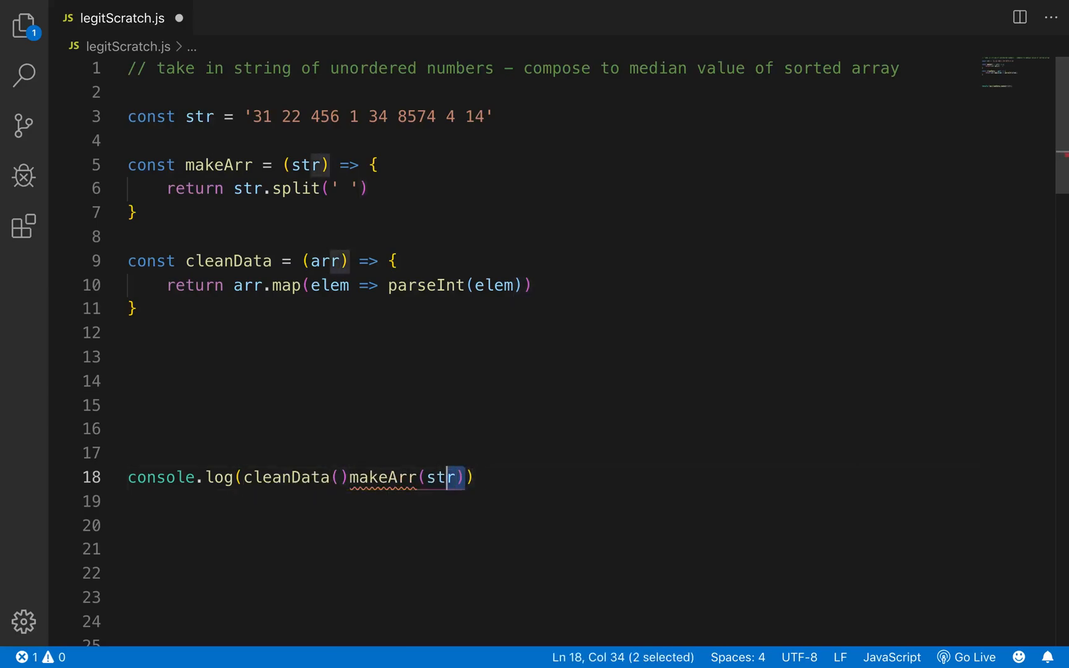
key(Delete)
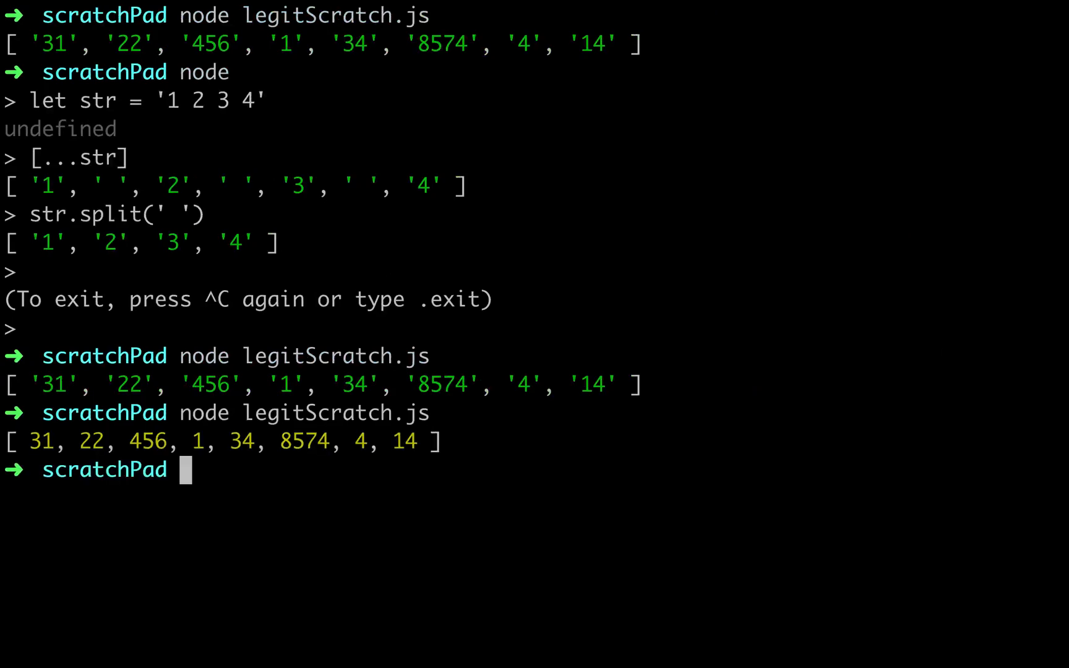
mouse_move(109, 498)
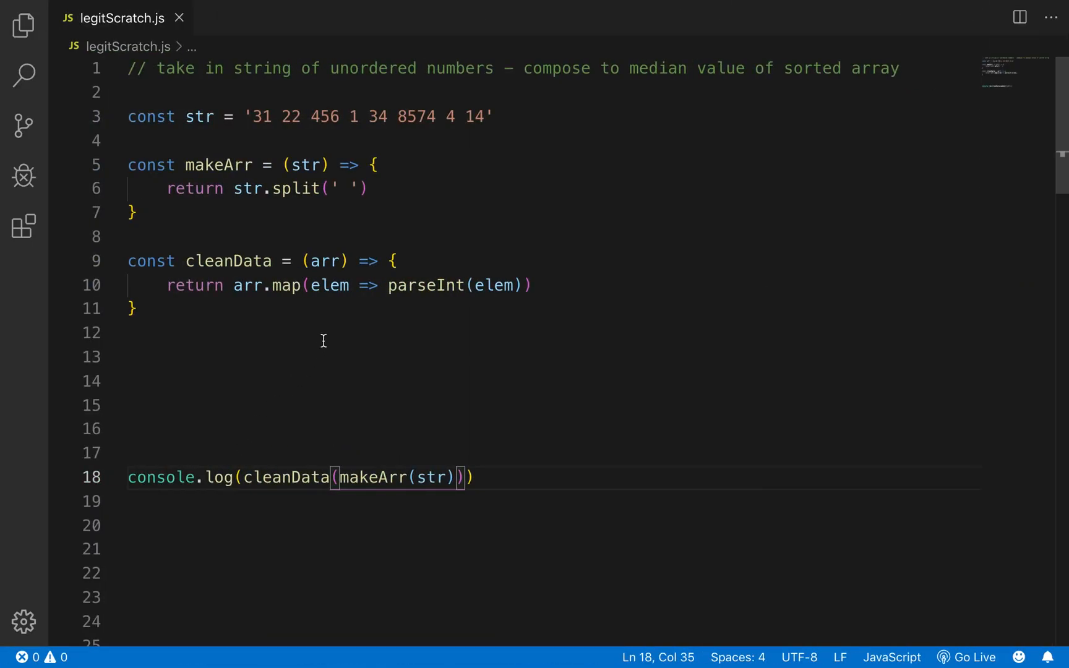
mouse_move(468, 443)
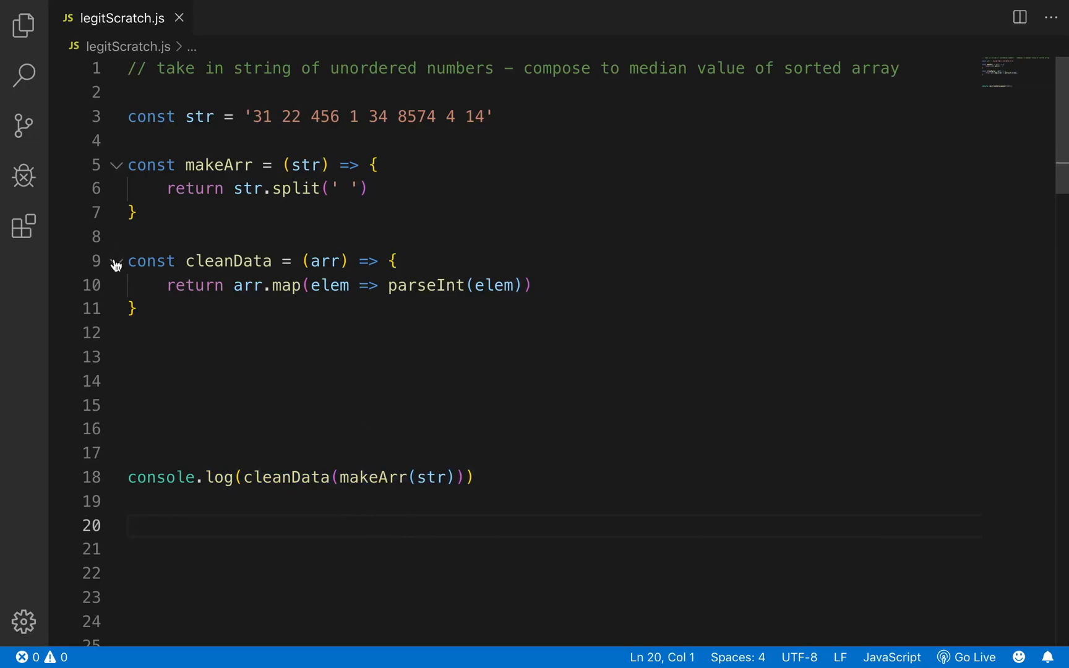
Step: Declare const sort = (arr) with a temp variable
text(cnst)
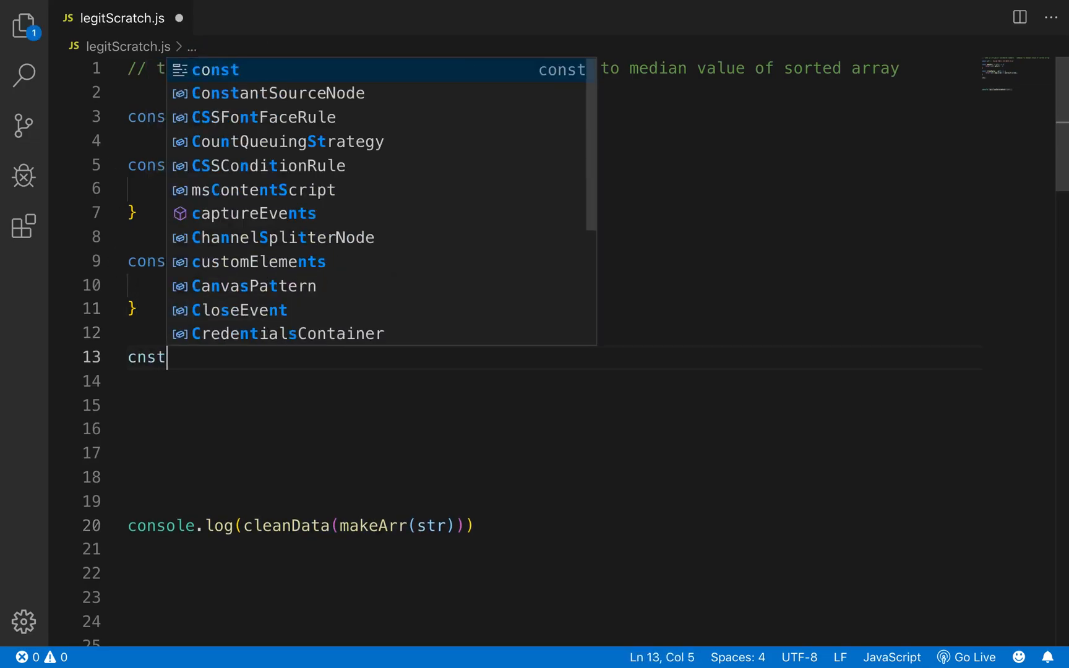
text(const d)
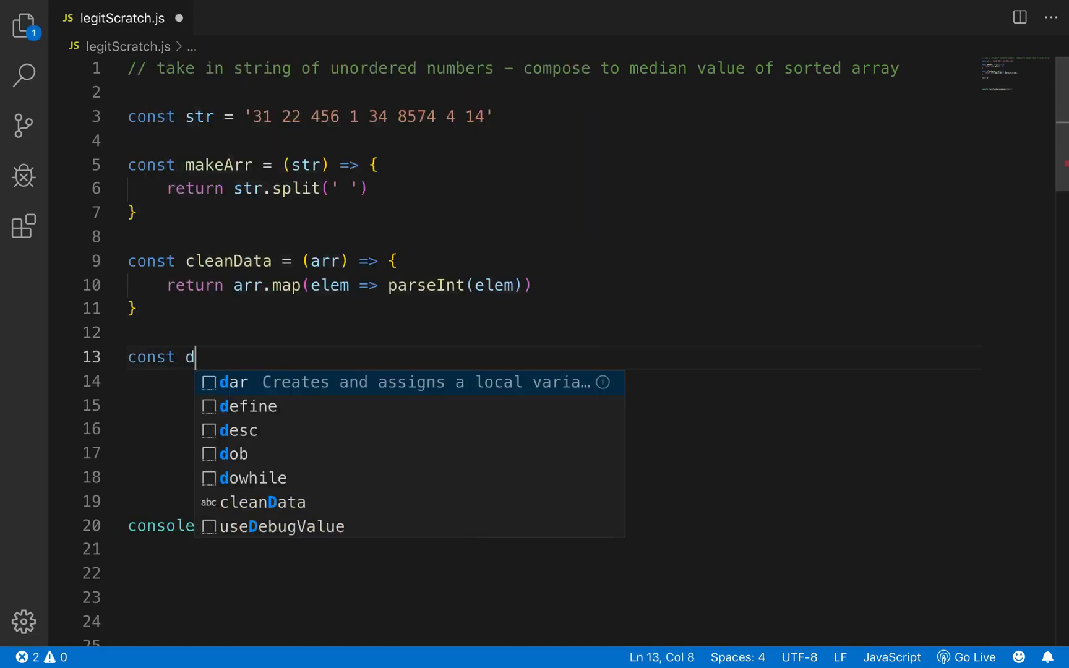
text(sort =)
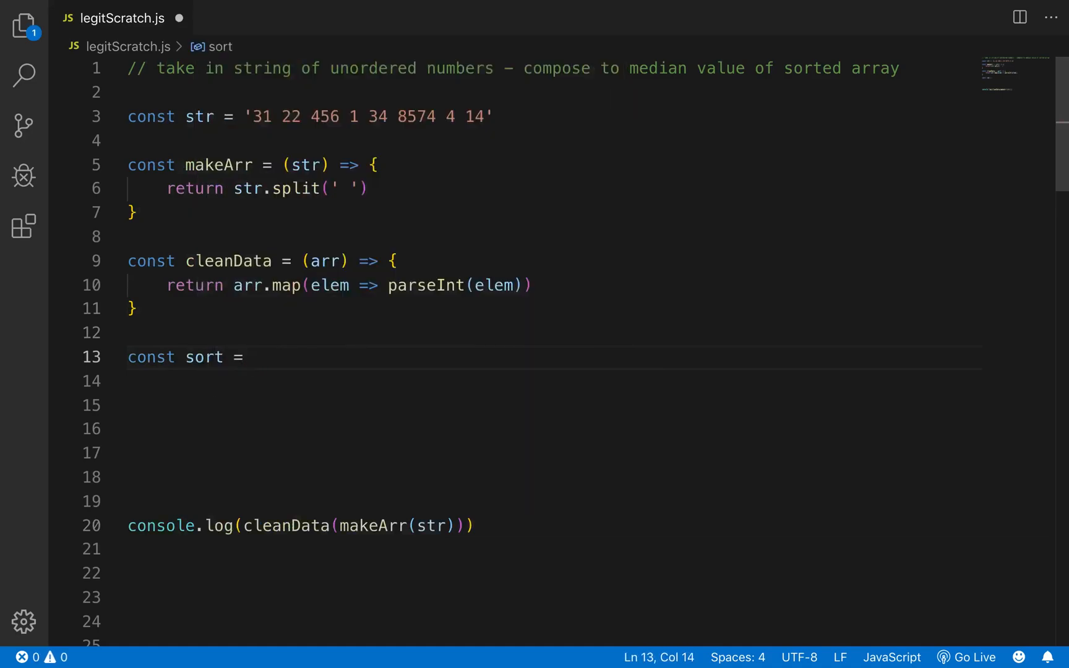
text(() => {)
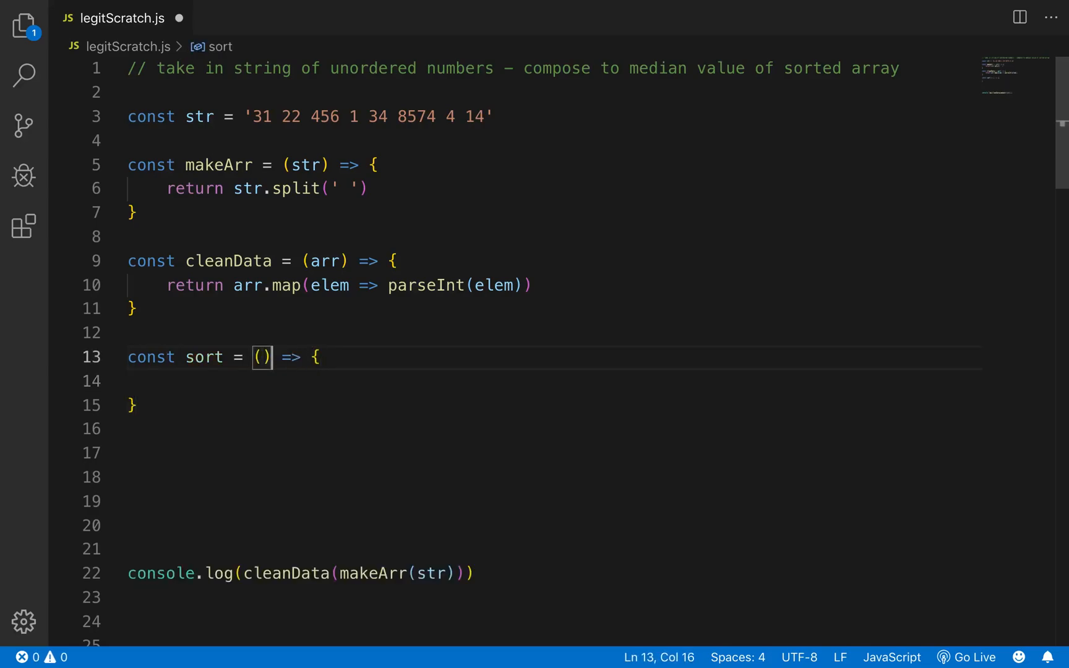
text(arr)
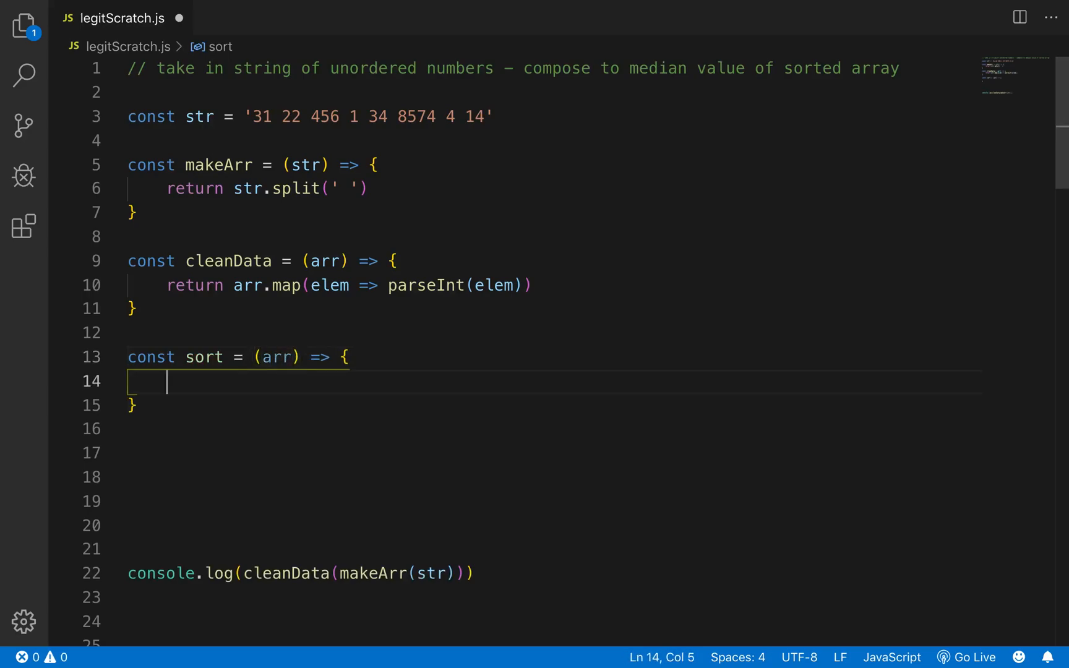
text(for())
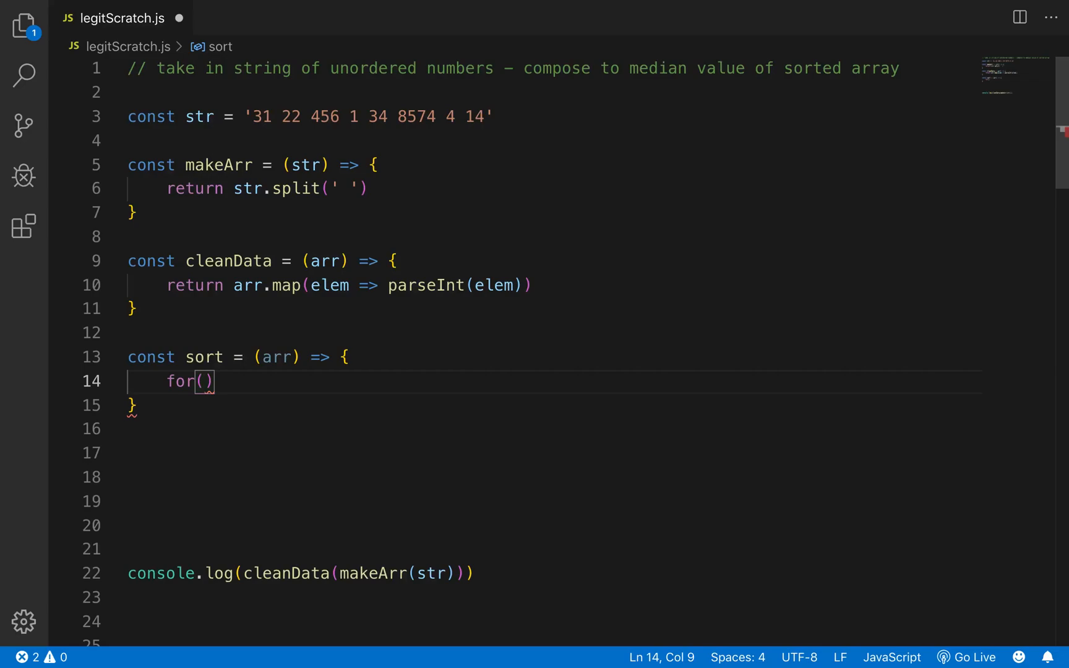
key(Right)
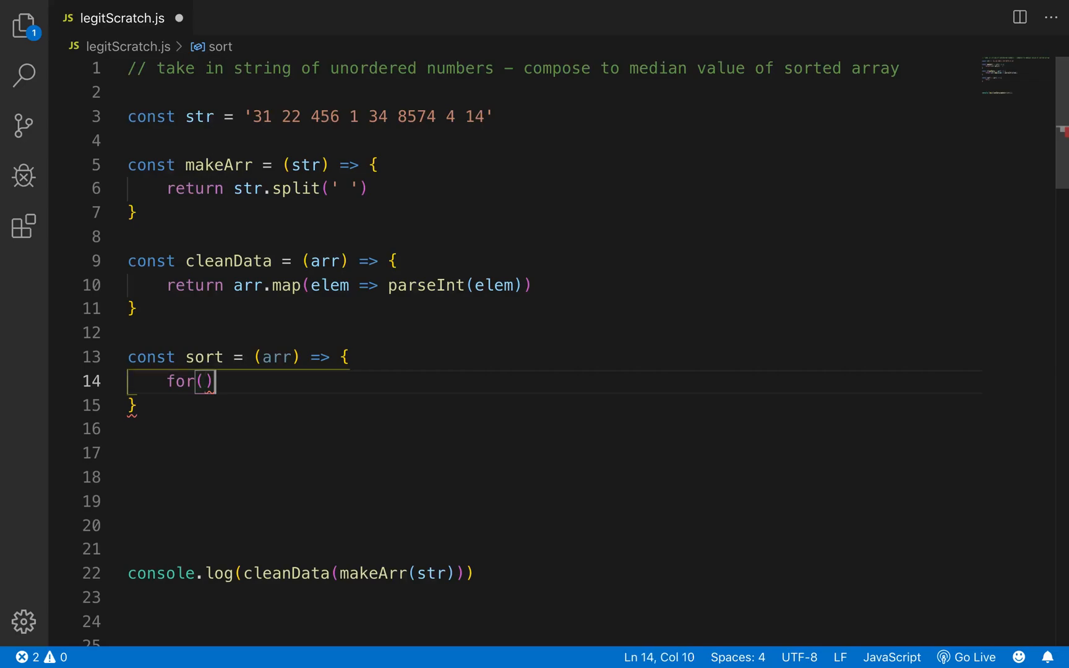
text(temp)
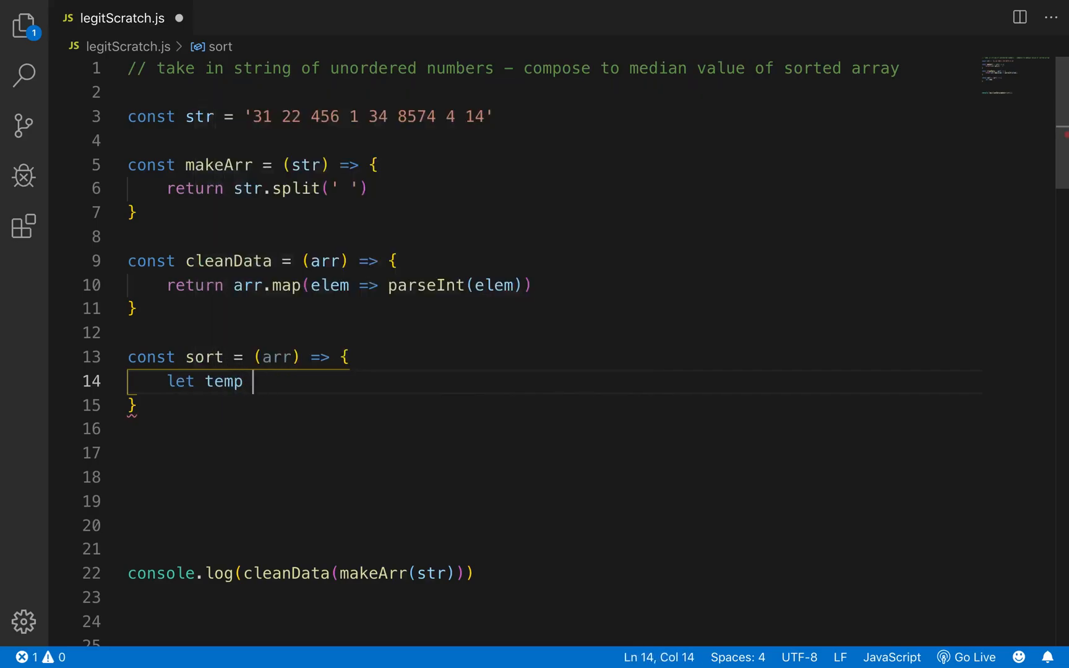
Step: Add loops: i from arr.length down to 0, j from 0 up to i
text(for()
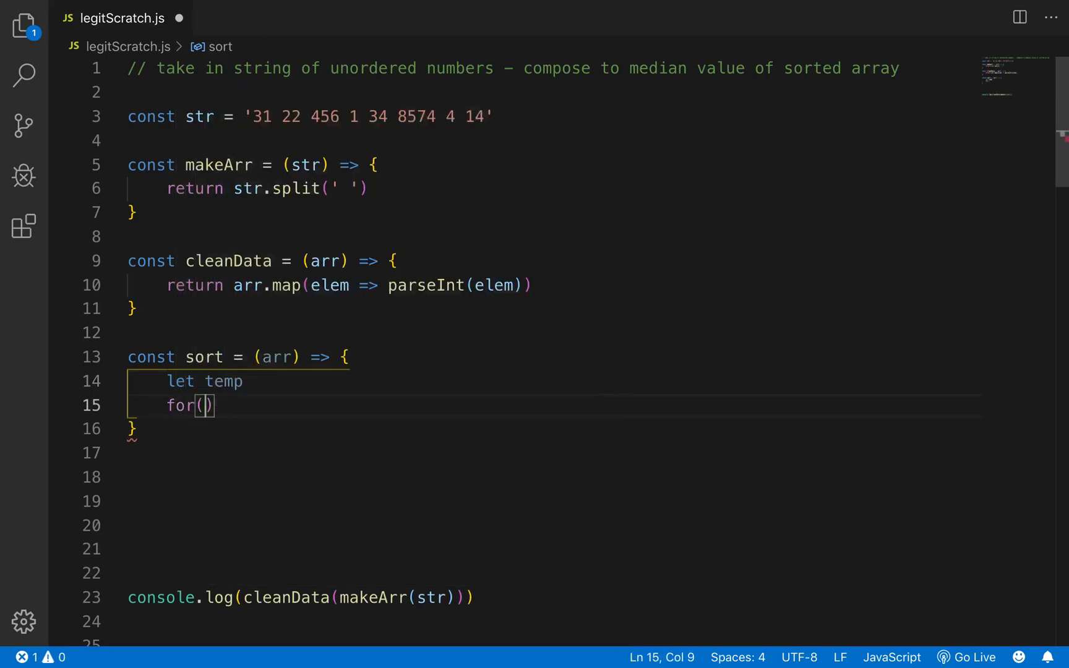
text(let i)
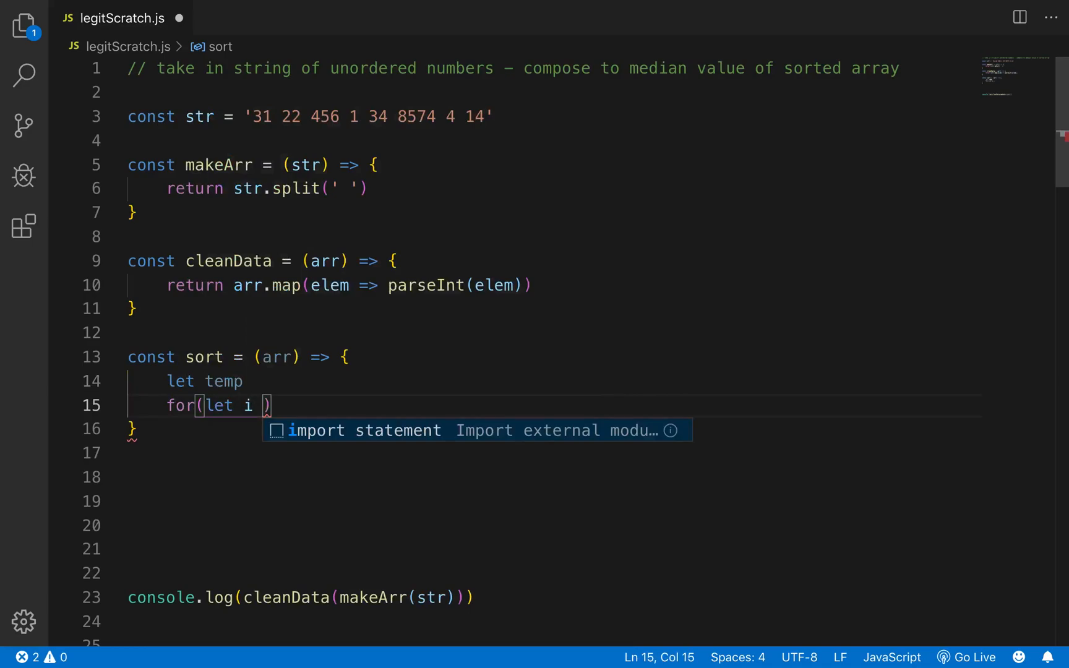
text(= arr.length; i > 0; i)
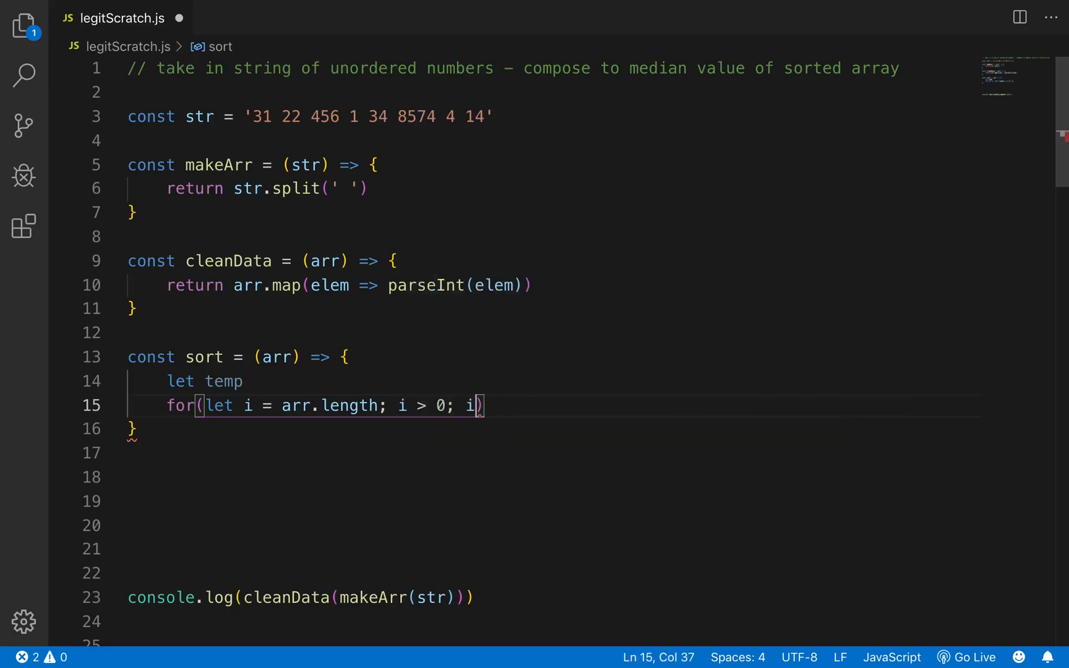
text(--)
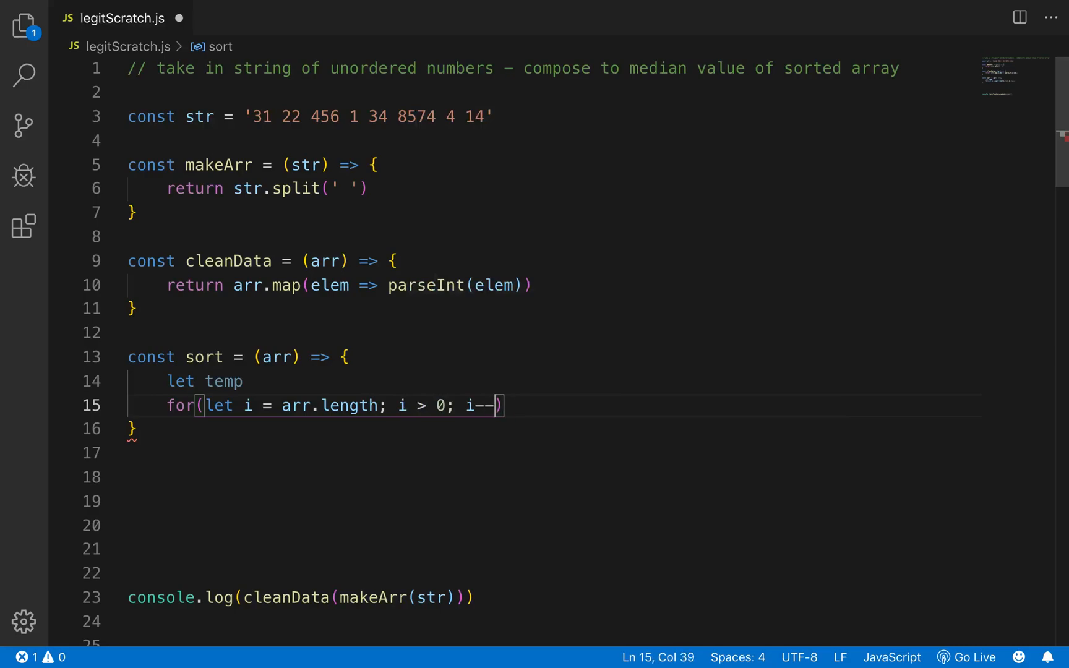
text(for(let j)
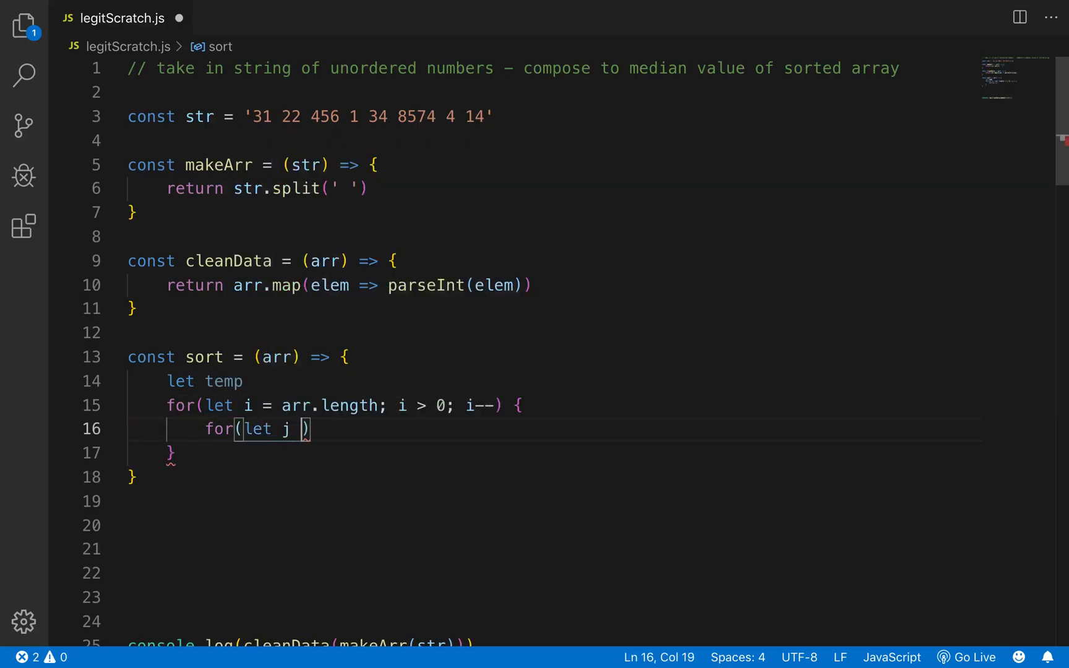
text(= 0; j < i;)
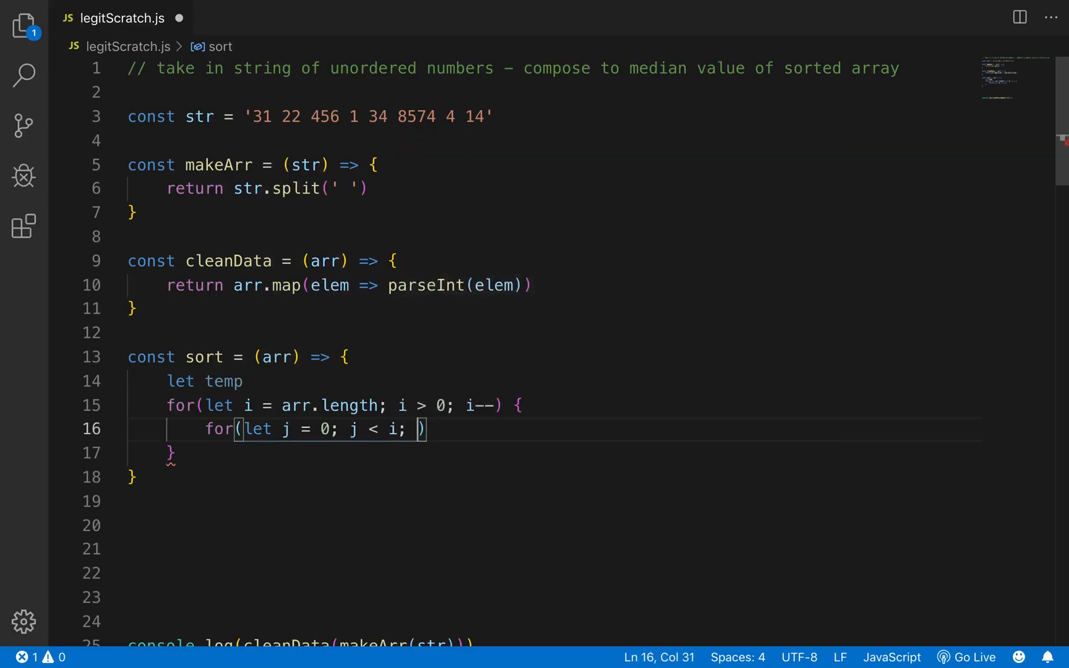
text(j++)
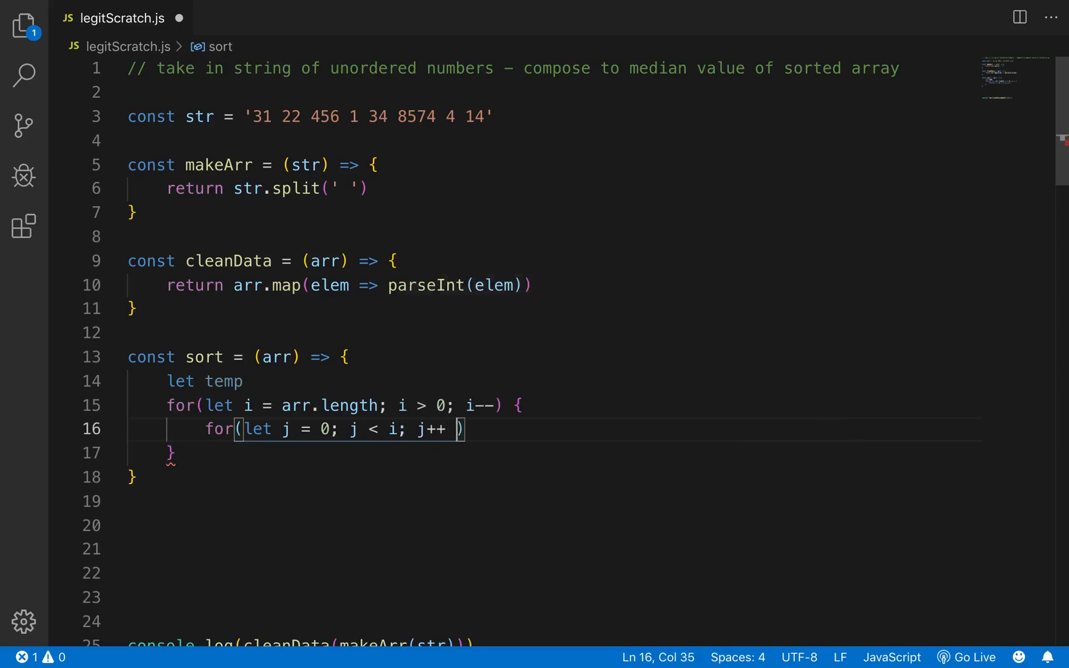
text({)
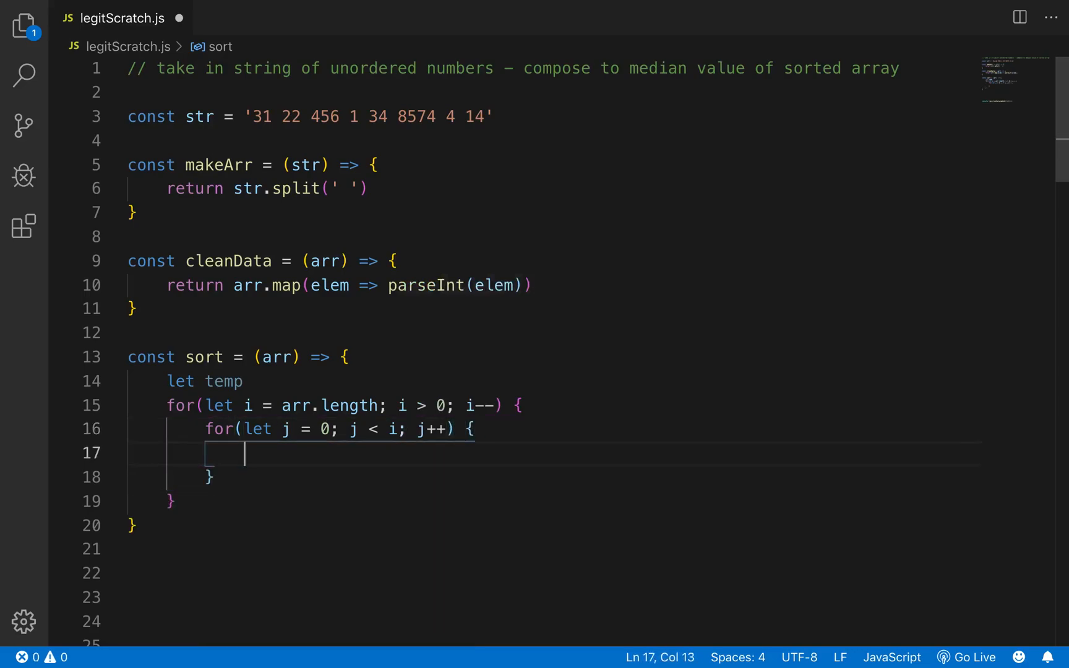
mouse_move(304, 361)
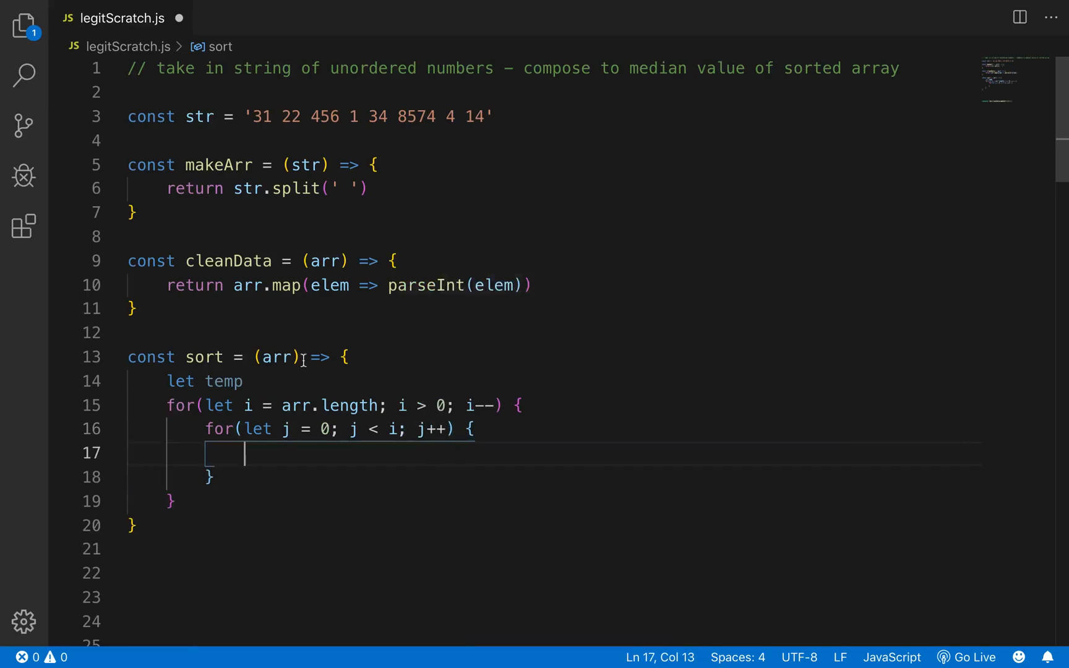
Step: Add a '// Bubble sort' comment and if (arr[j] > arr[j+1]) in the inner loop
text(//)
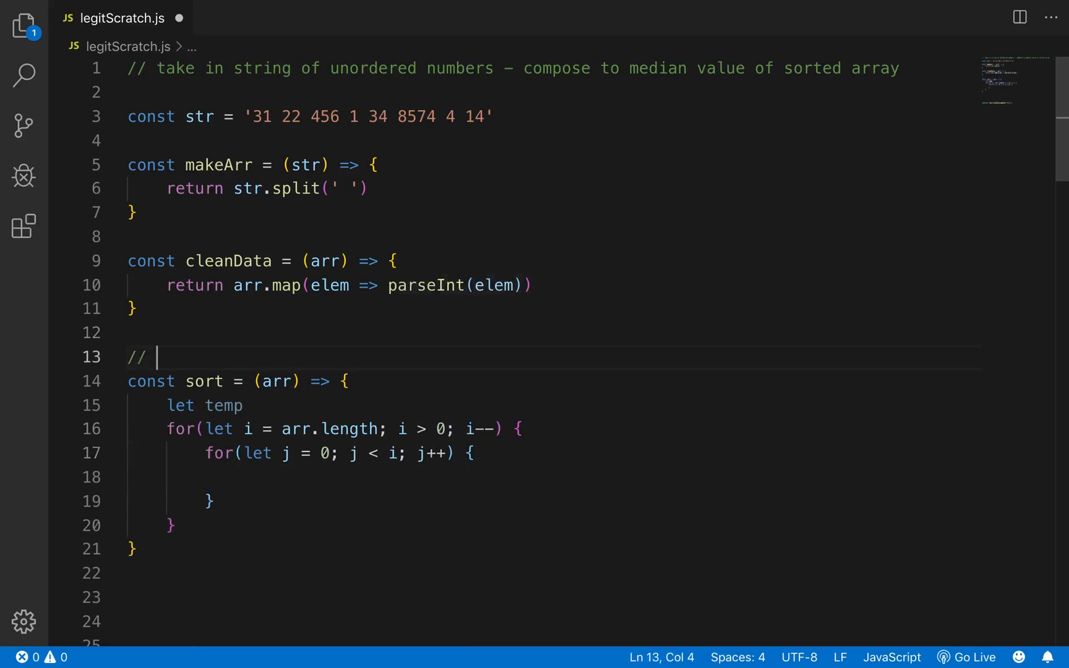
text(Bubble sort)
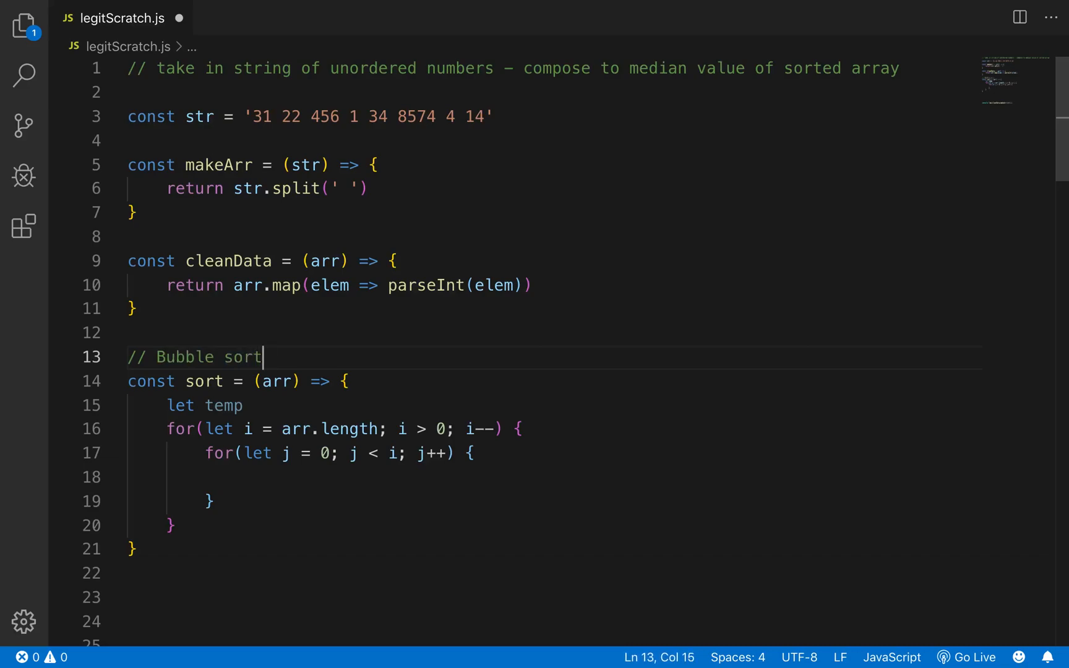
click(246, 477)
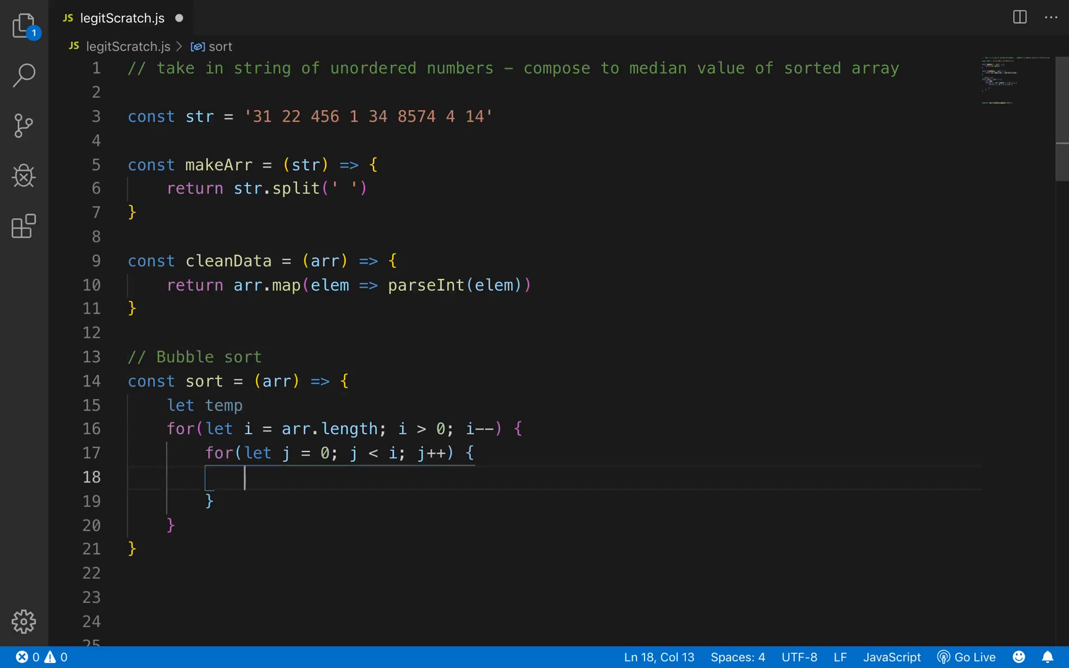
text(if()
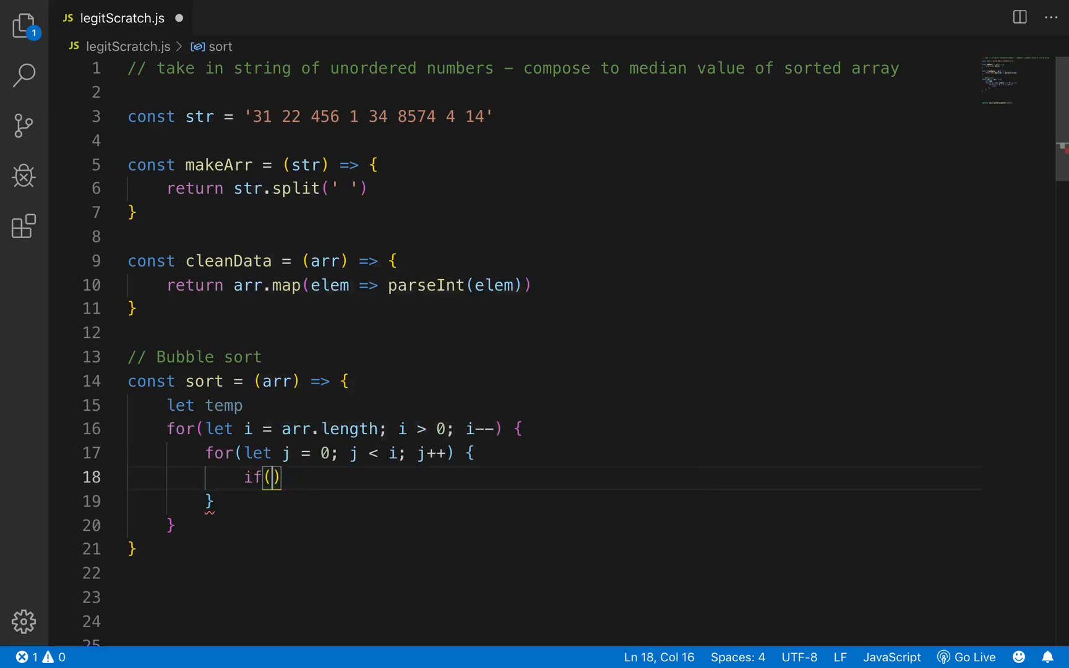
text(arr[j])
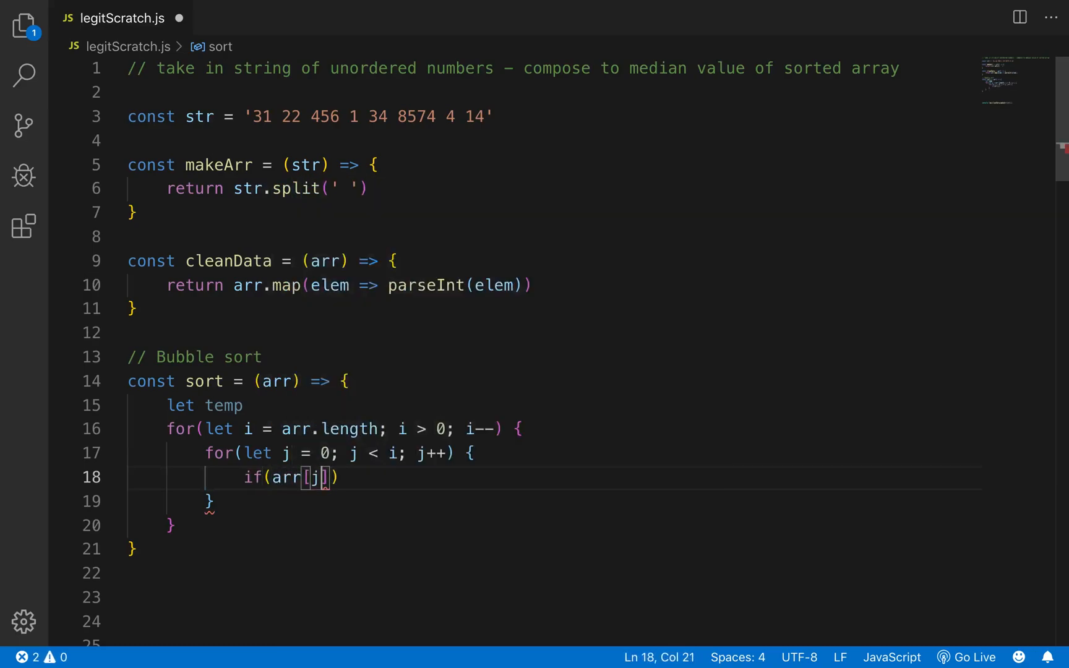
text(>)
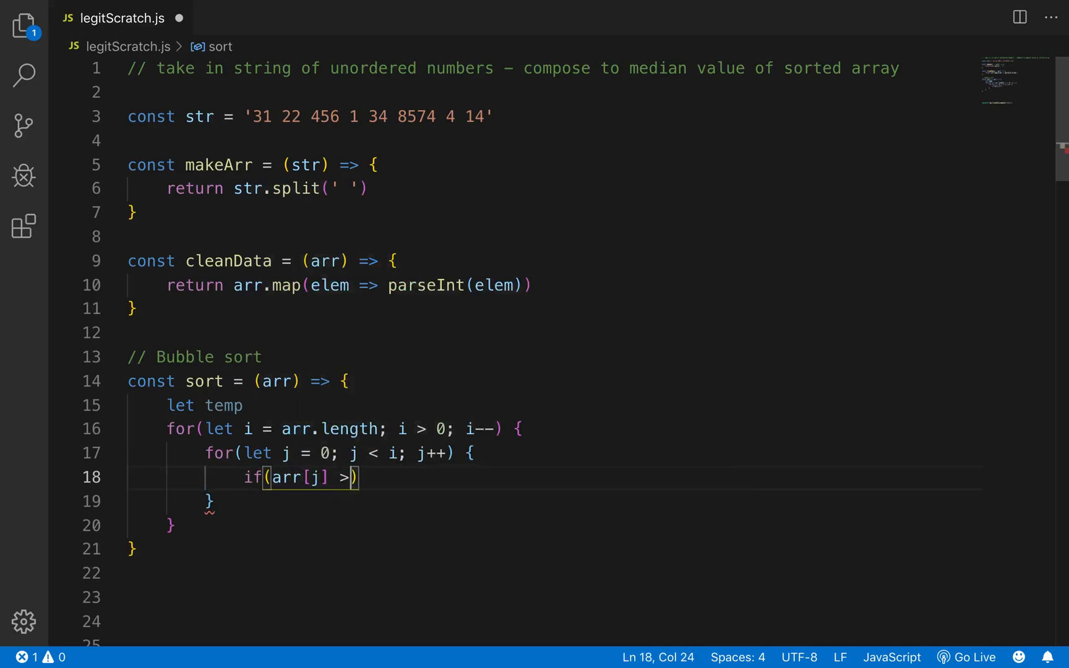
text(arr[])
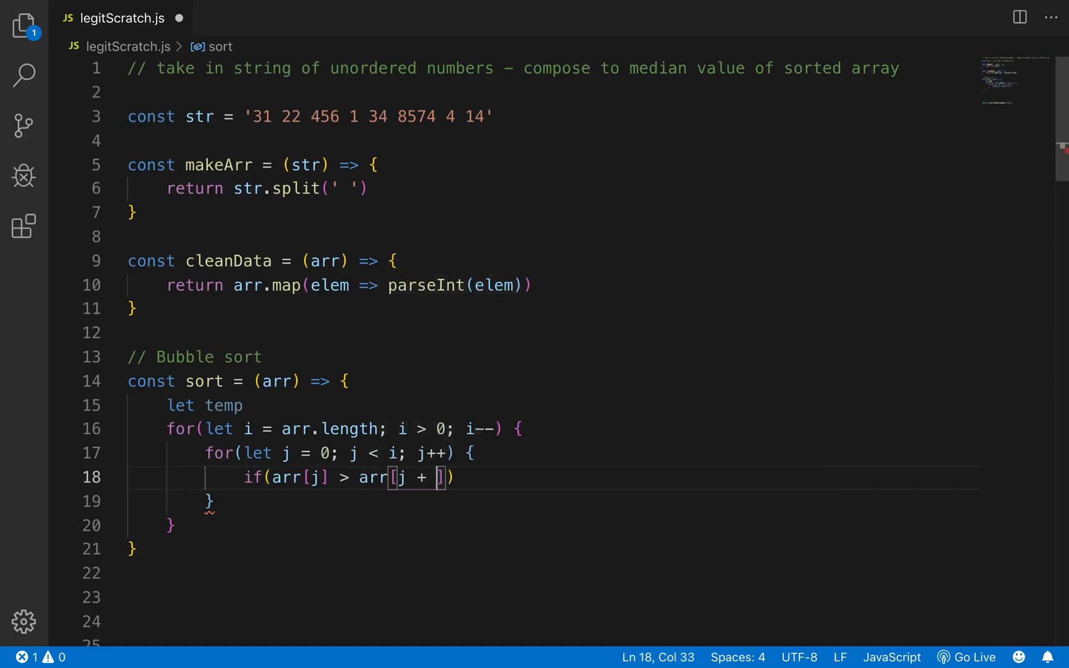
text(1]) {)
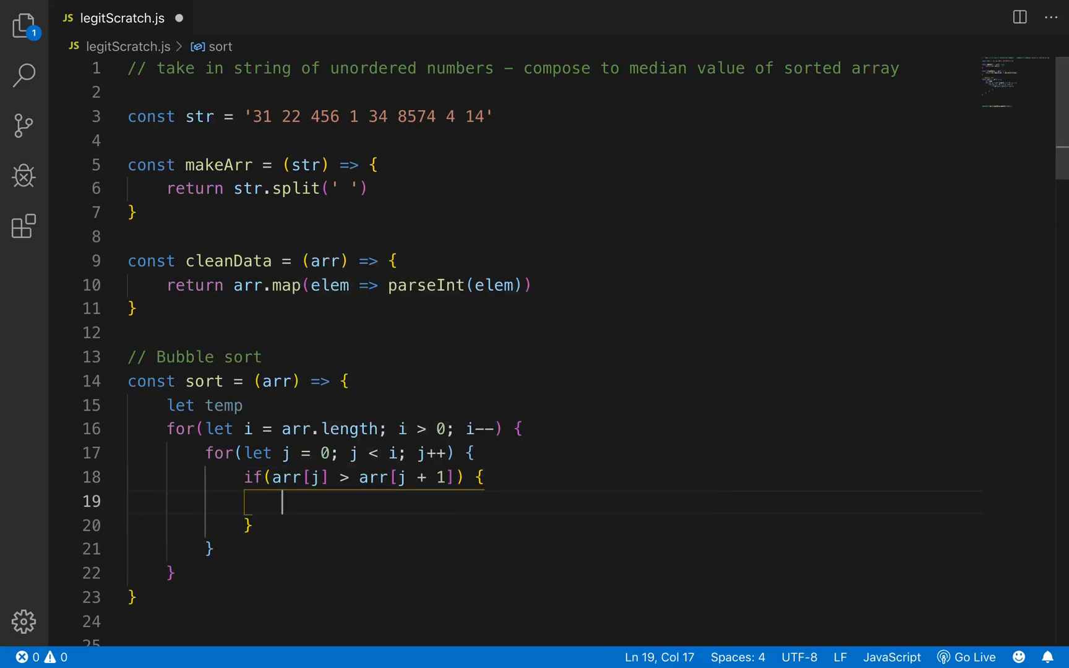
Step: Swap the pair via temp, return arr, and wrap the log in sort()
text(tm)
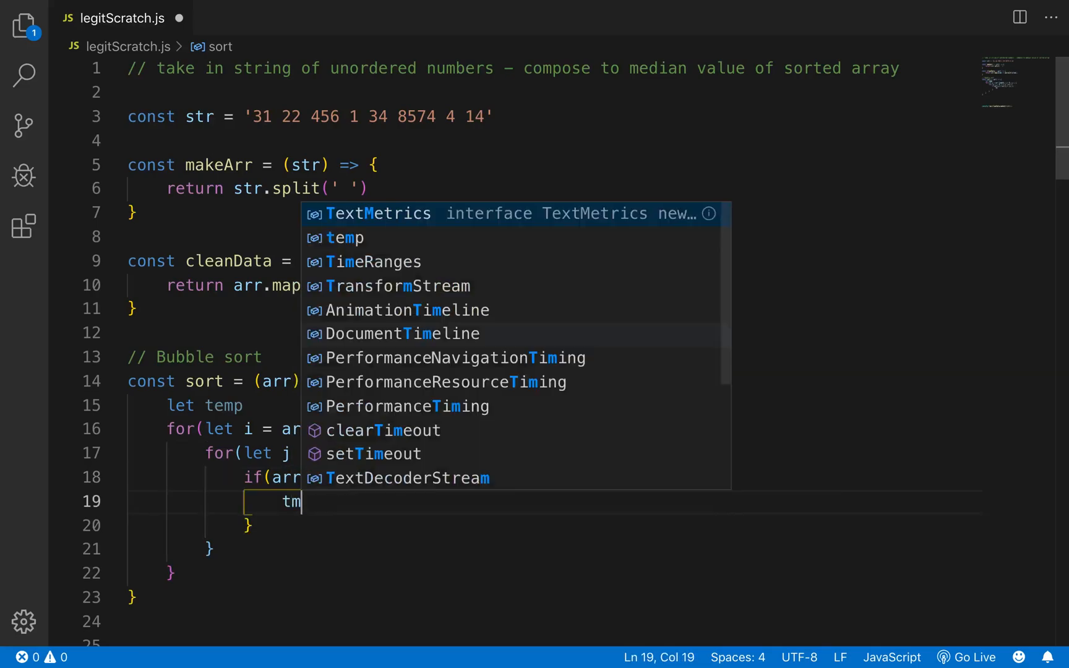
text(emp = arr[j])
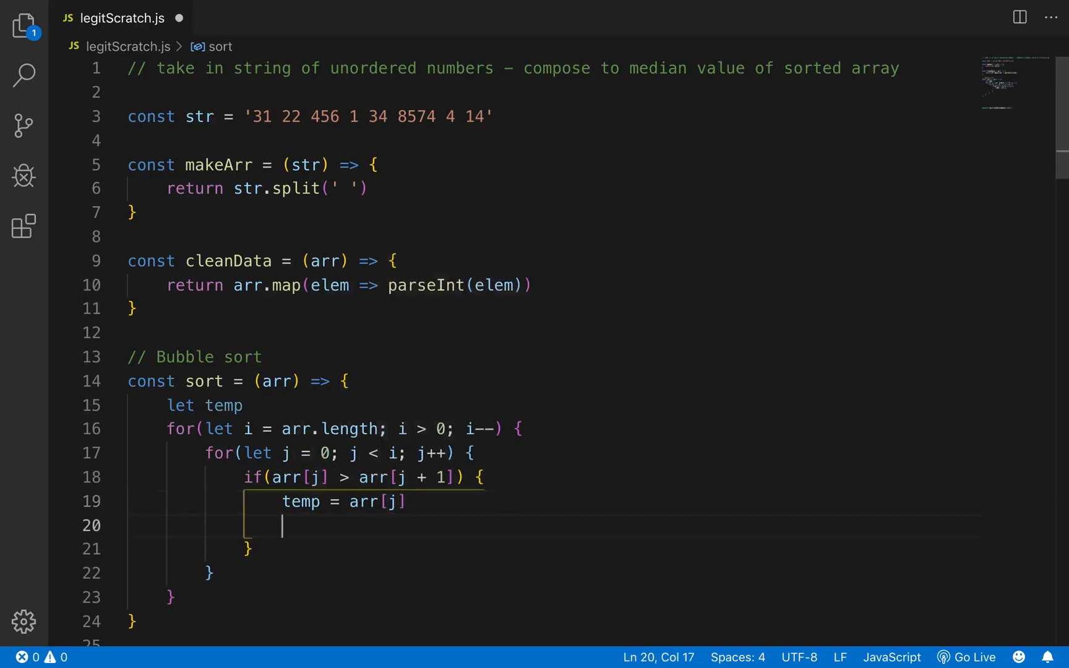
text(arr[j] = arr[j + ])
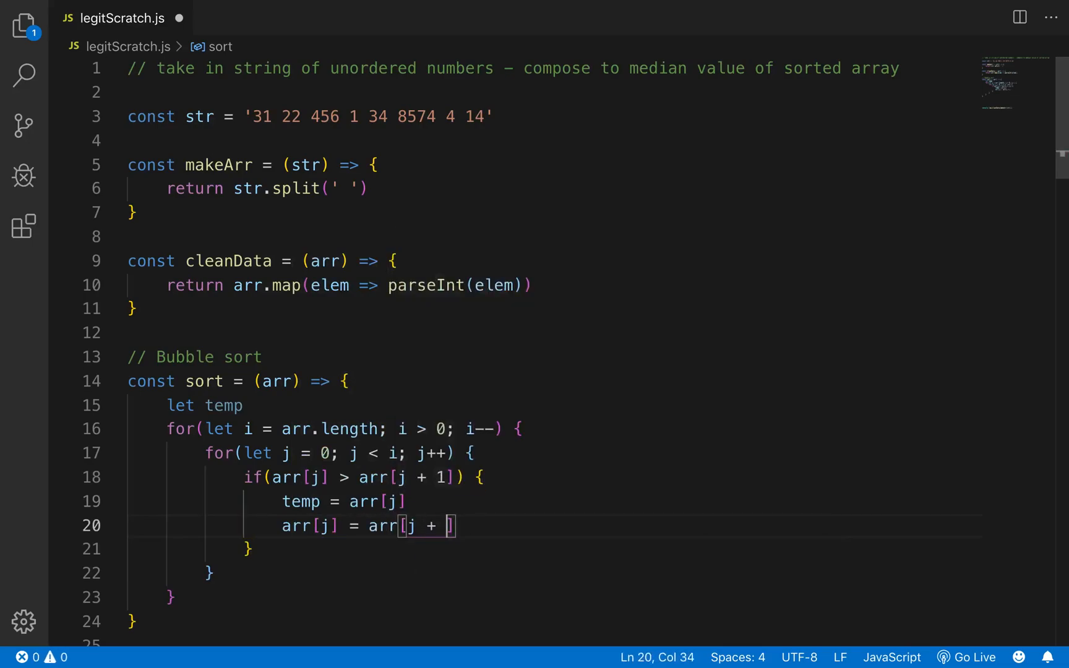
text(arr[j + ])
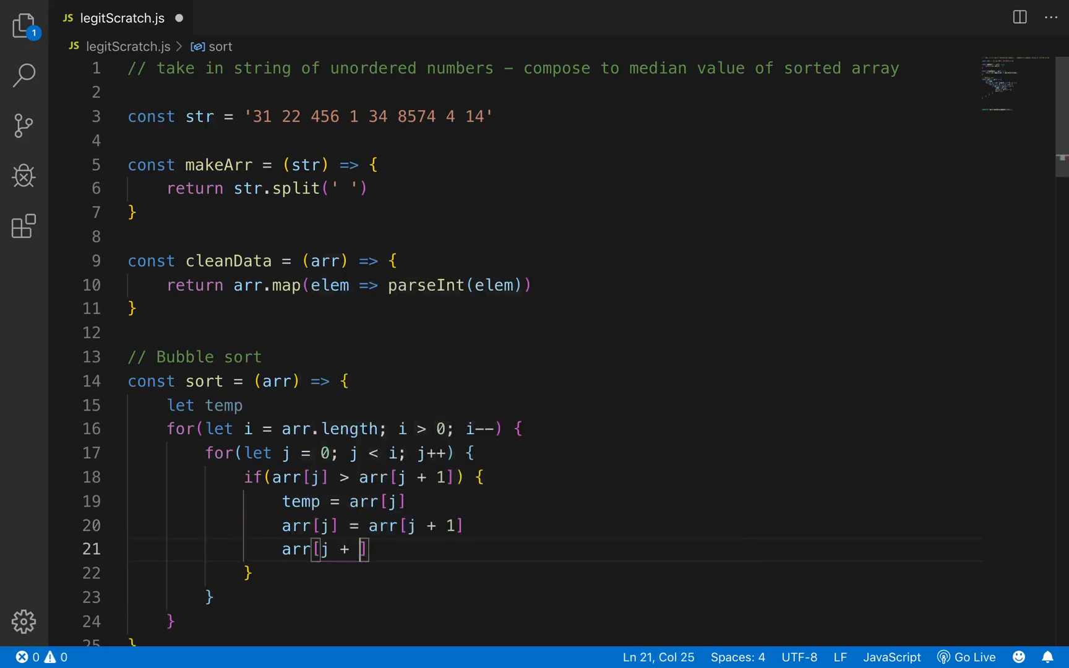
text(1] = temp)
text(r)
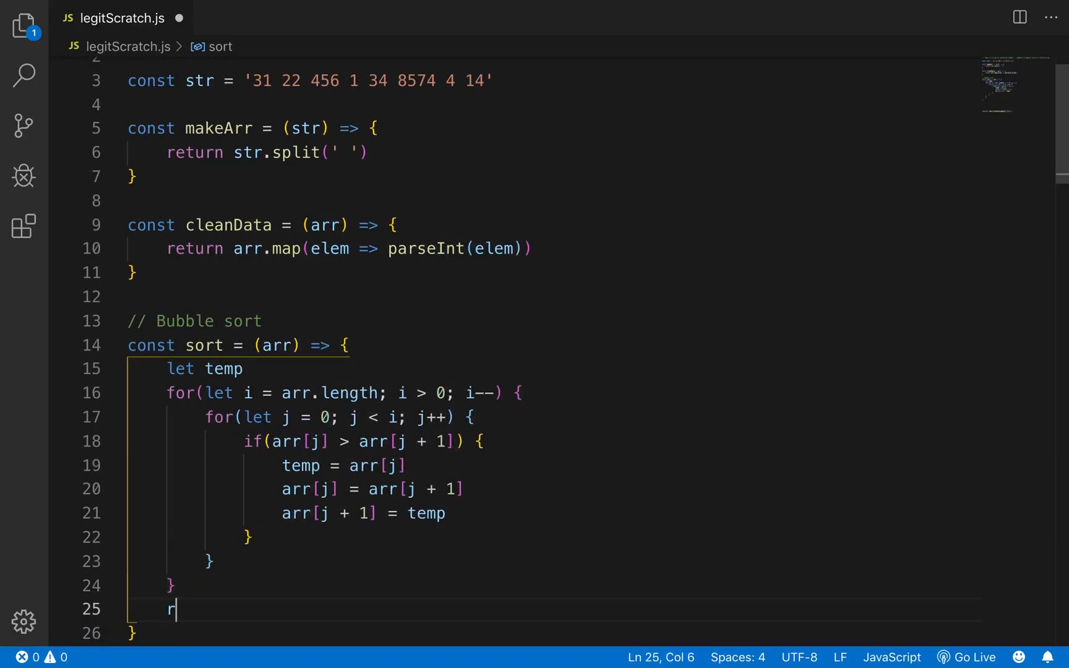
text(eturn arr)
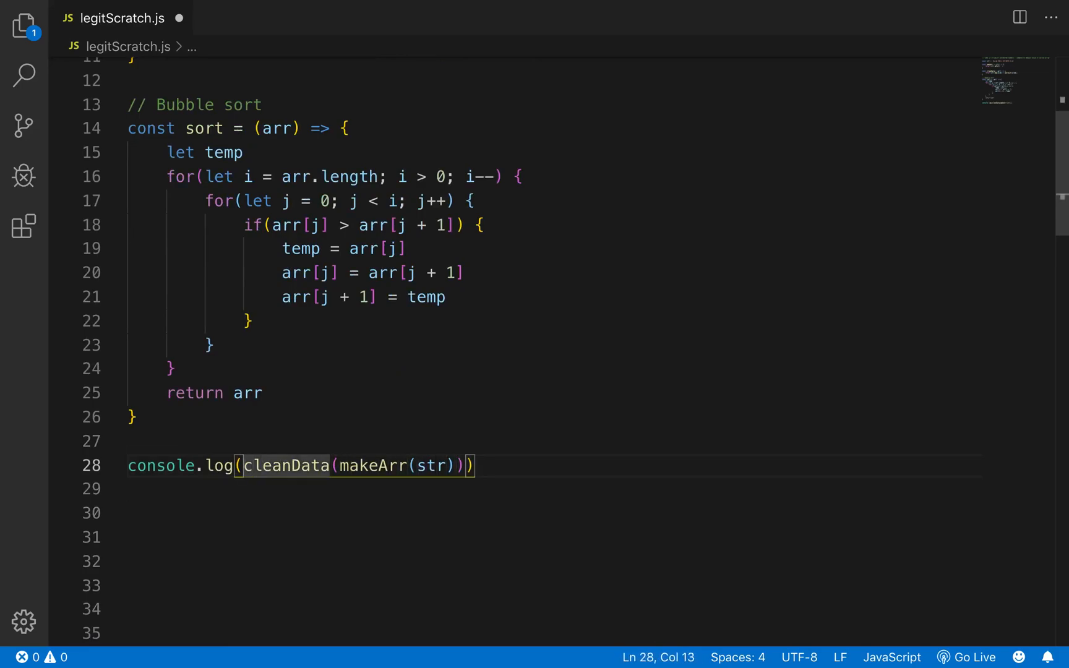
text(sort())
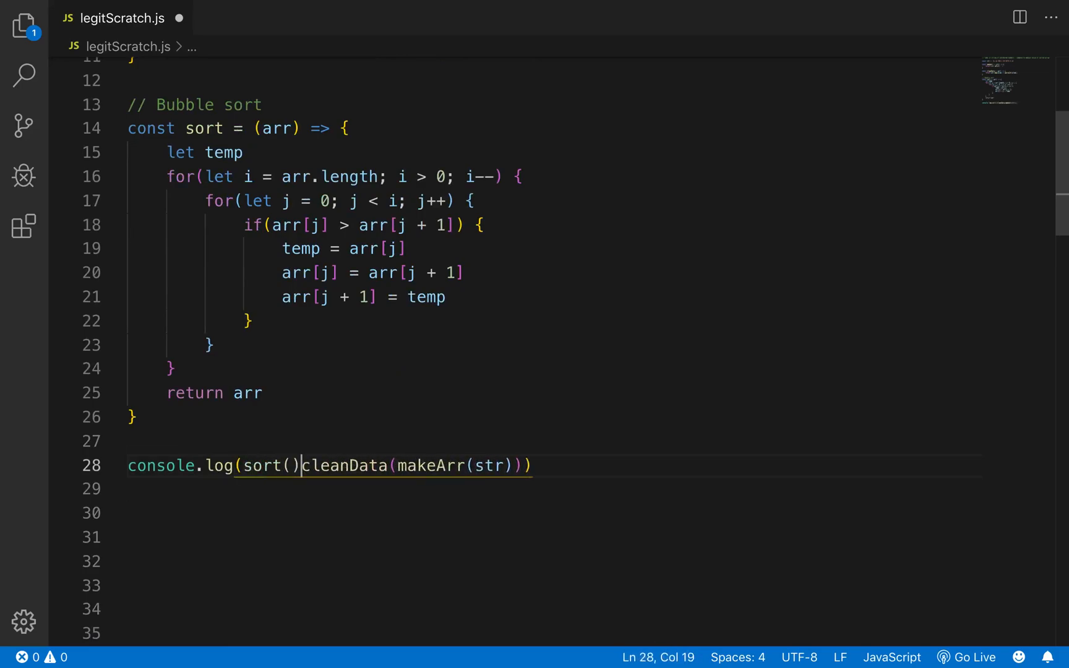
double_click(490, 466)
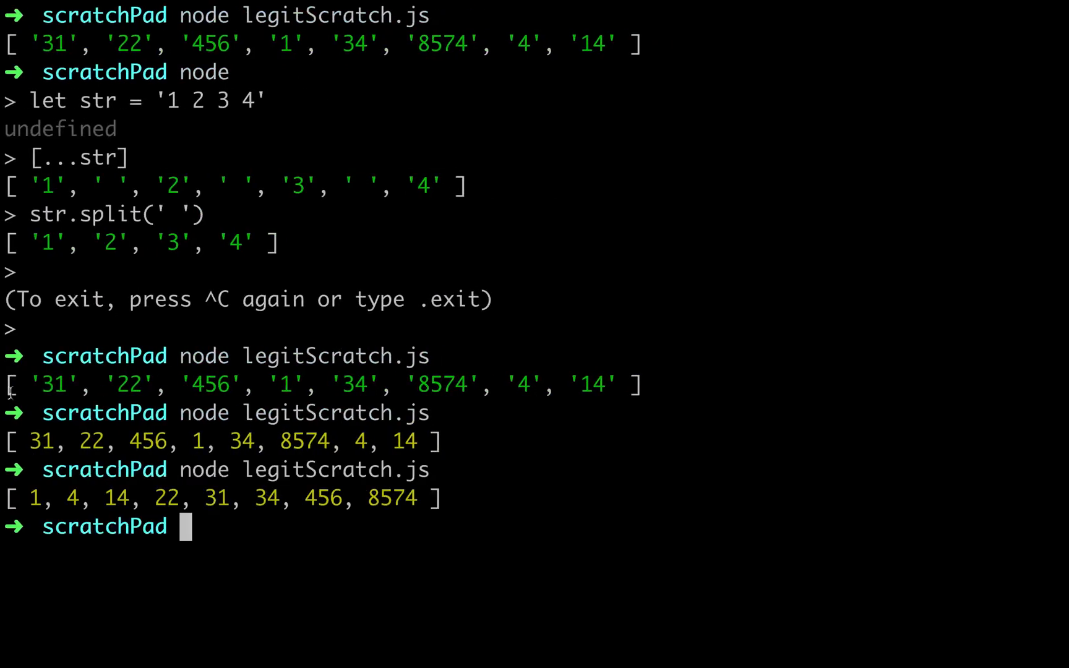
mouse_move(455, 488)
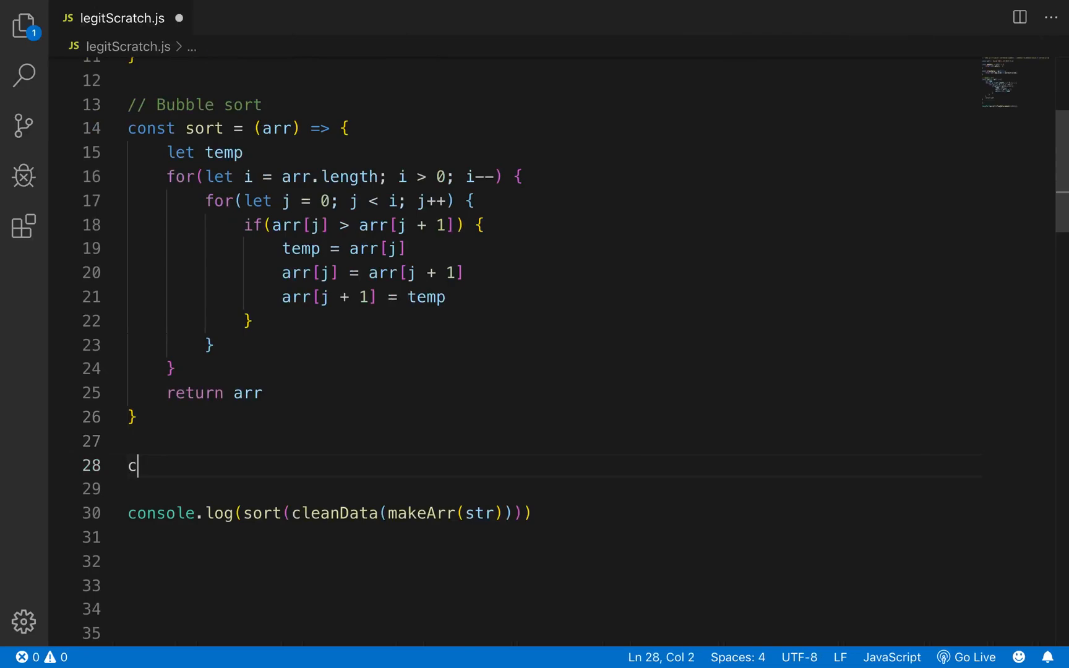
Step: Start const getMedian = (arr) => with const isEven = arr.length % 2 === 0
text(onst getMedia)
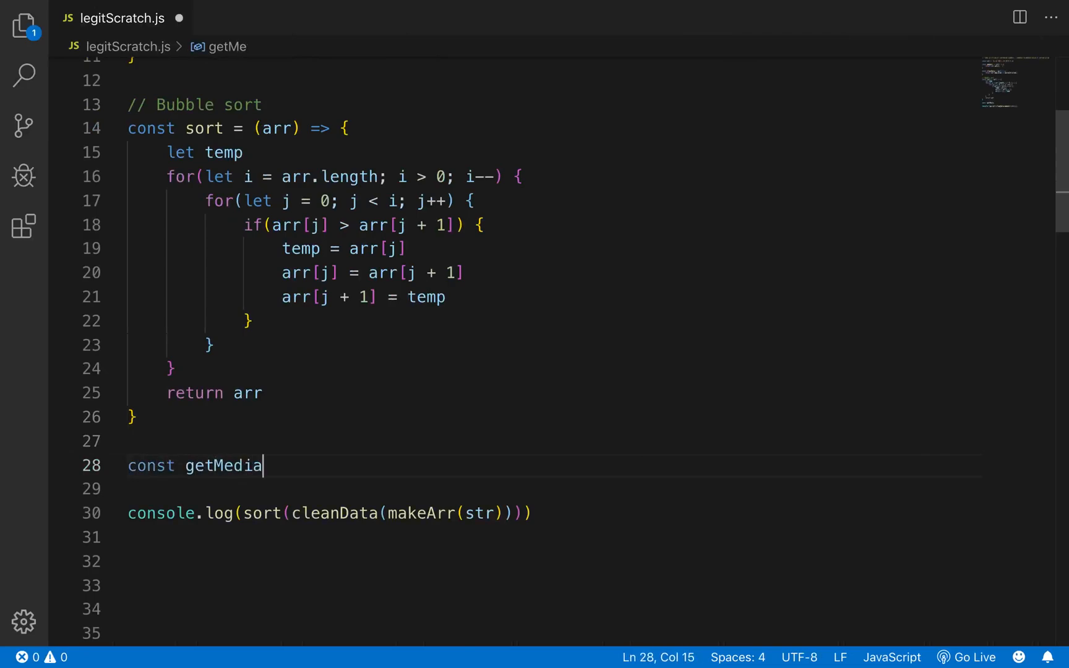
text(n =)
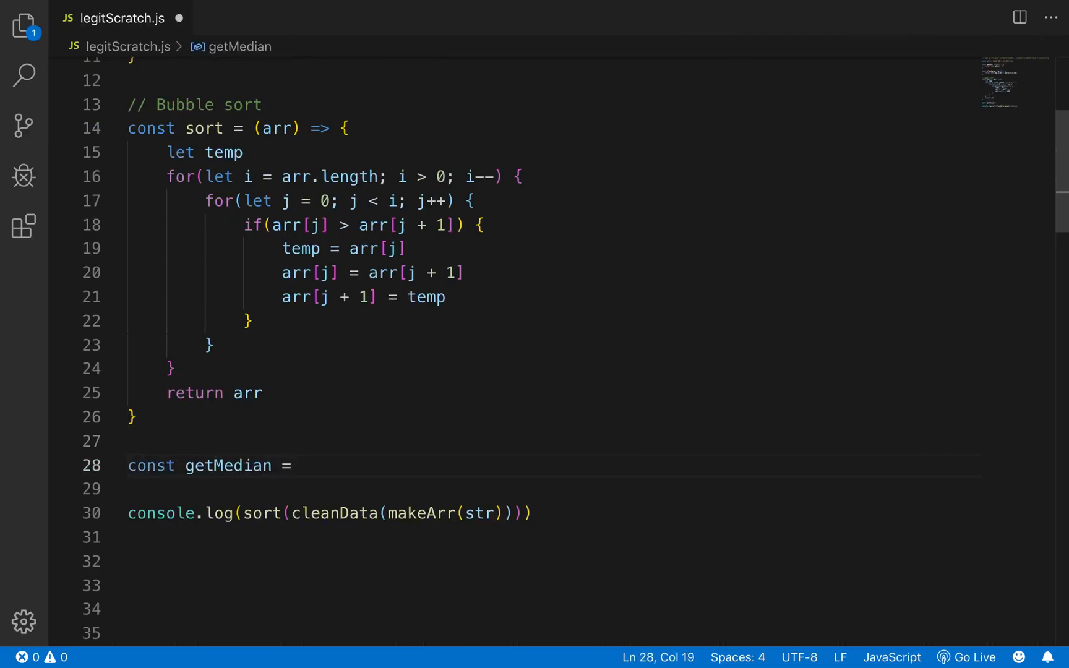
text((arr))
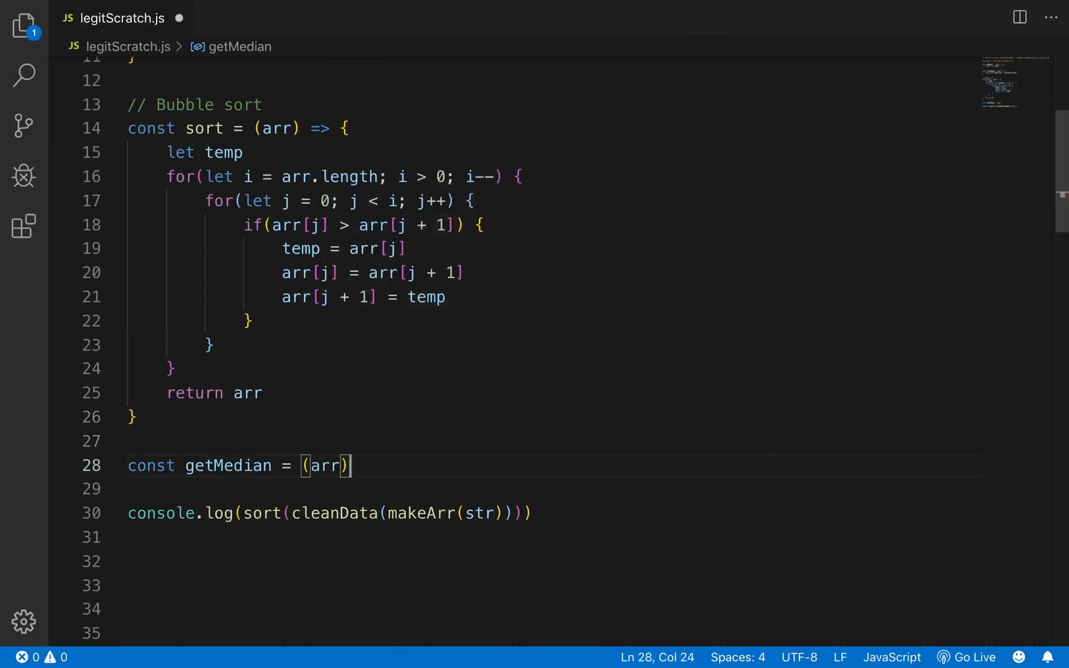
text(=> {)
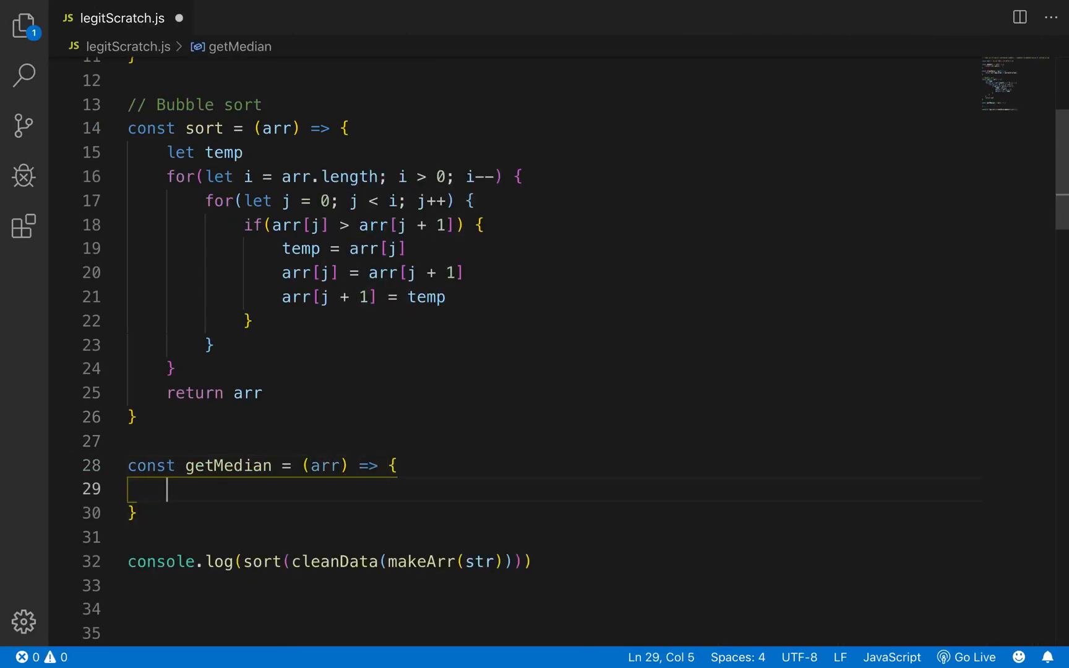
text(const isE)
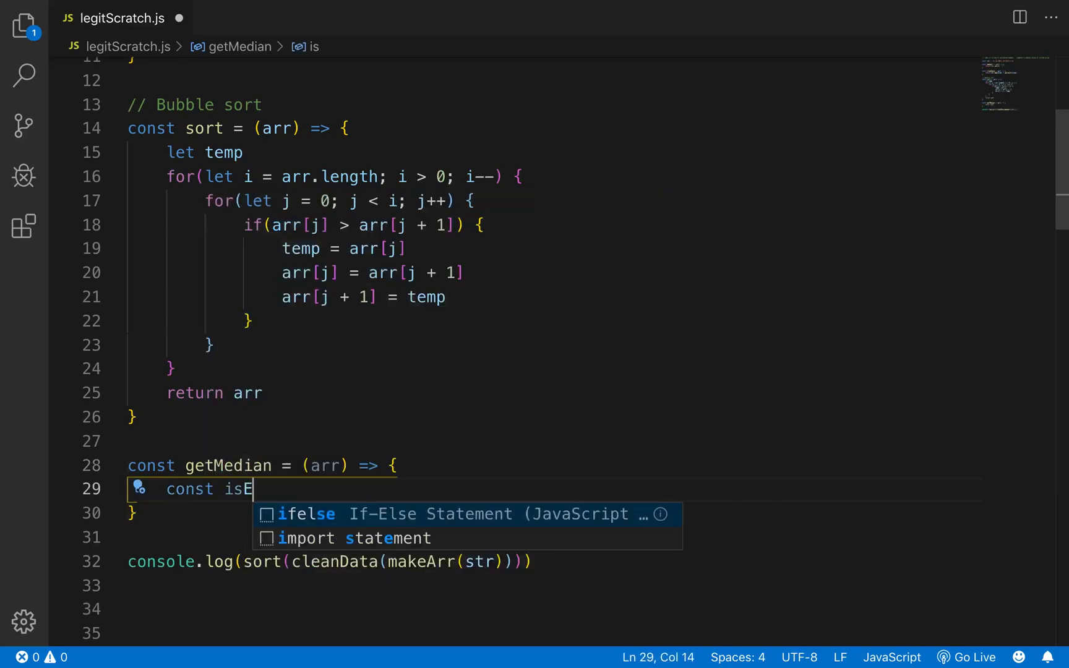
text(ven)
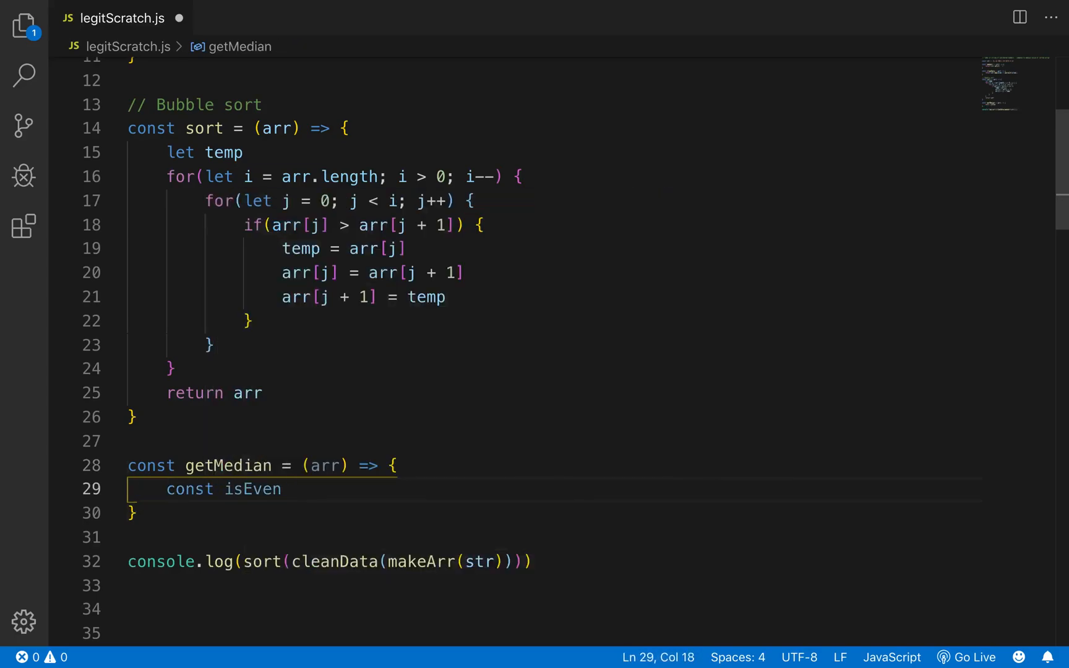
text(= arr.l)
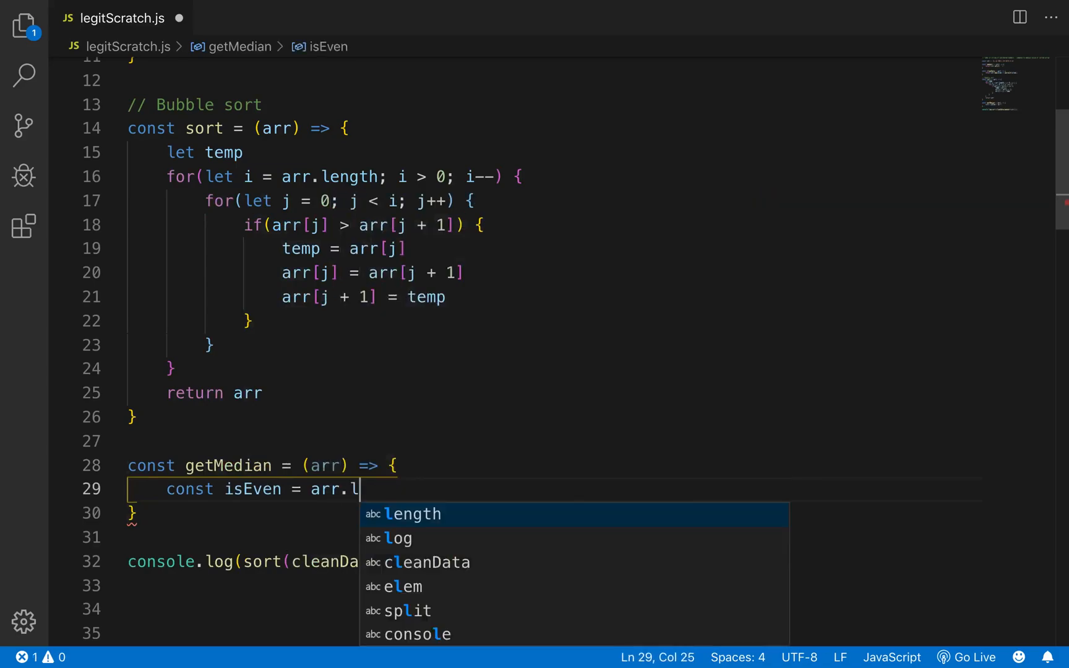
text(ength / 2)
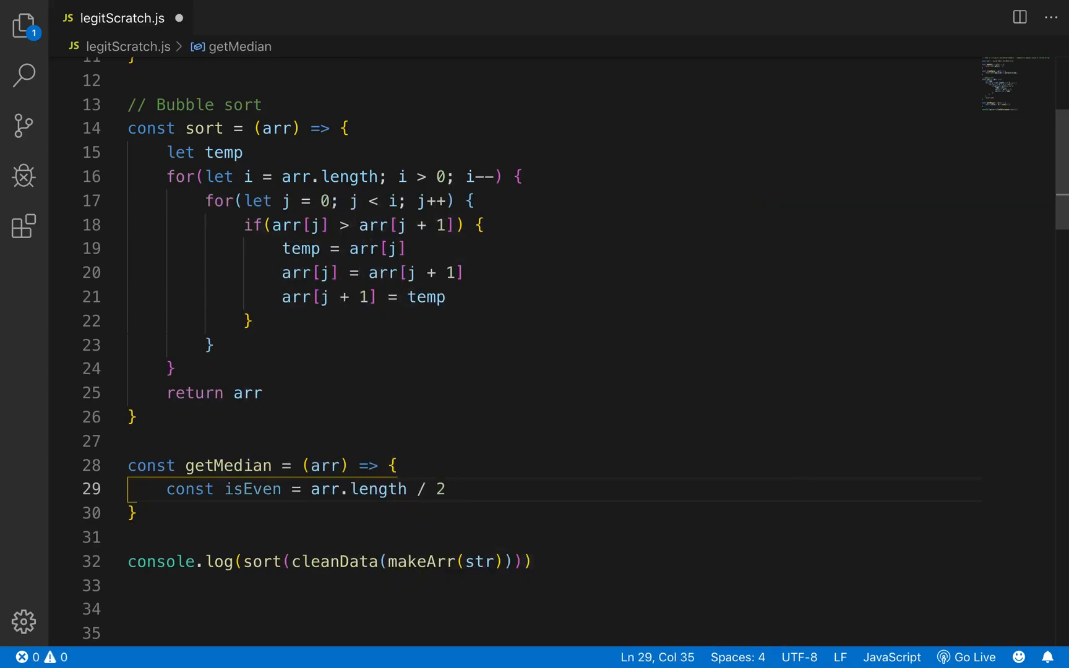
text(%)
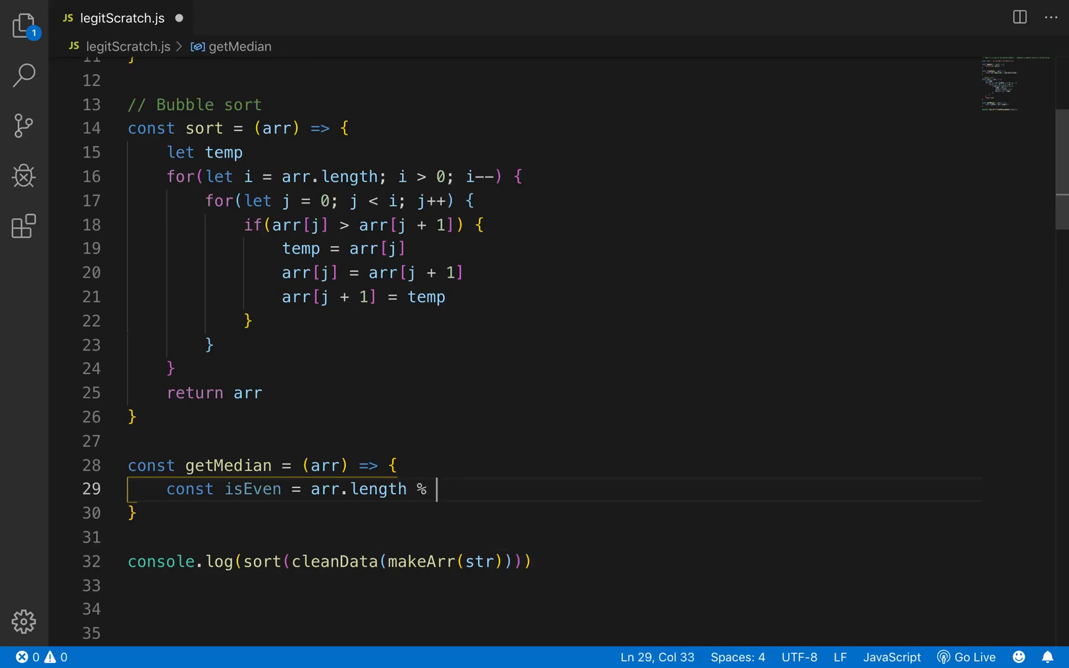
text(2 === 0)
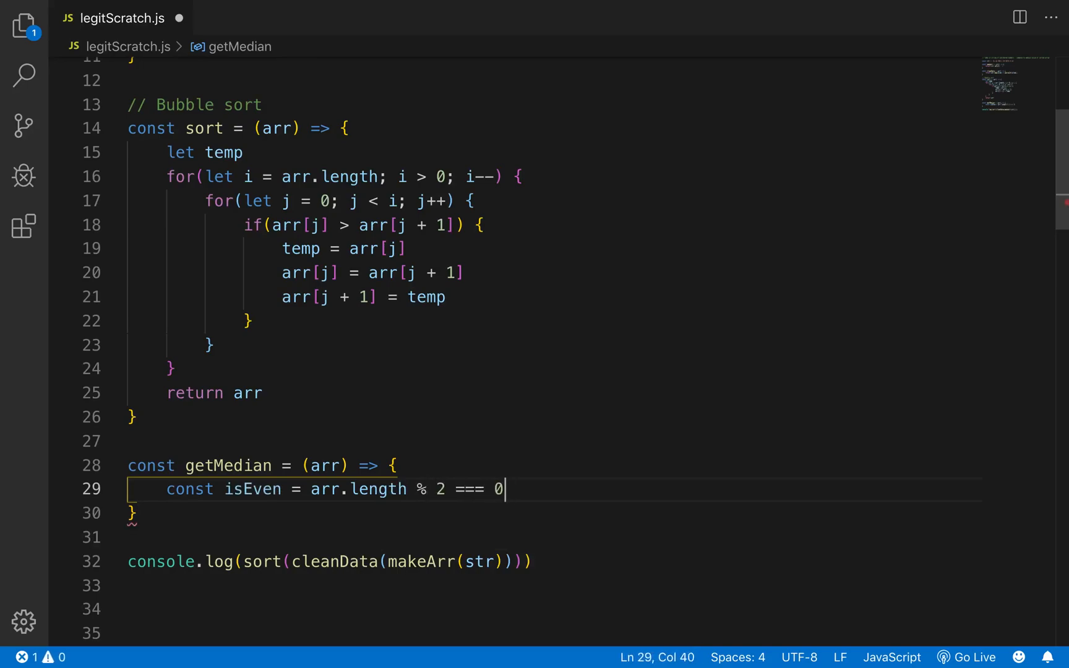
key(enter)
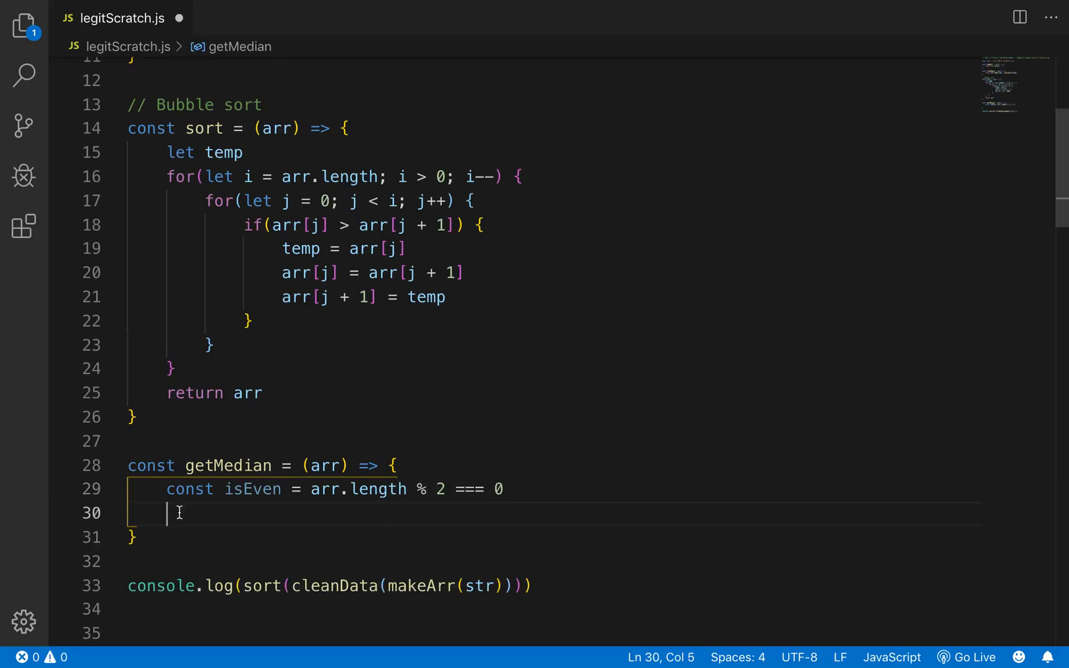
Step: Add the ternary isEven ? arr[arr.length / 2 - 1] : arr[Math.floor(arr.length / 2)]
text(a)
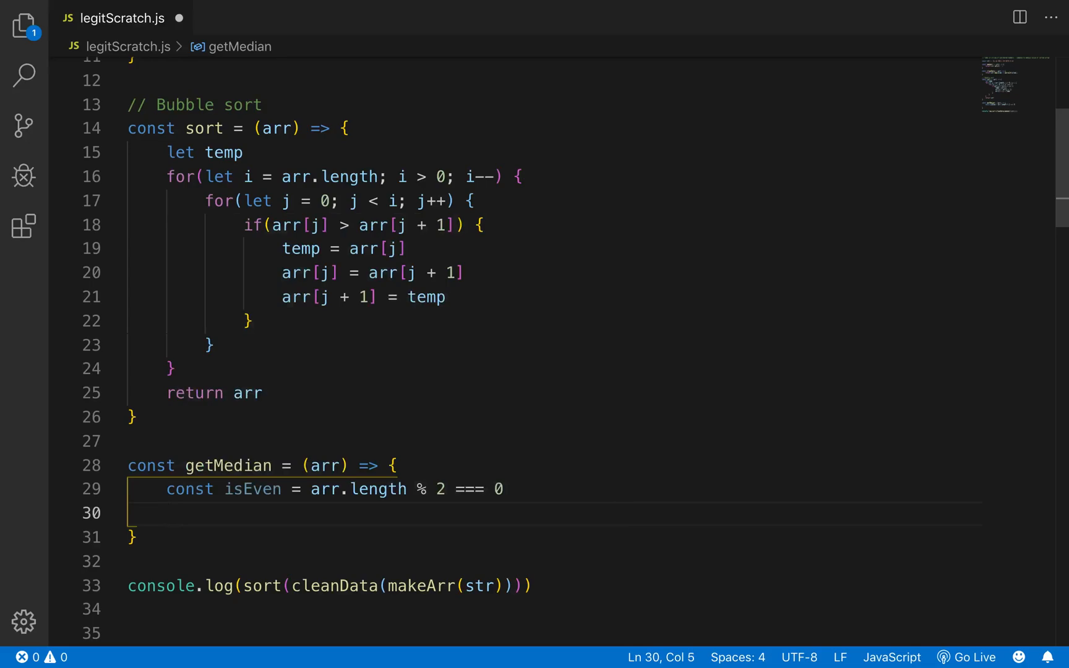
mouse_move(292, 470)
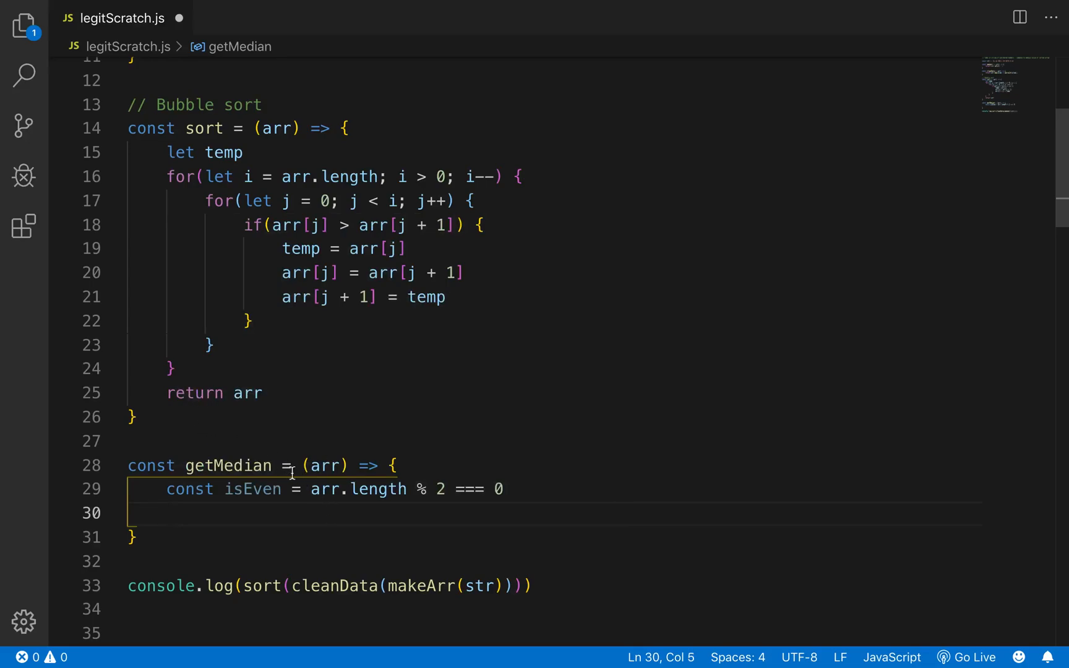
text(isEven)
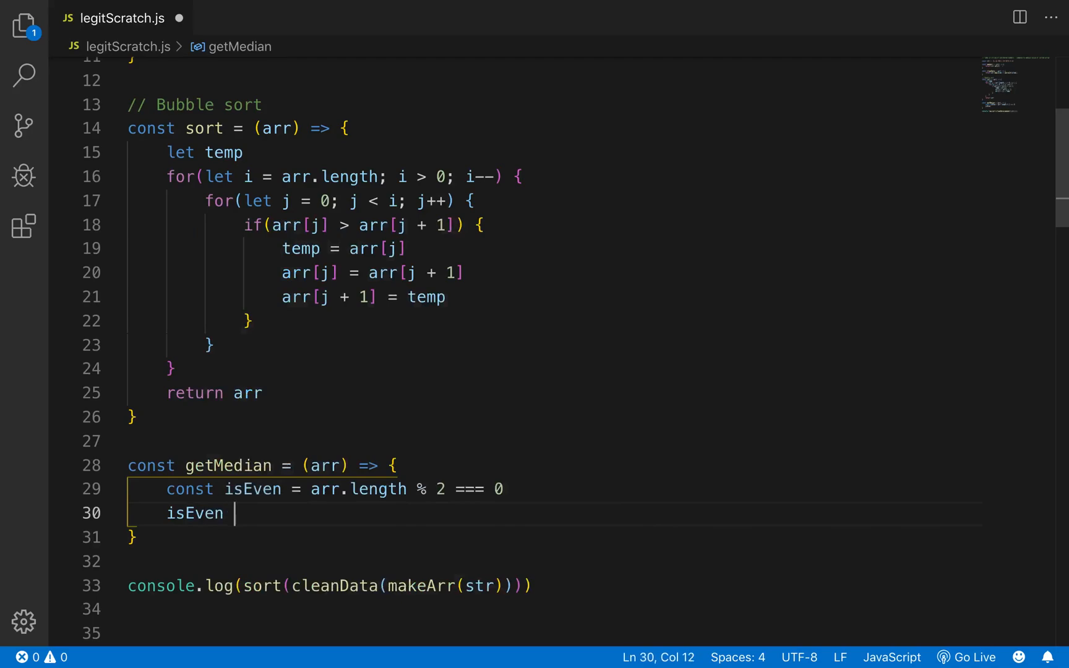
text(?)
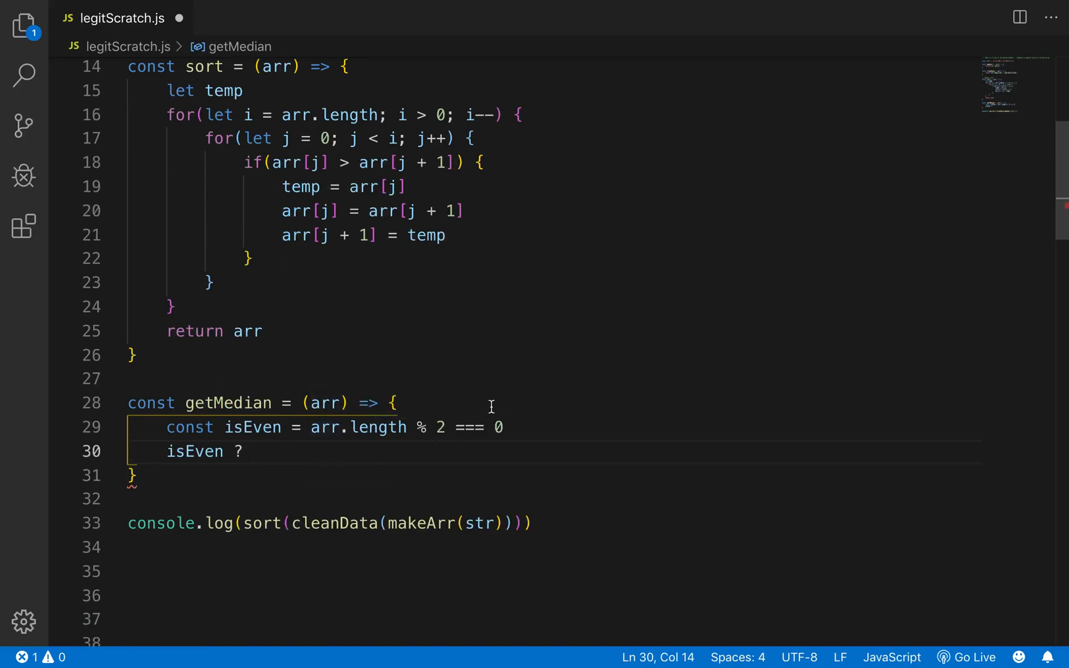
mouse_move(520, 417)
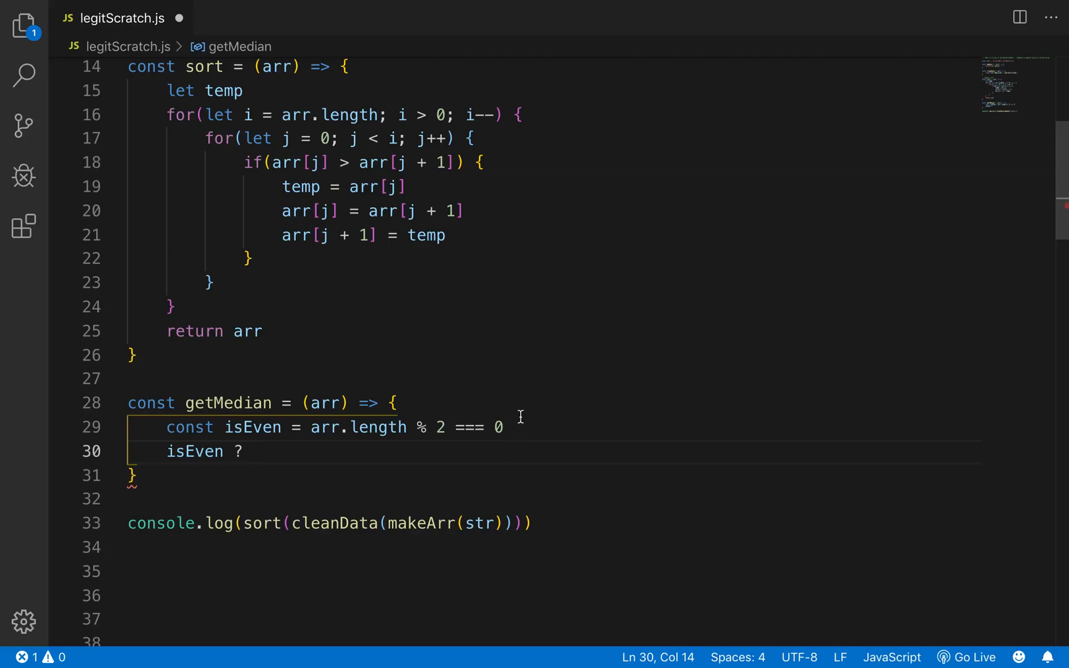
double_click(196, 452)
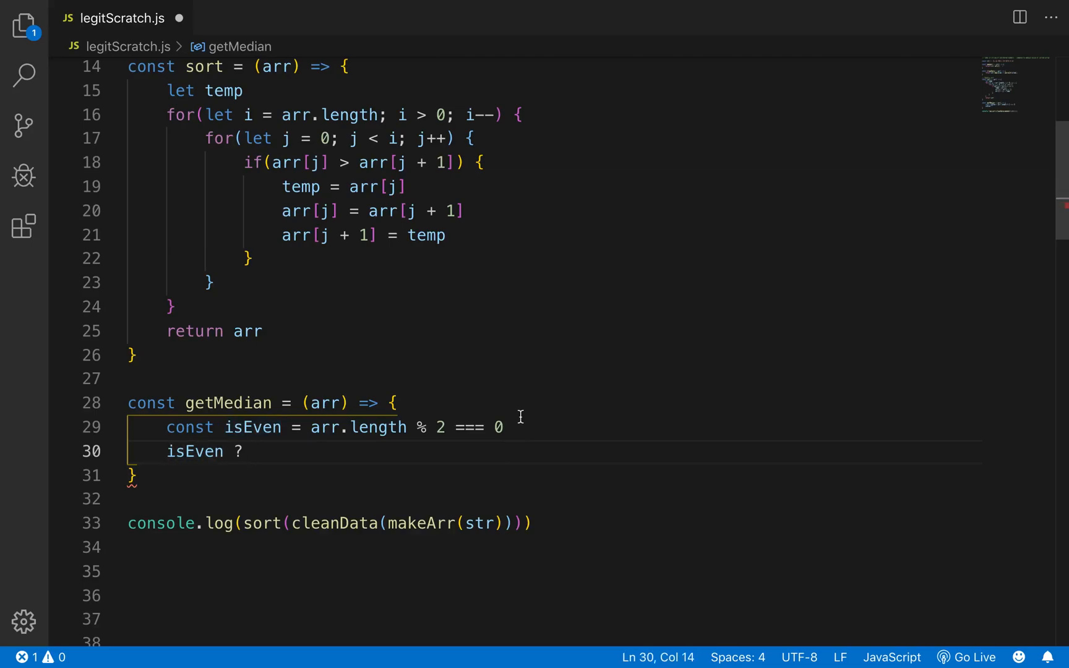
text(a)
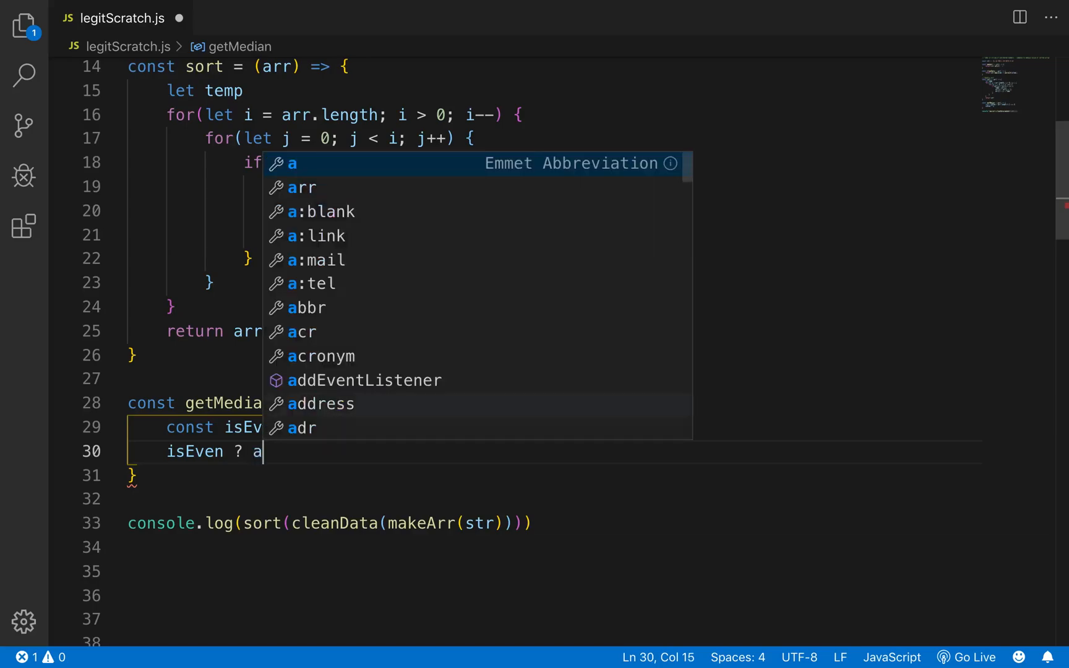
text(rr[ar)
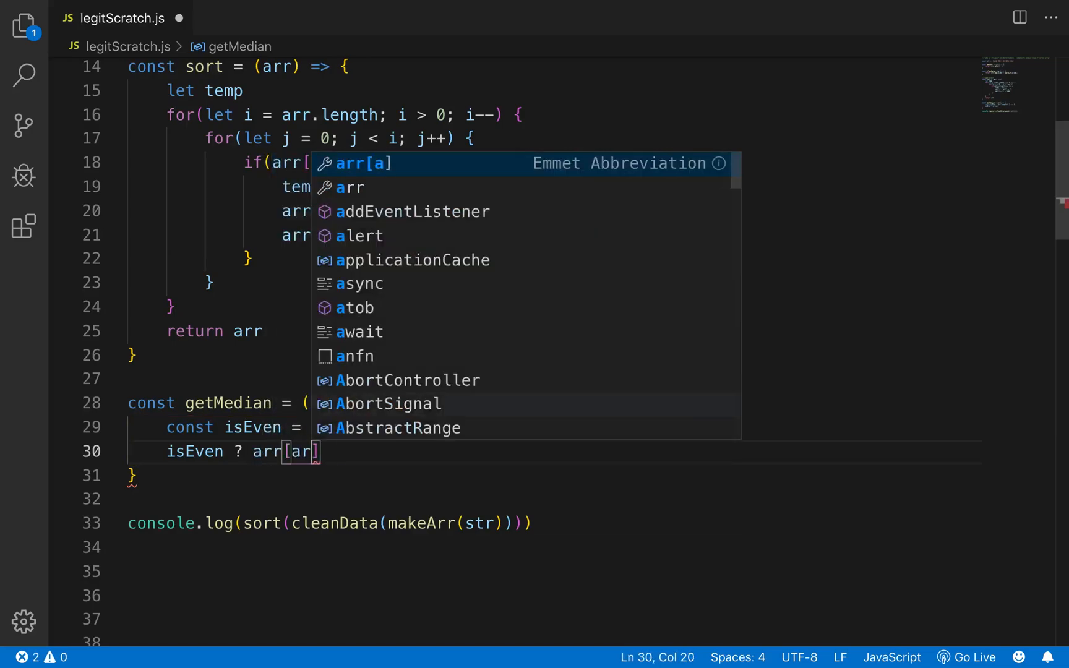
text(.length)
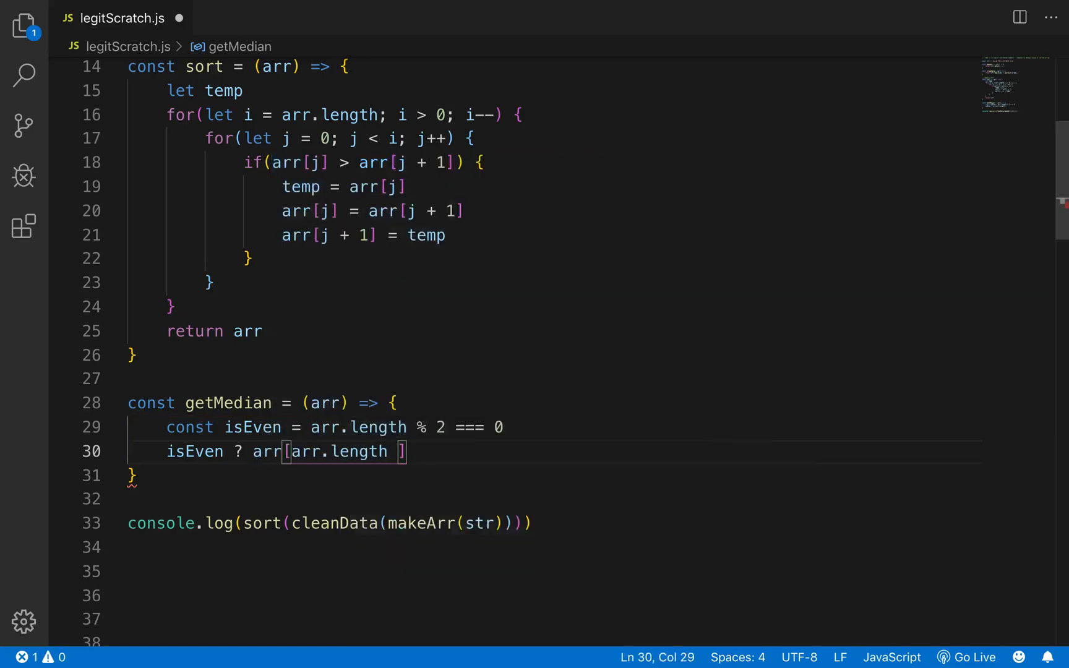
text(/ 2 -)
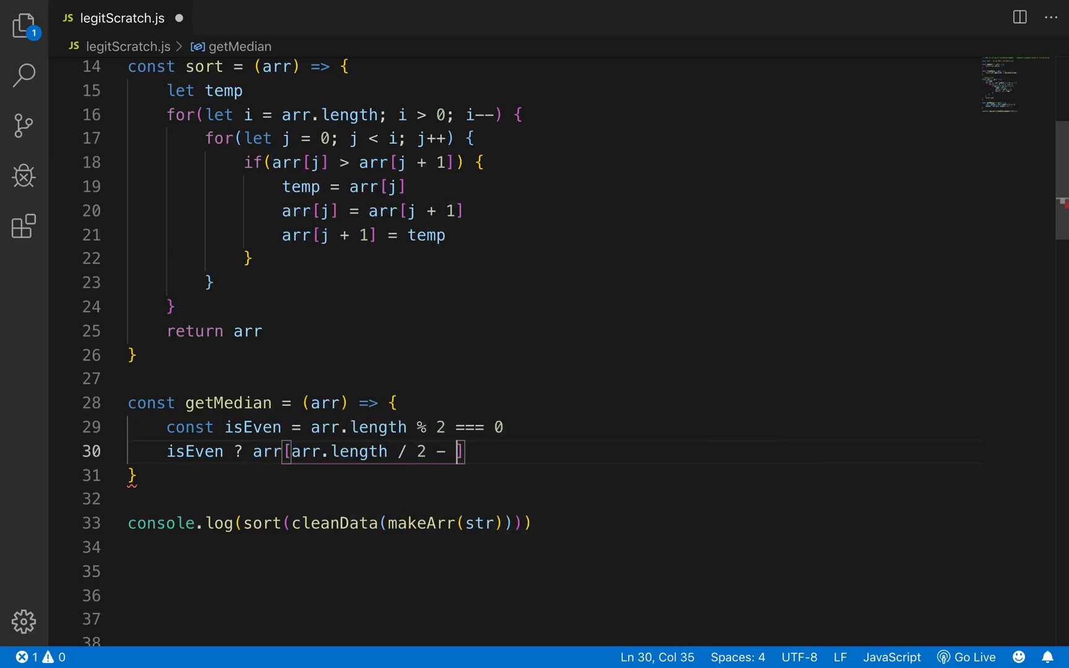
text(] : a)
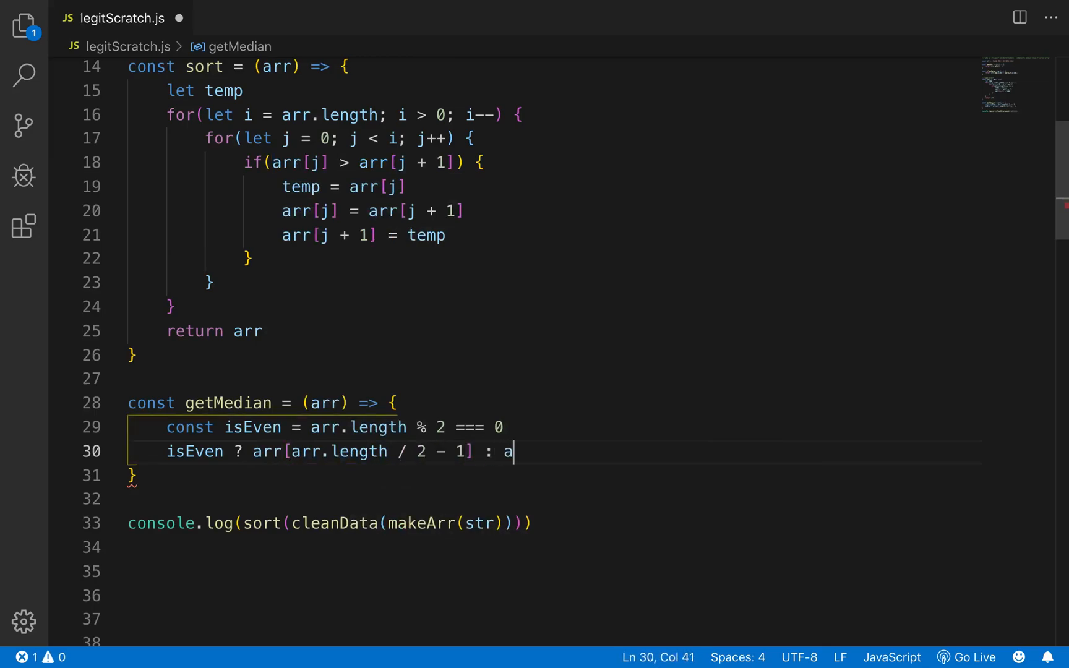
text(rr[)
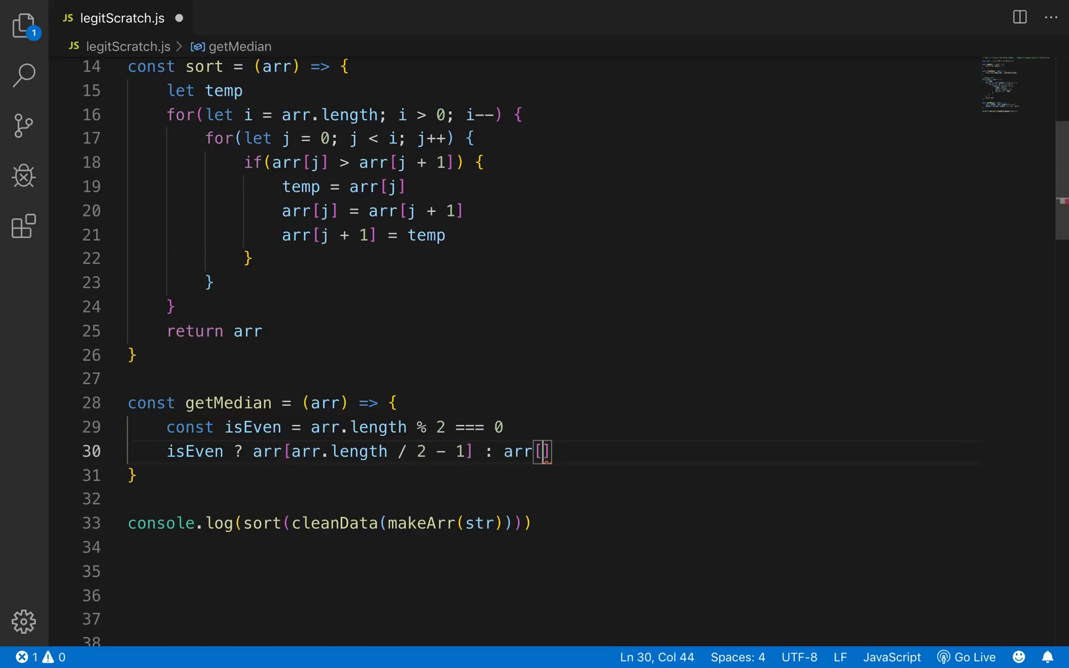
text(Math.floor)
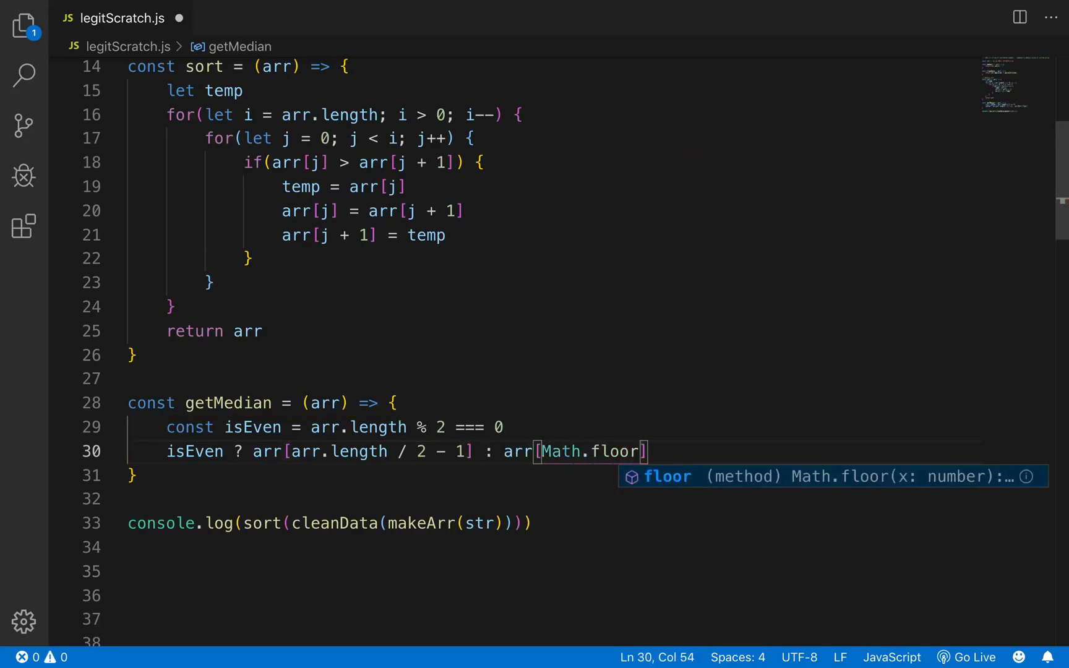
text((arr.length / 2)
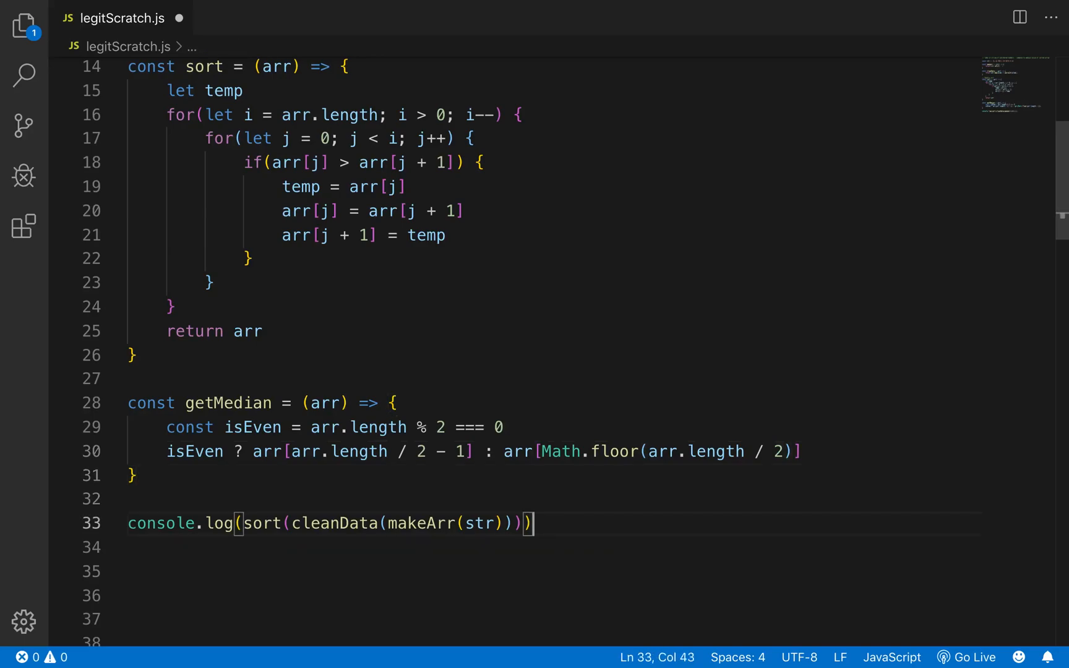
Step: Comment out the old log and add a console.log(getMedian([1,2,3,4,5])) test
key(ctrl+/)
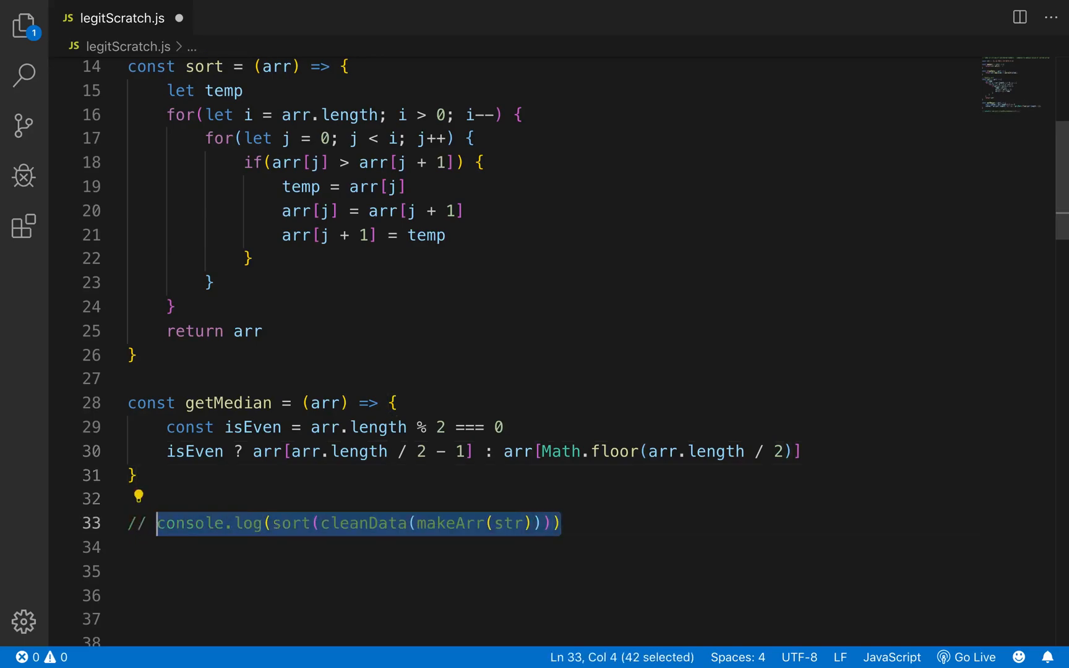
key(Enter)
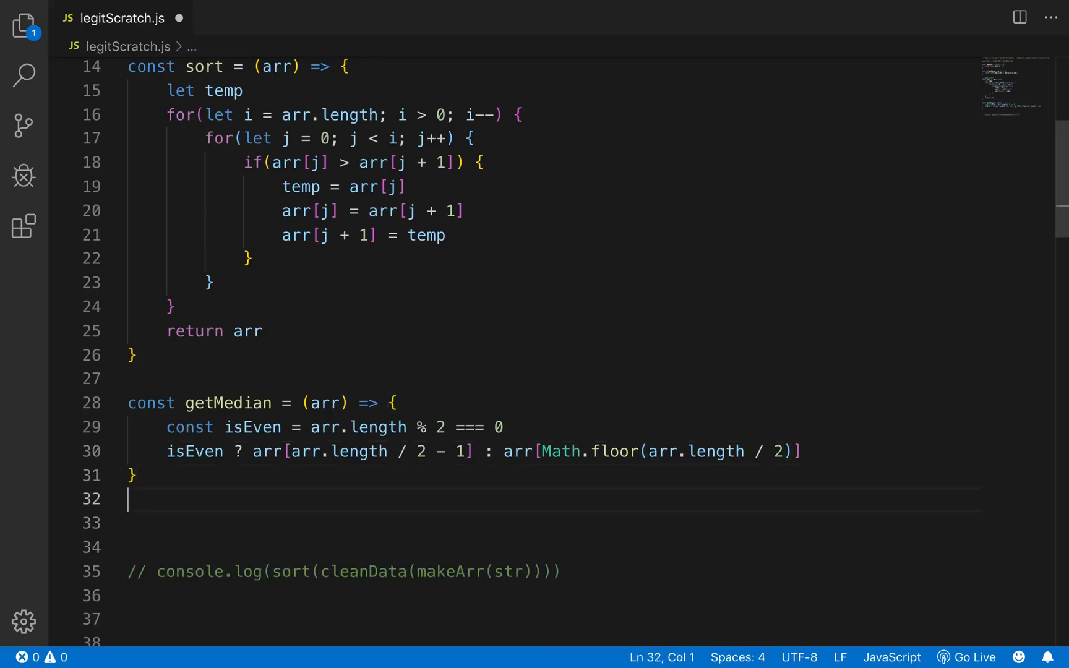
text(consoo)
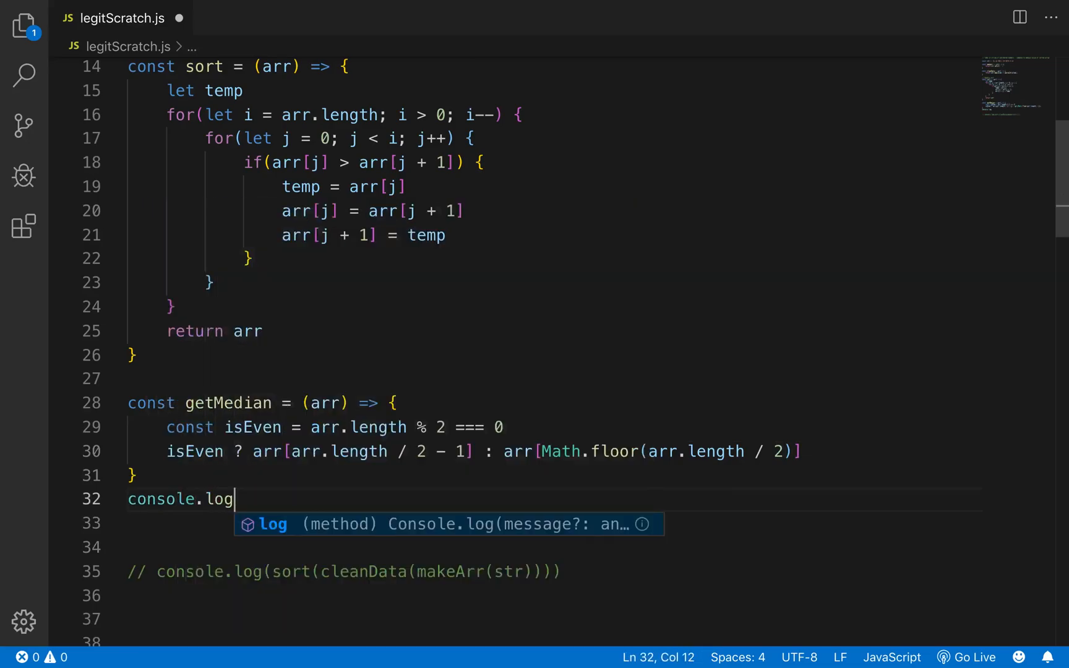
text((getM)
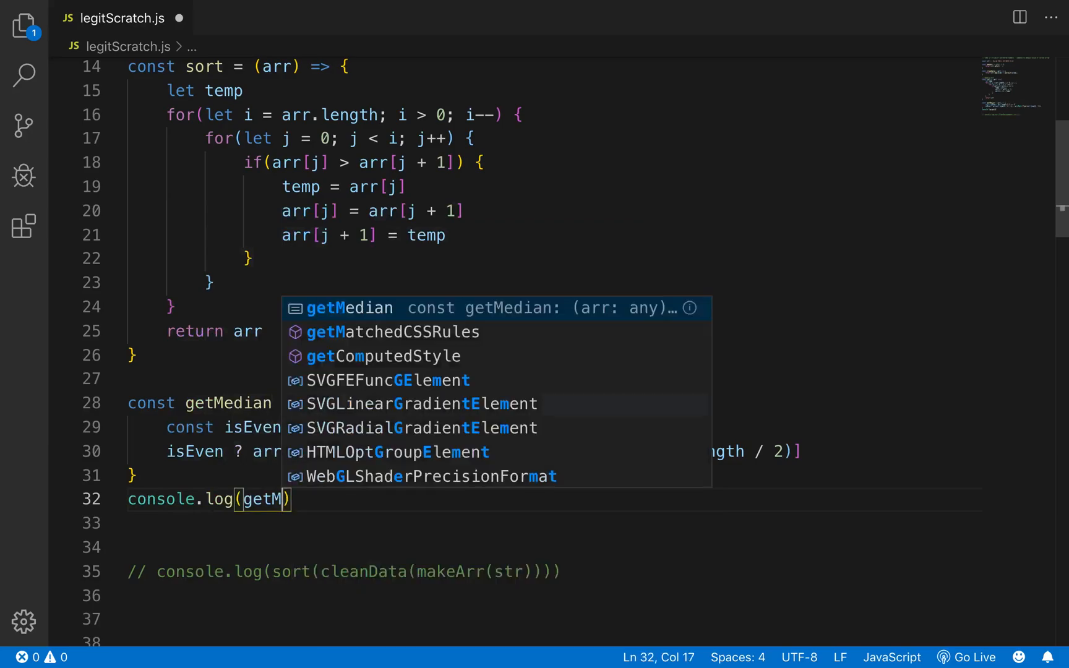
key(Tab)
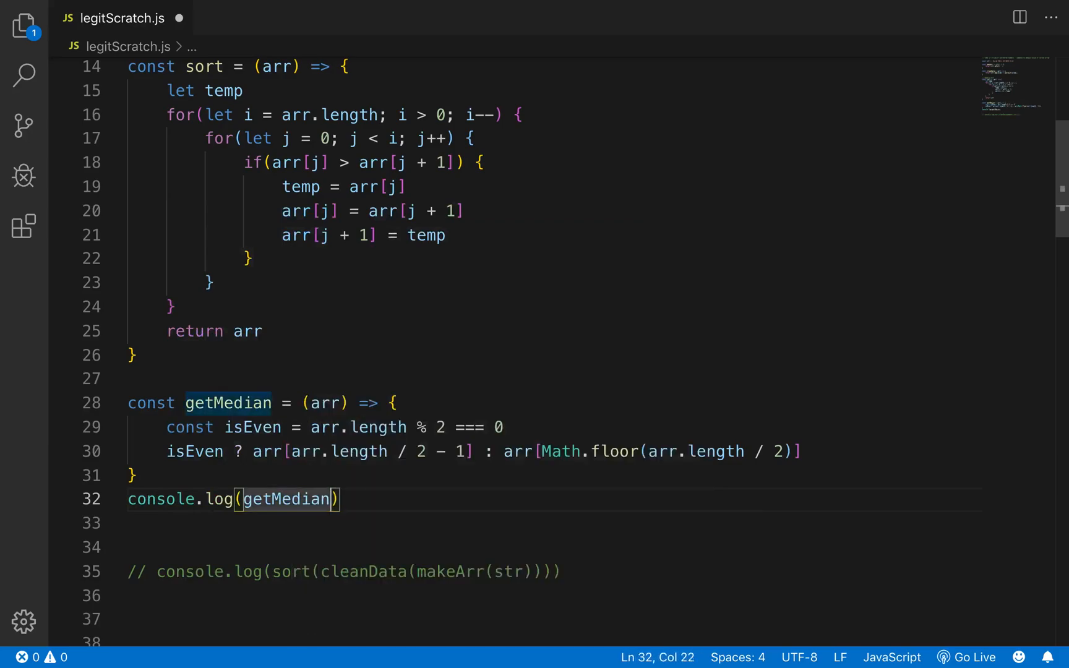
text([])
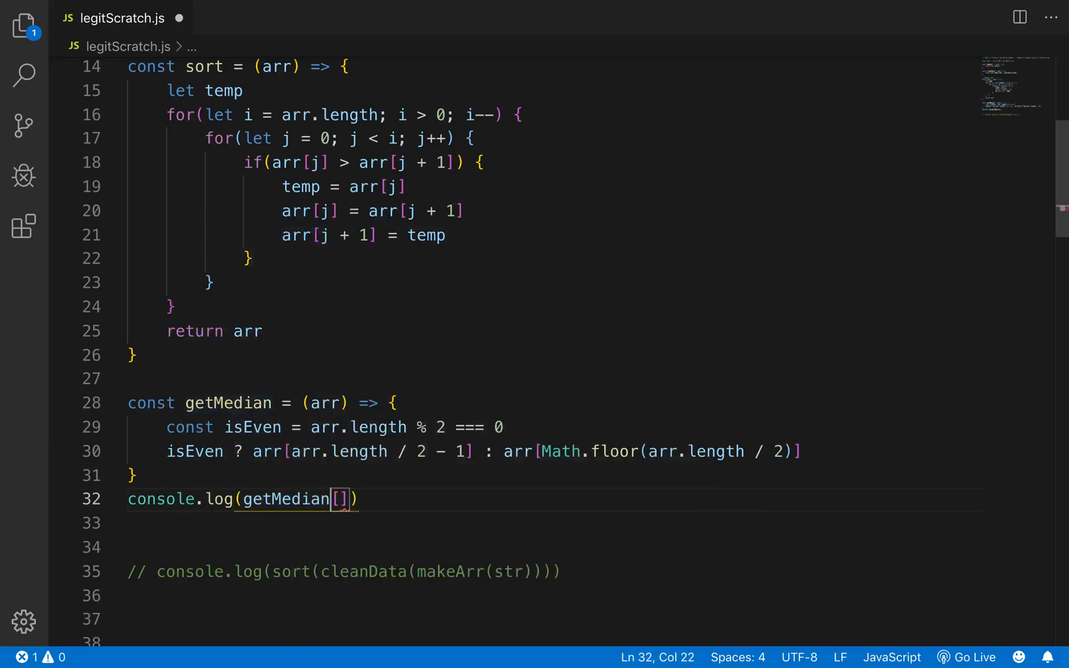
text(9)
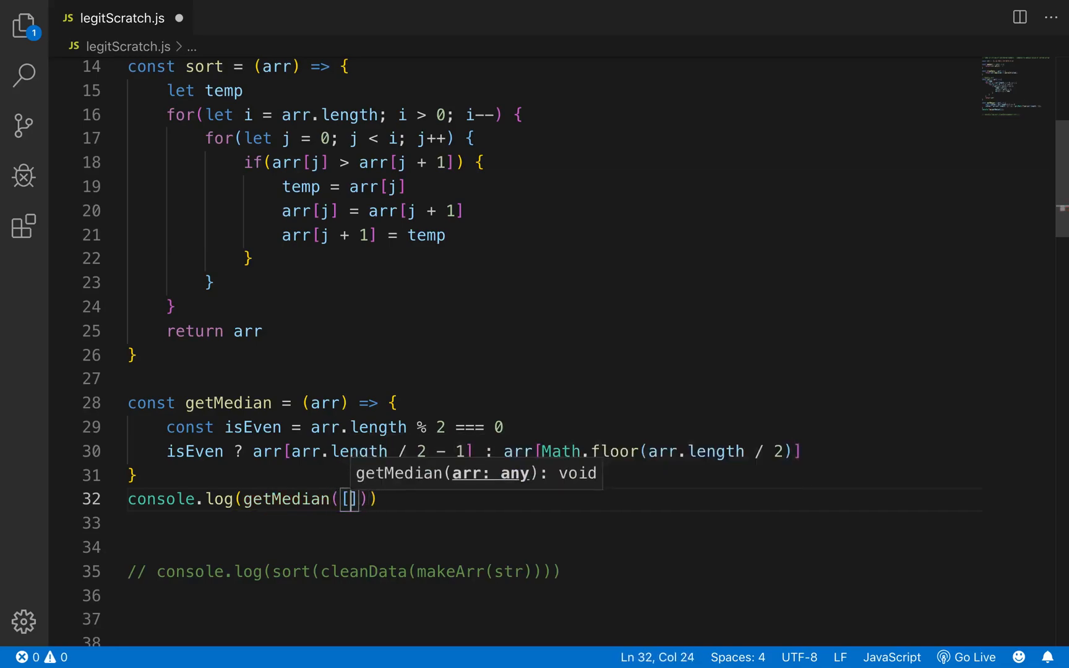
text(1,2,3,)
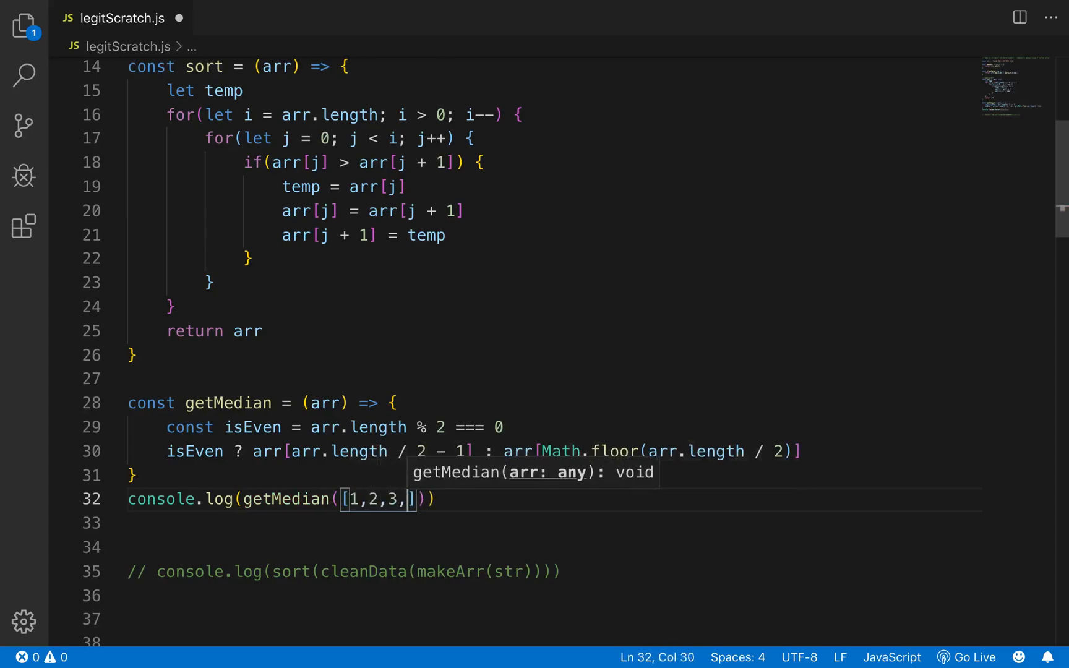
text(4,5)
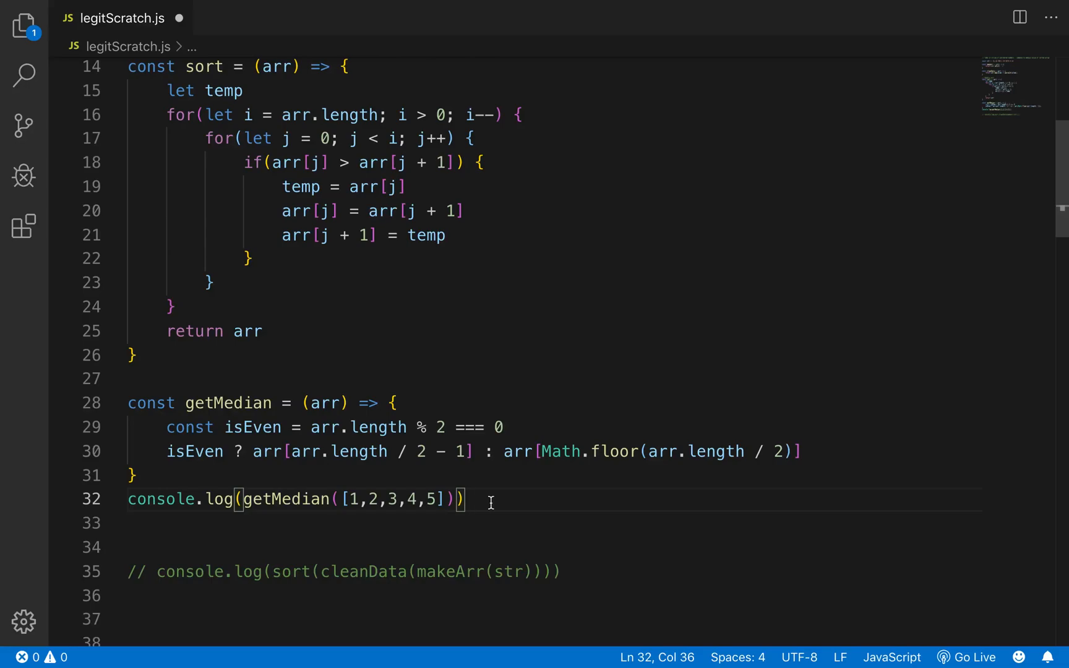
key(cmd+tab)
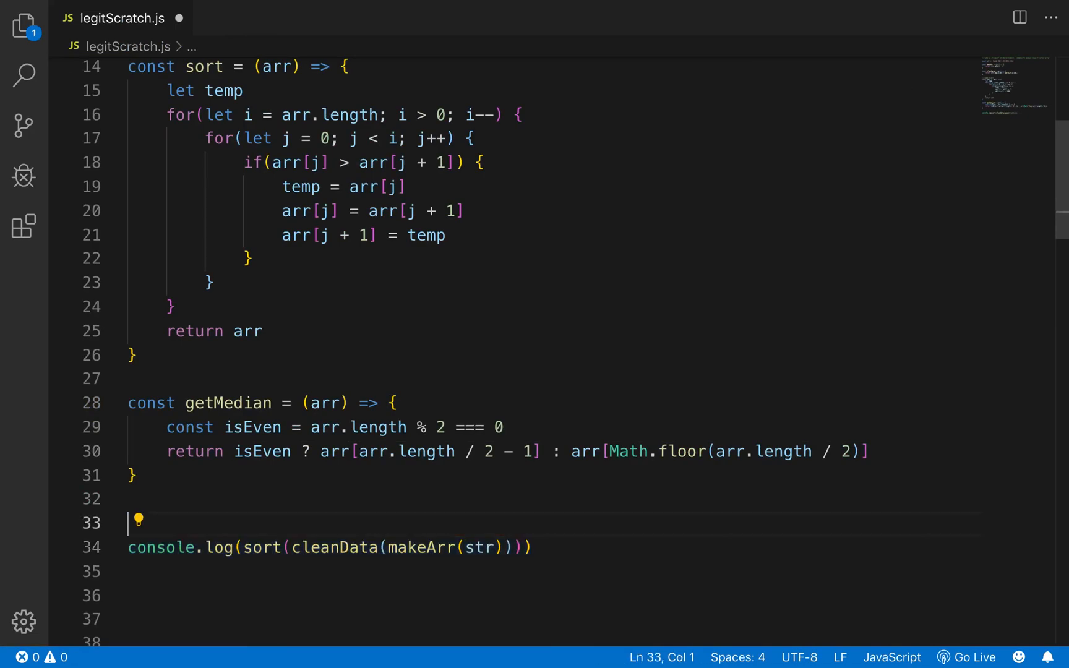
Step: On line 34, nest sort(cleanData(makeArr(str))) inside getMedian()
click(214, 548)
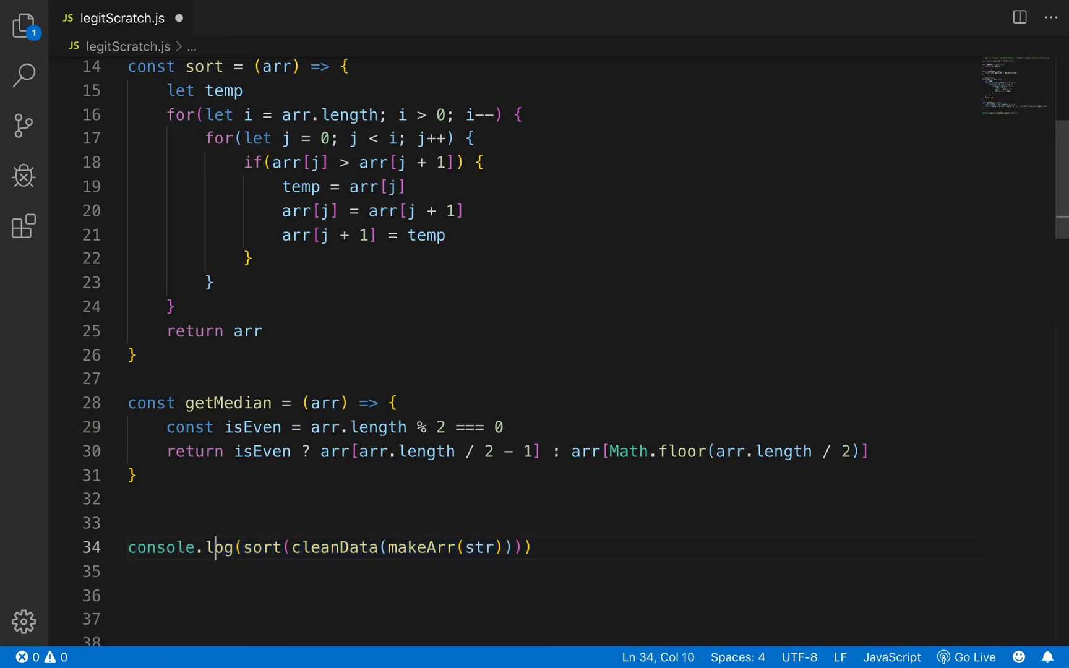
text(getMedia)
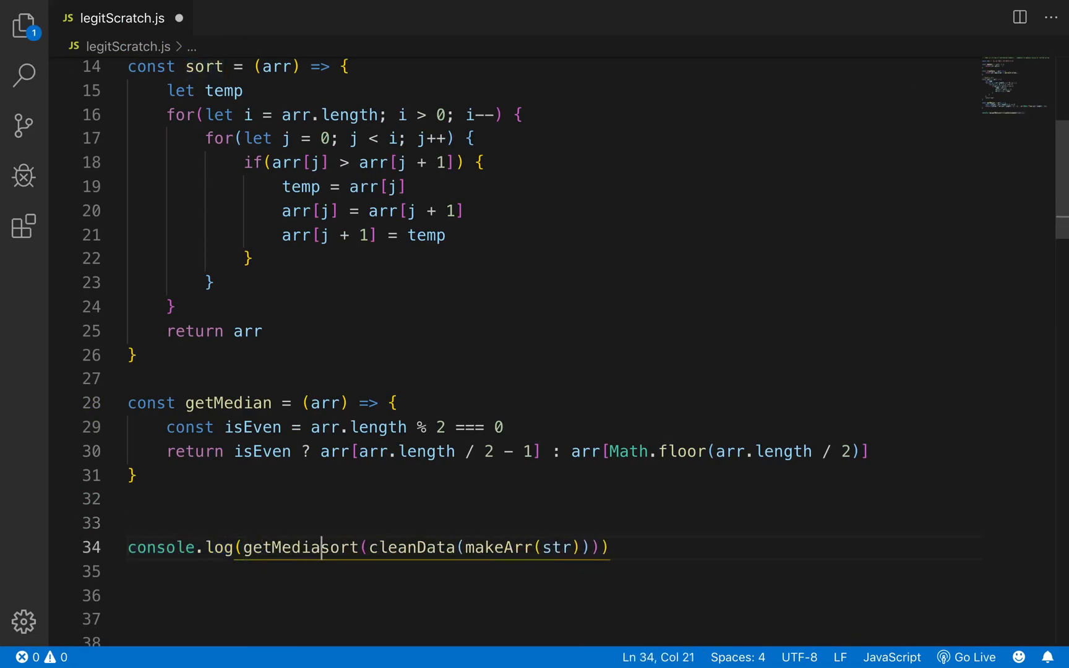
text(n())
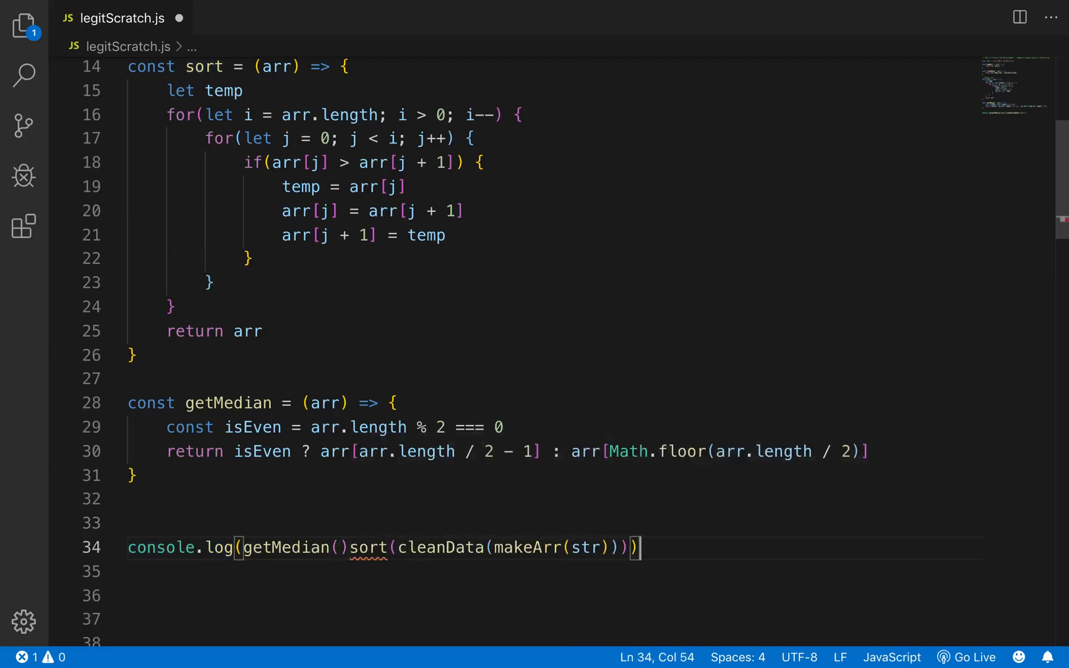
drag(491, 548, 641, 547)
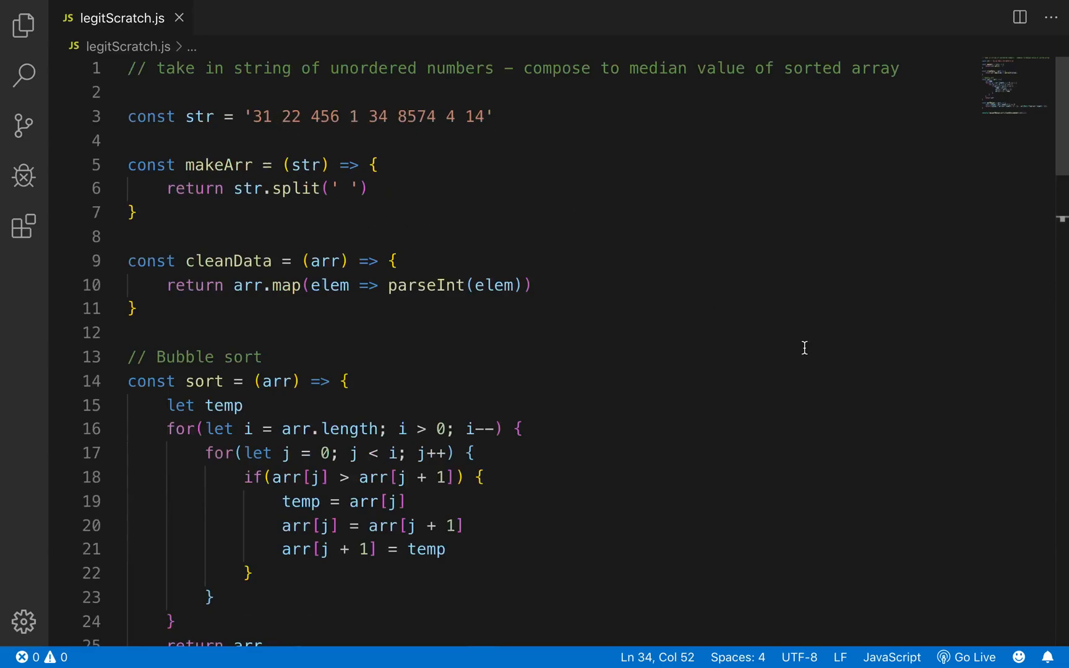
Step: Begin const compose = (a, b, c, d) near the top of the file
scroll(down, 3)
text(con)
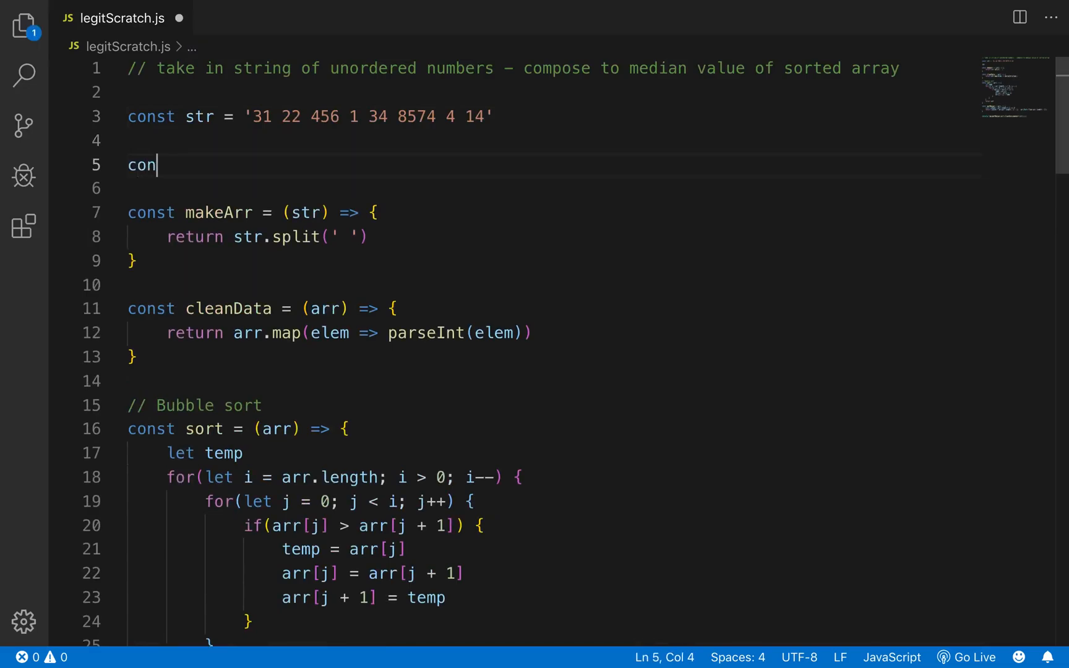
text(st compose)
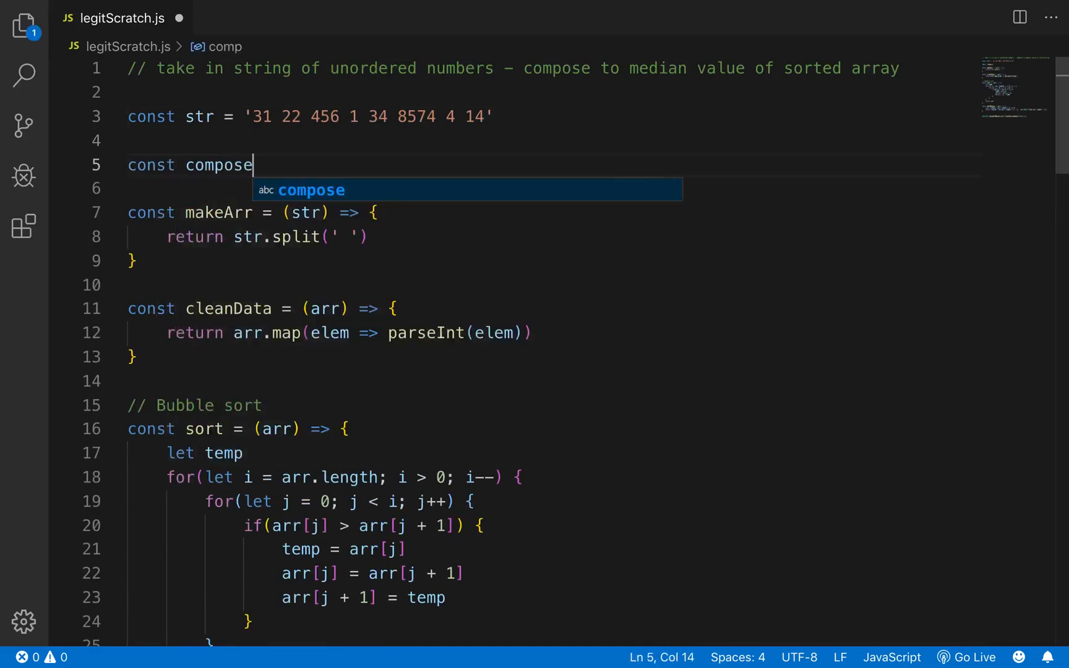
text(= ())
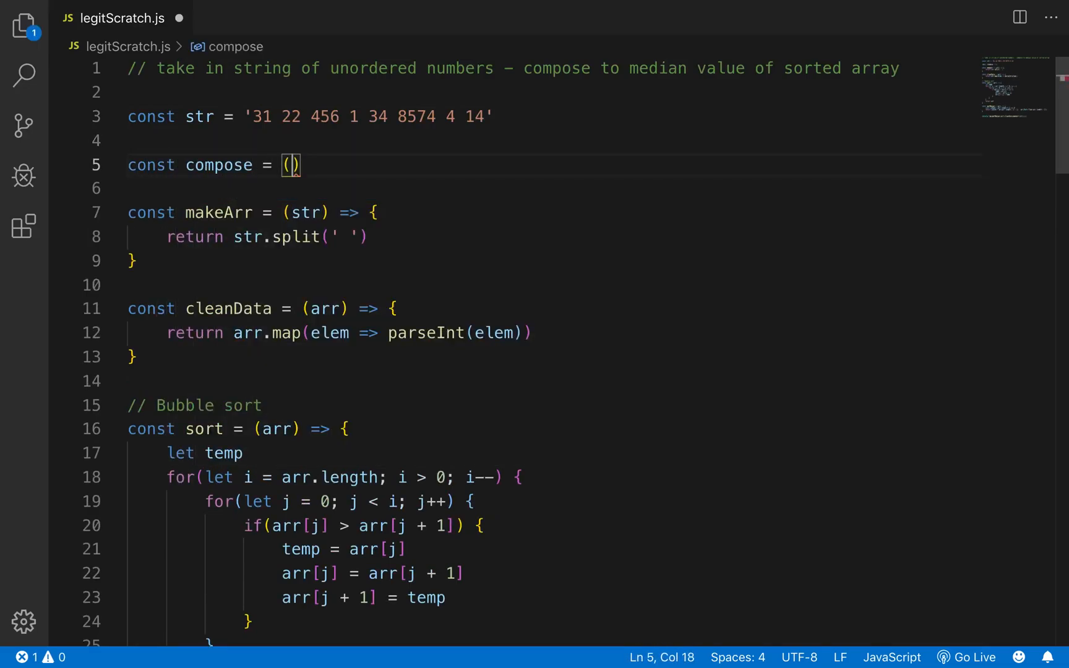
scroll(down, 3)
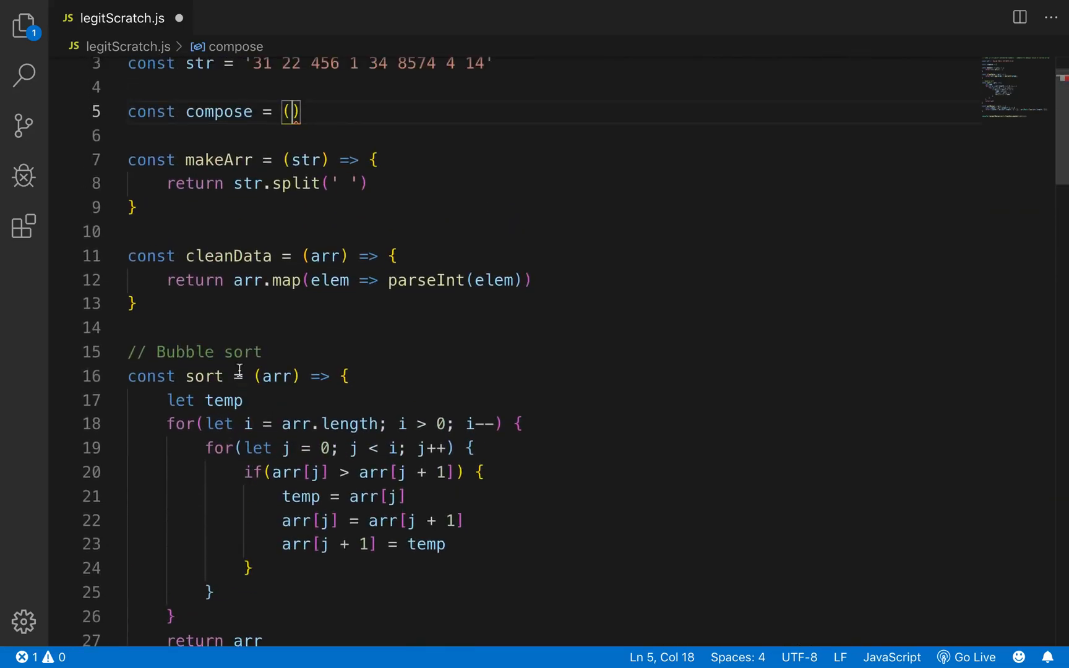
text(a, b, c)
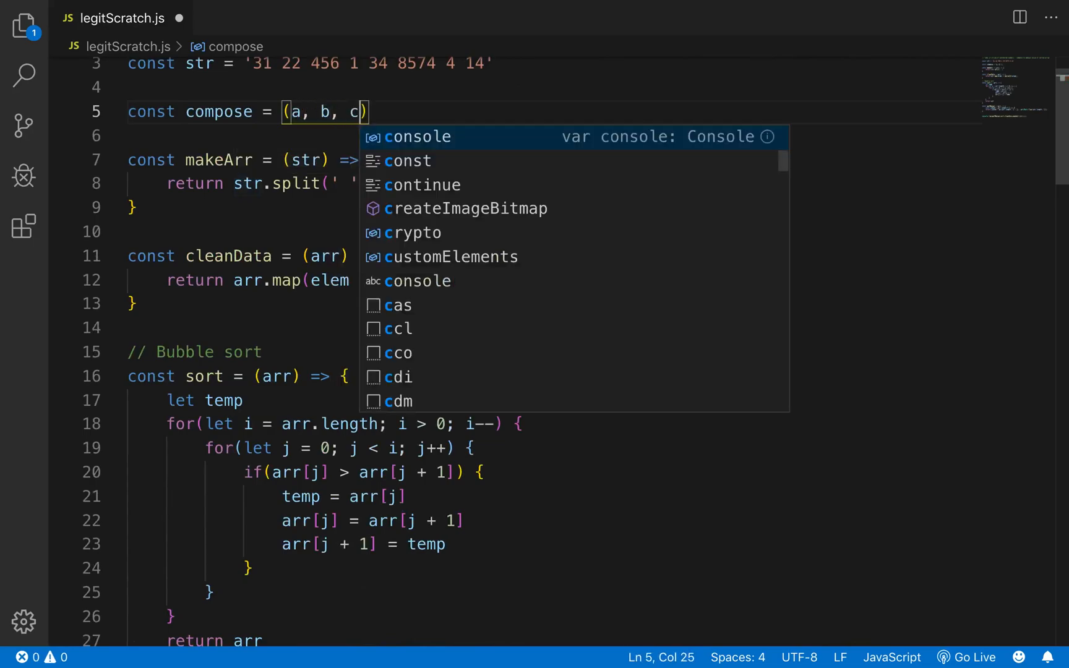
text(, d))
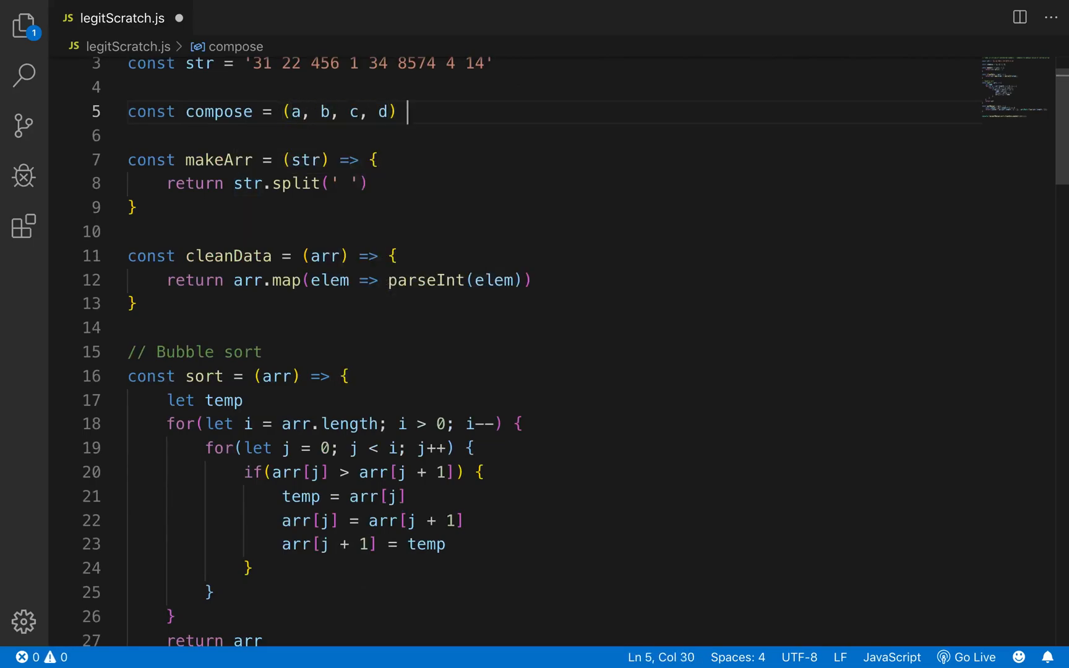
Step: Make compose return (data) => a(b(c(d(data))))
text(=)
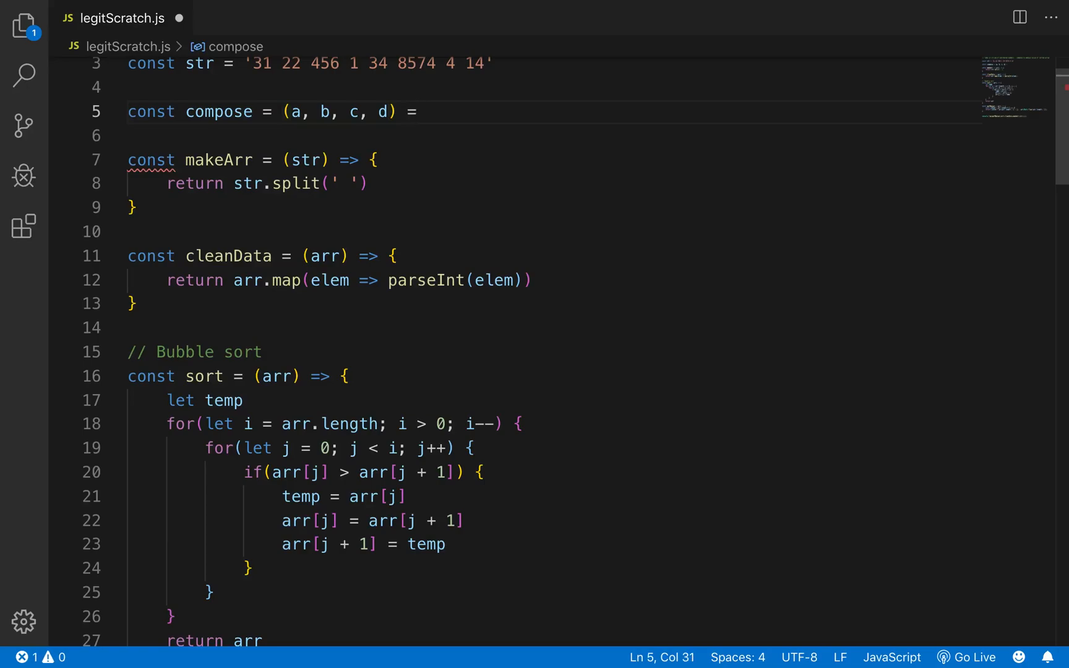
text(=>)
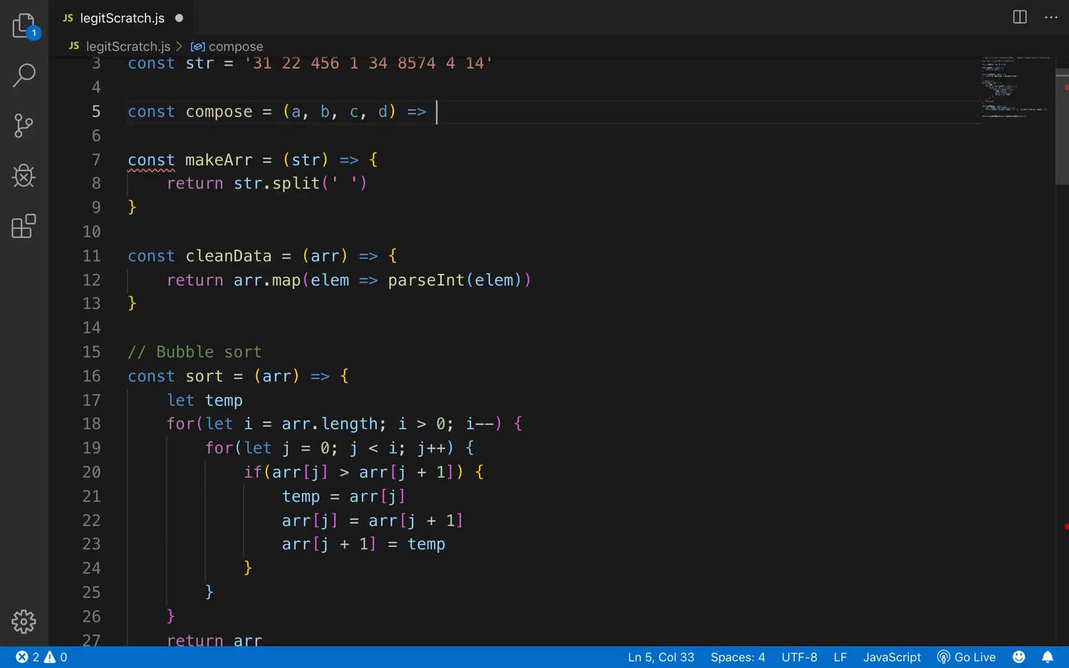
text((data))
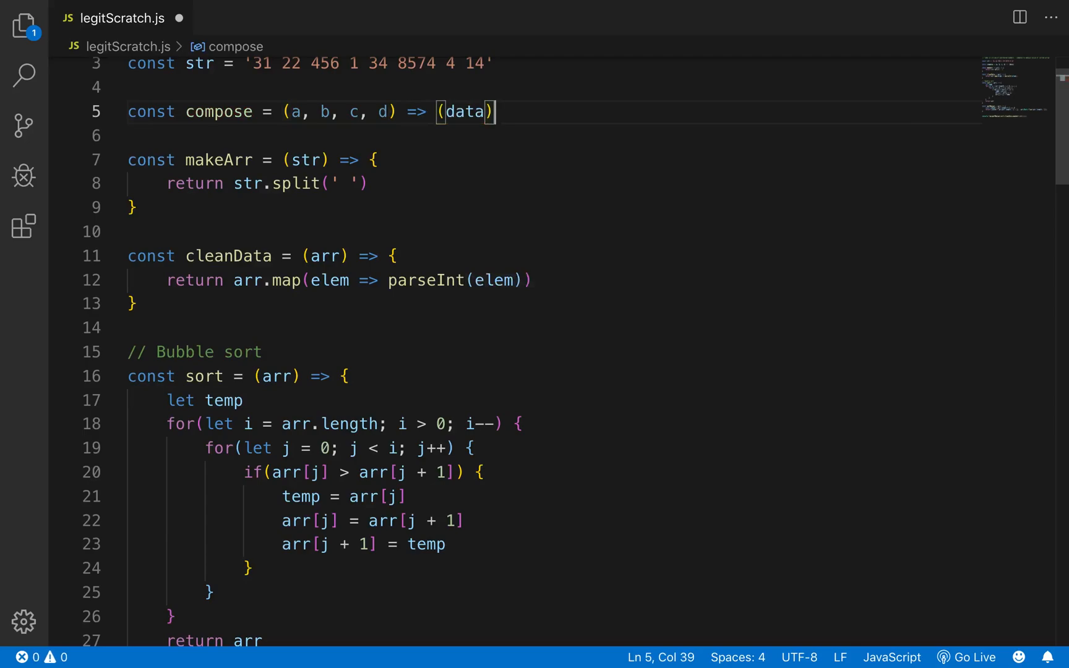
text(=>)
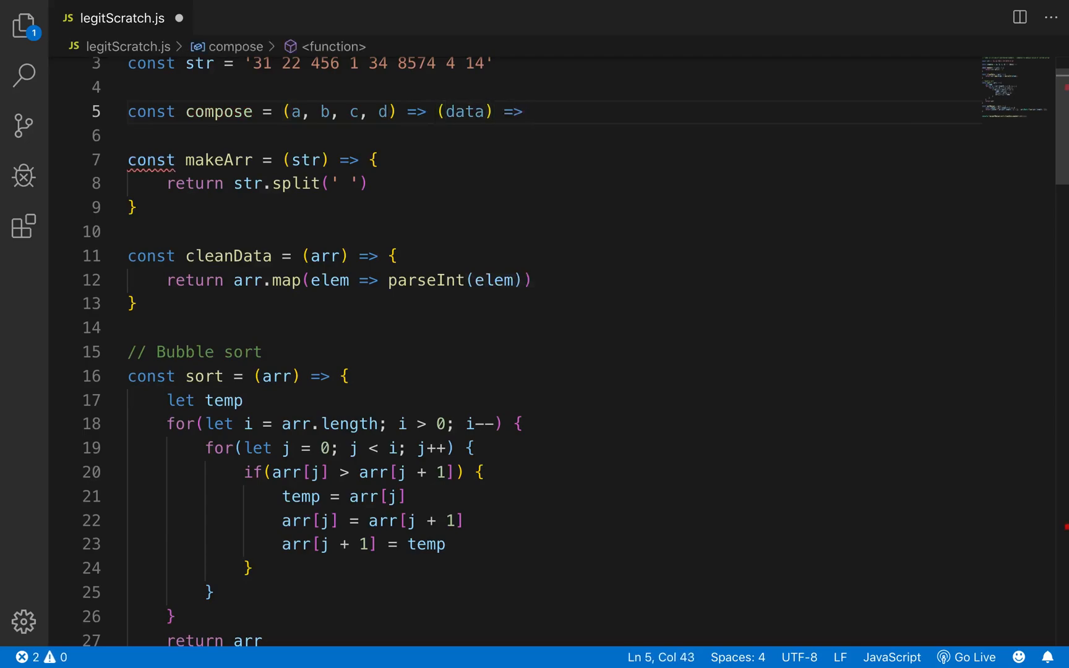
text(a(b))
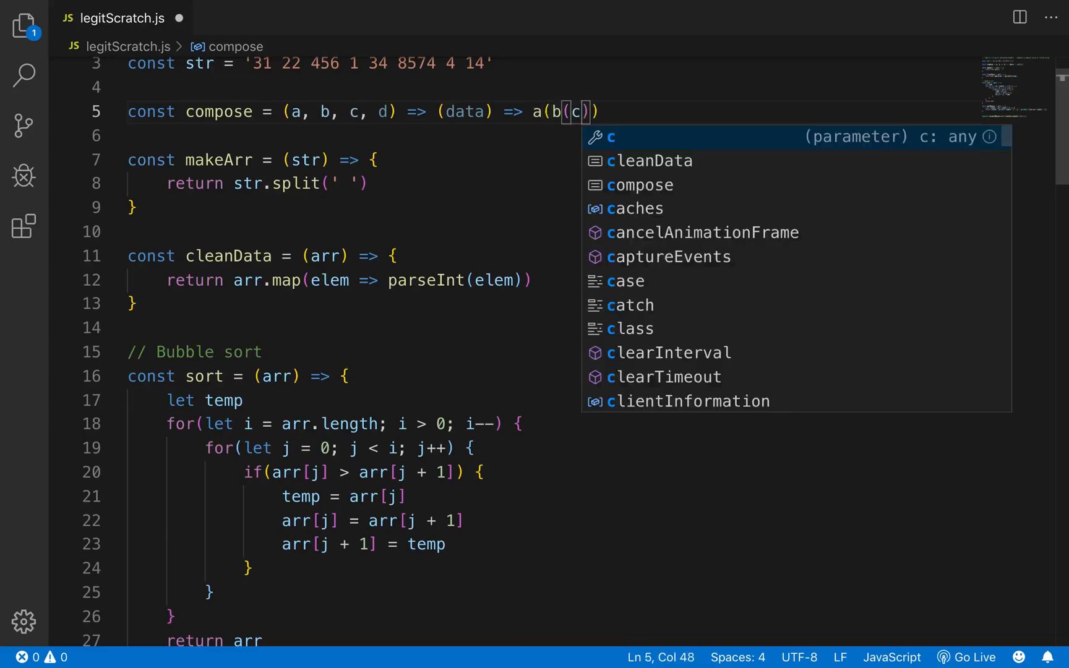
text((d)
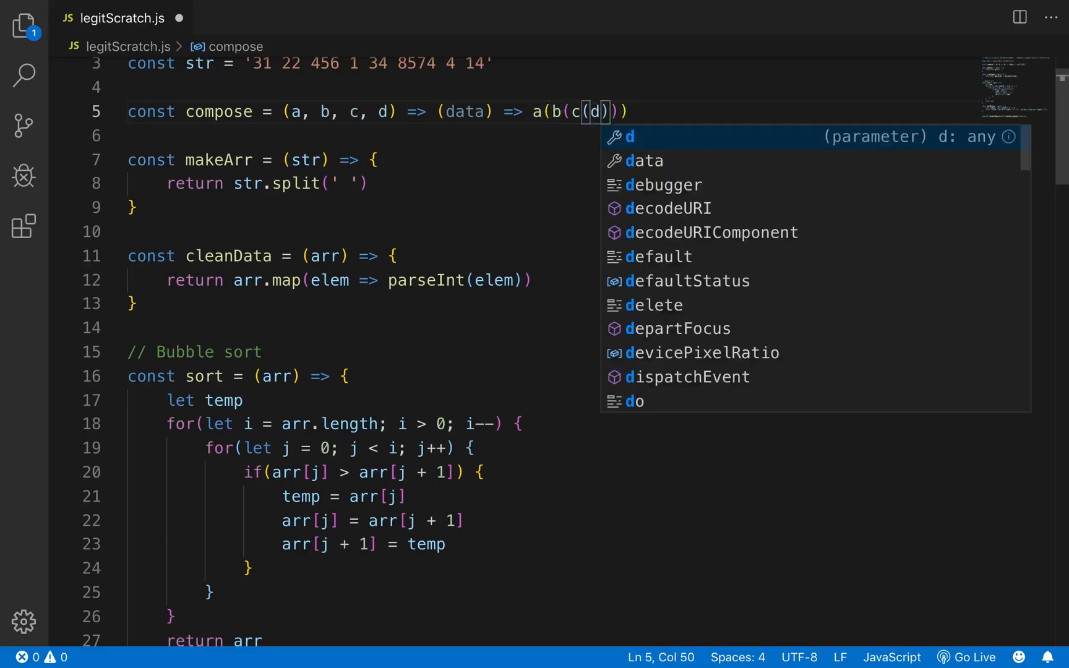
text((dat)
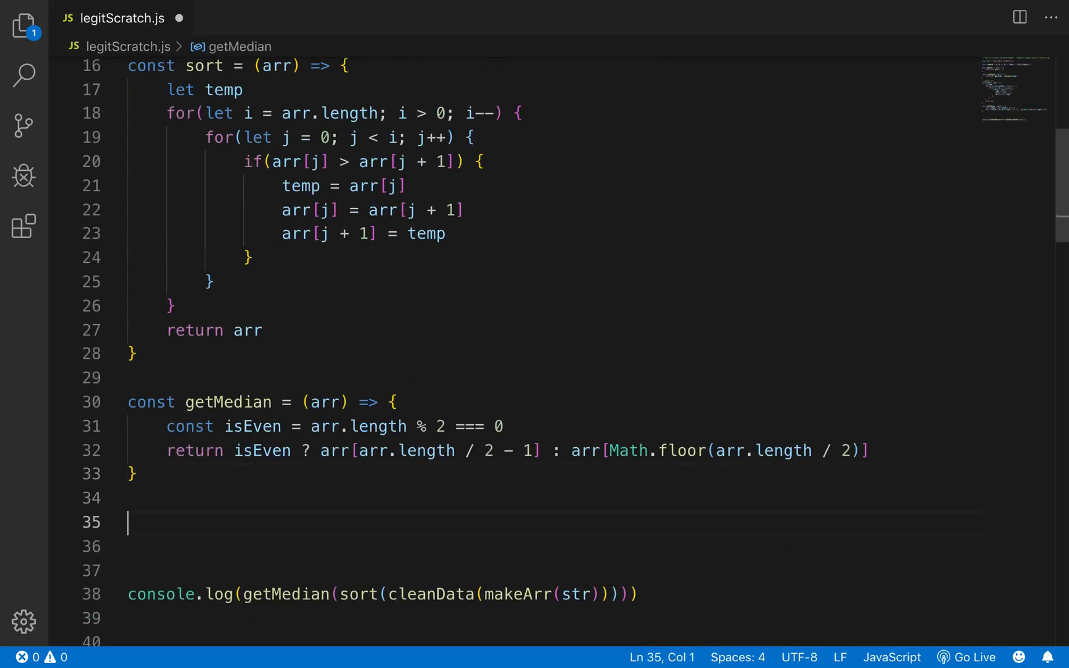
Step: Declare 'const composedGetNumber =' and begin a compose call on line 35
text(co)
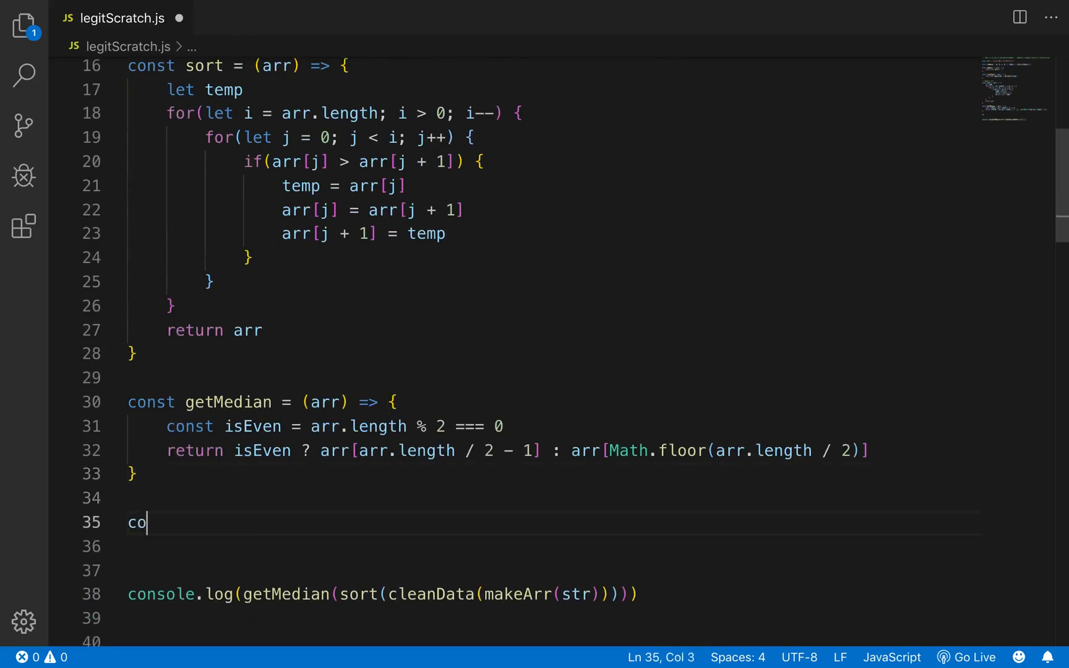
text(nst composed)
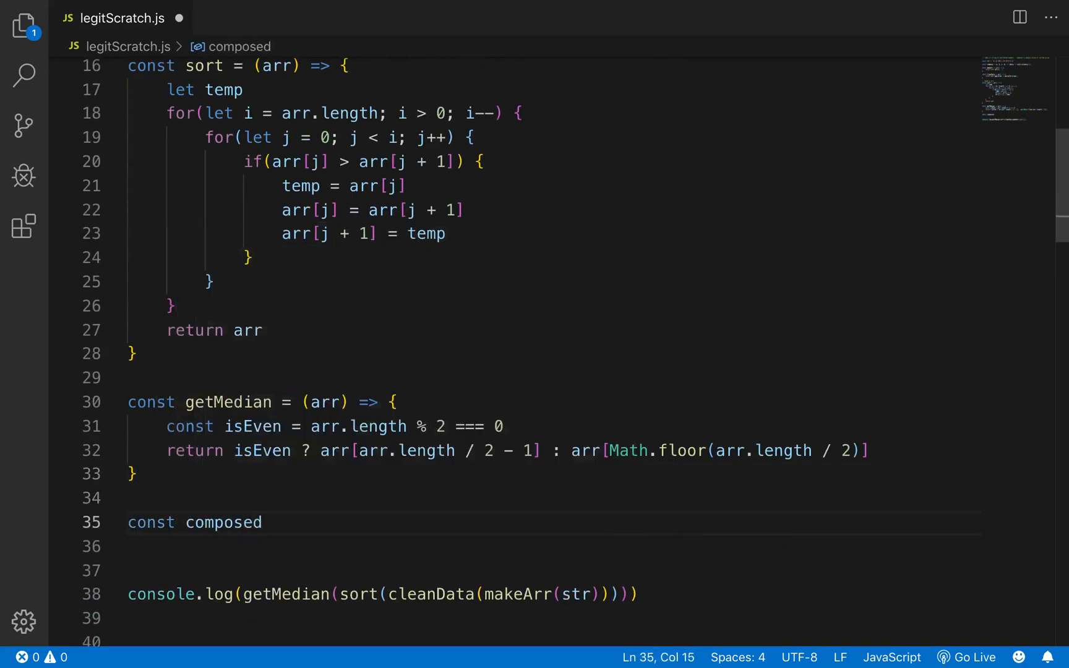
text(Get)
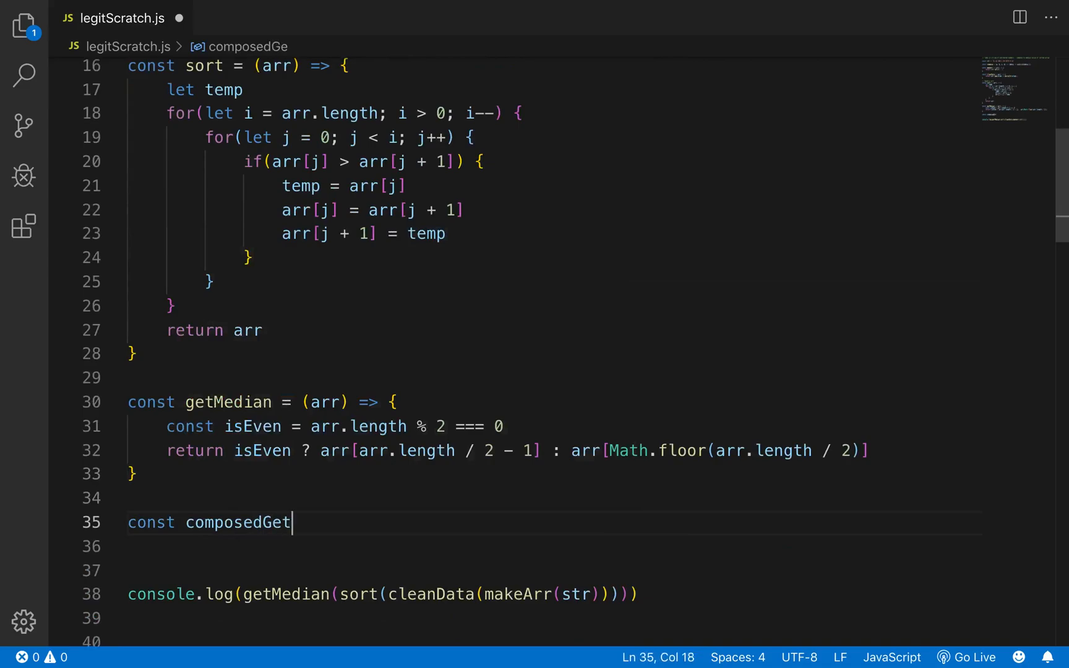
text(Number)
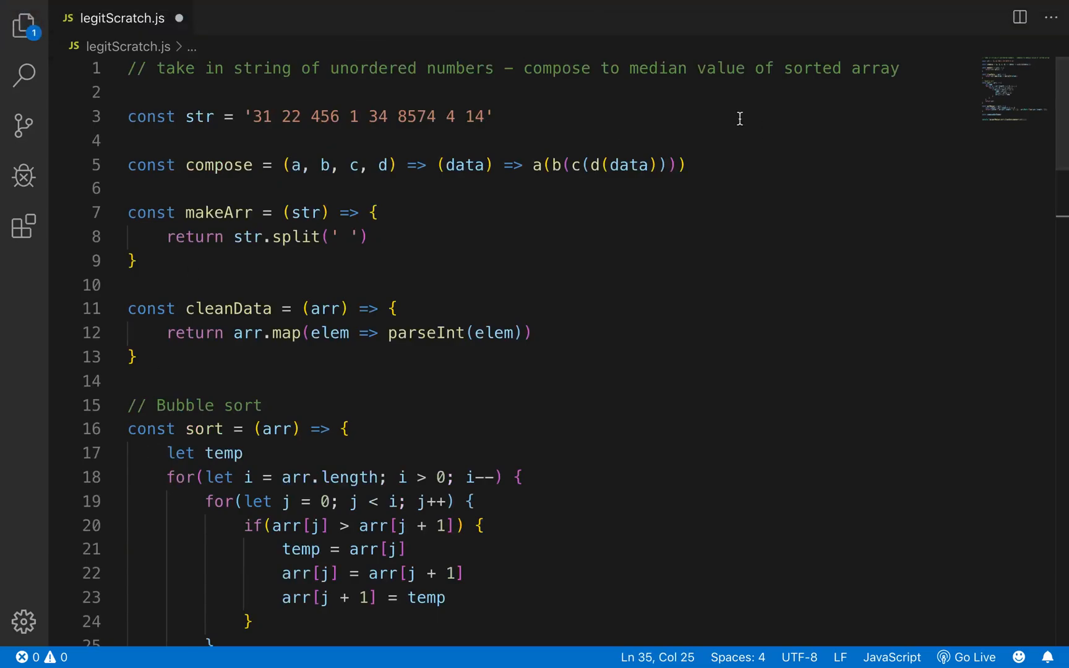
scroll(down, 3)
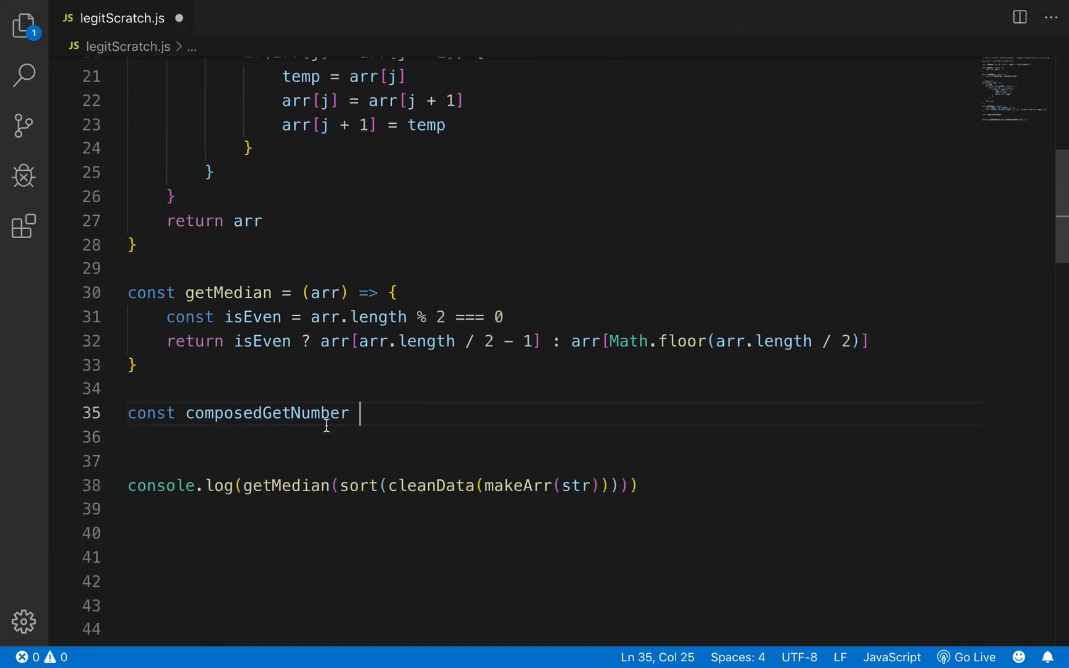
text(=)
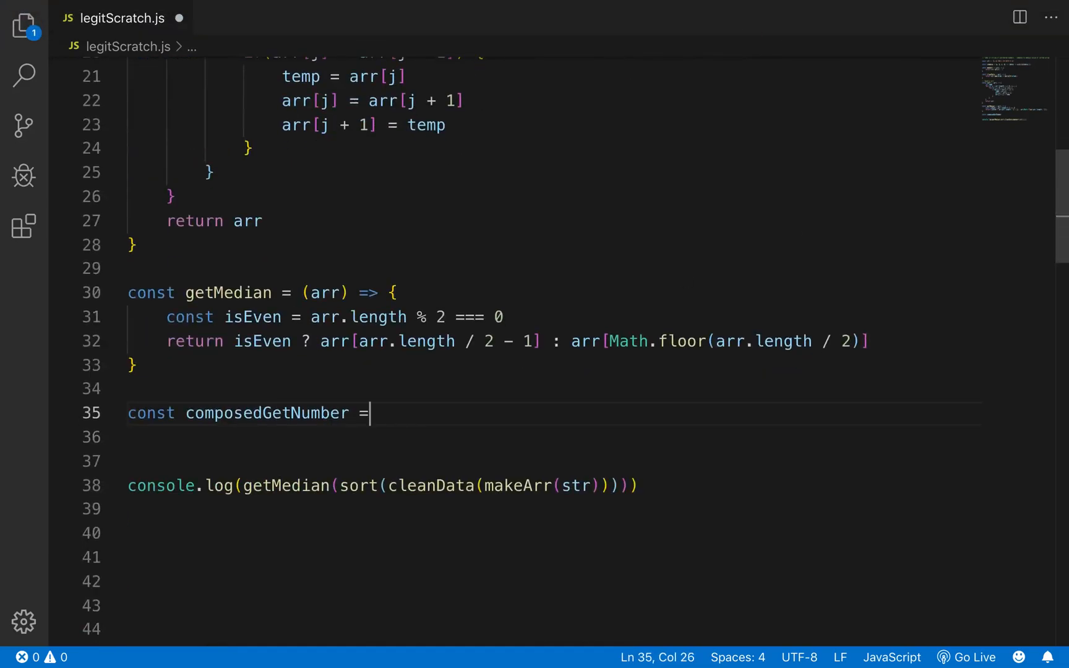
text(compos)
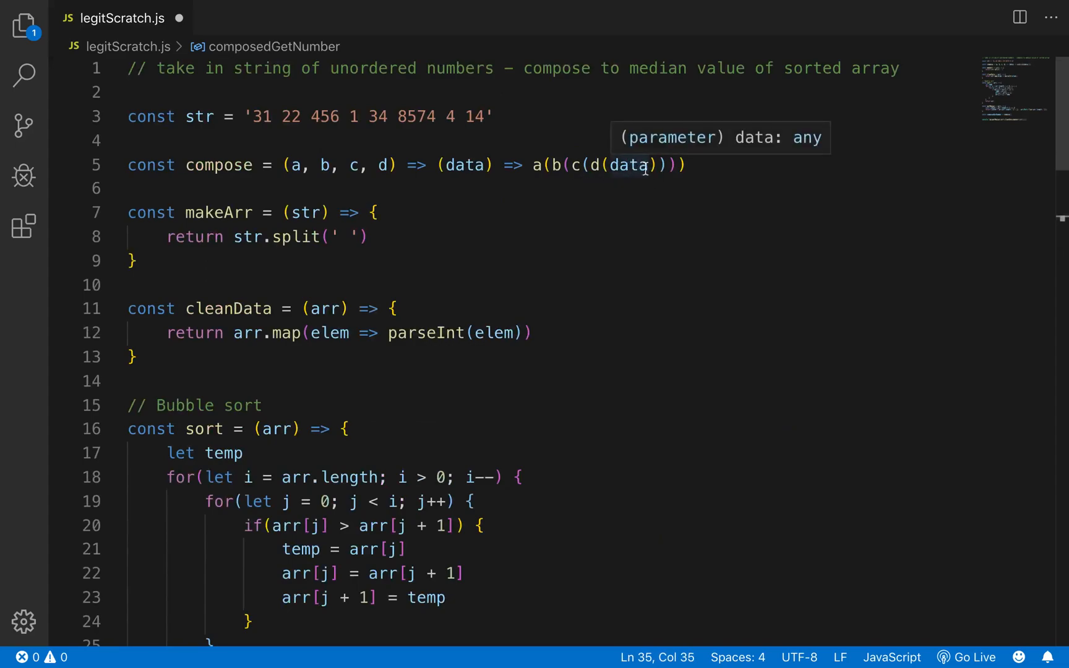
mouse_move(599, 121)
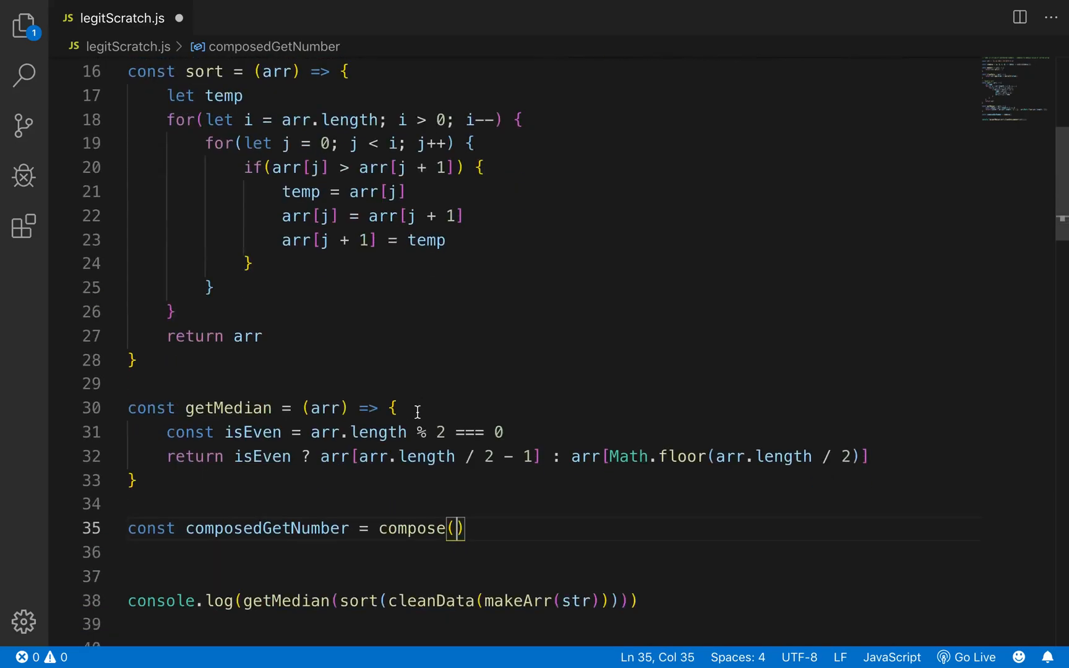
Step: Fill compose's arguments with getMedian, sort, cleanData and makeArr using IntelliSense suggestions
text(make)
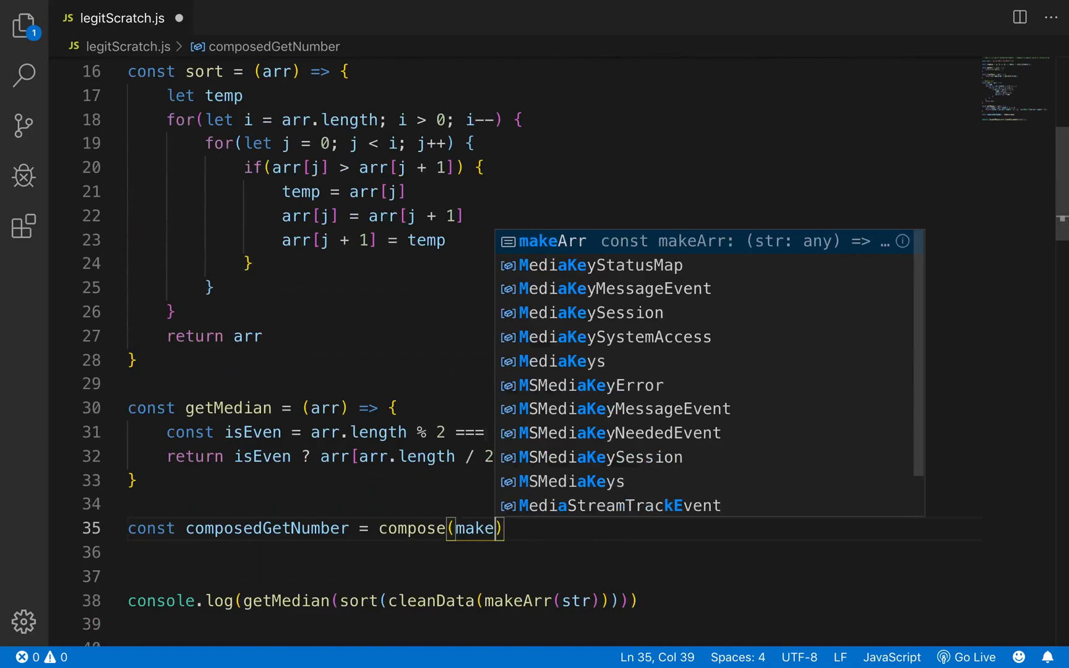
key(Tab)
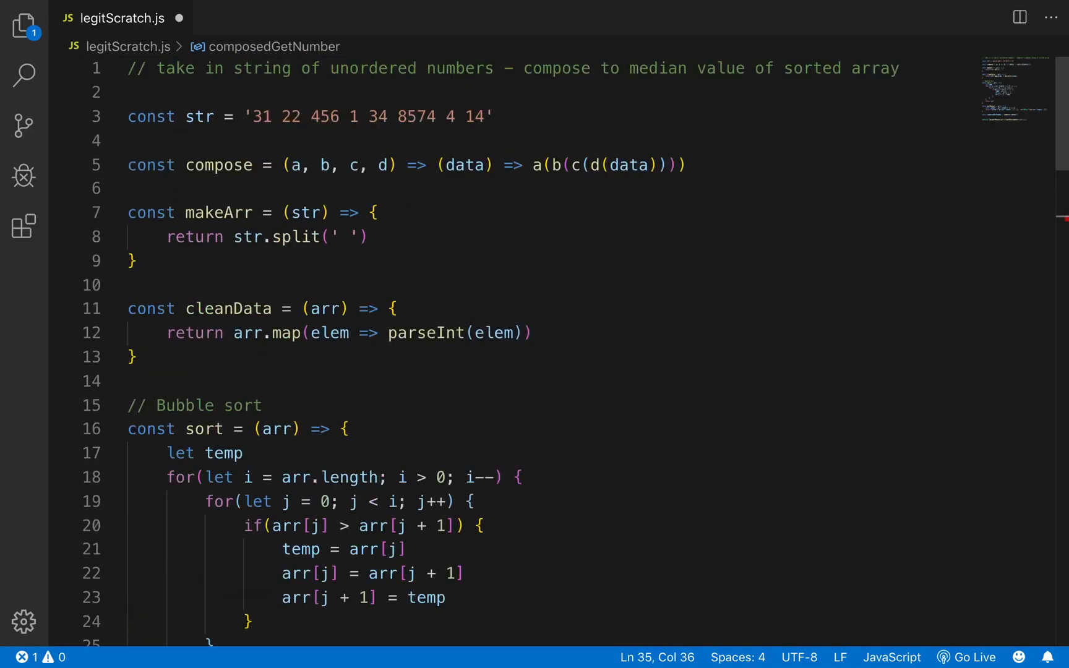
mouse_move(460, 369)
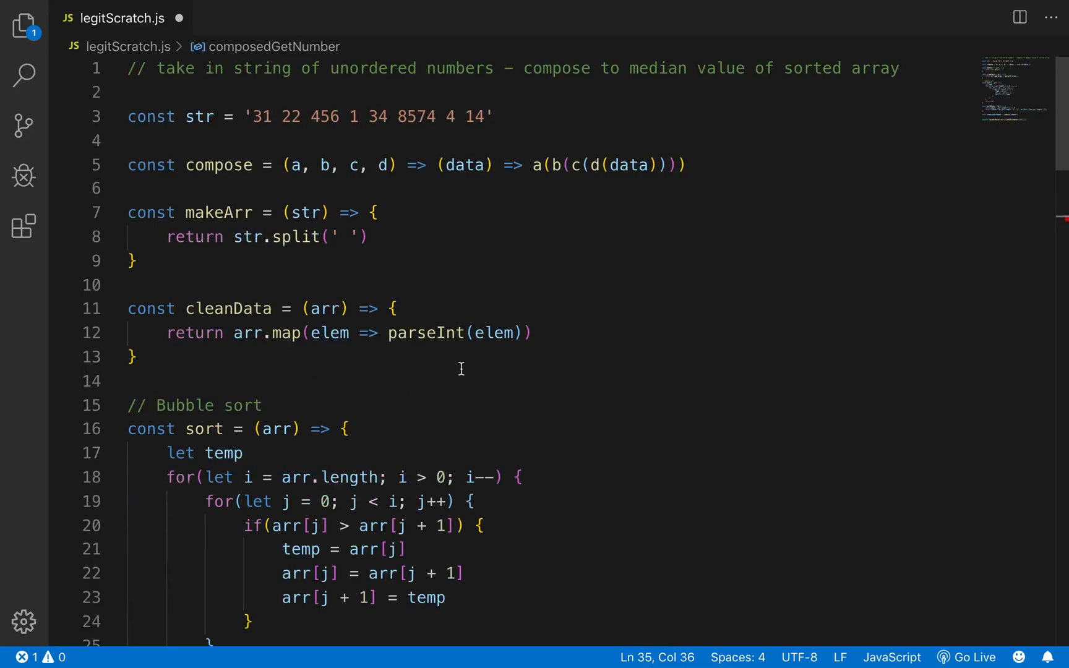
mouse_move(382, 341)
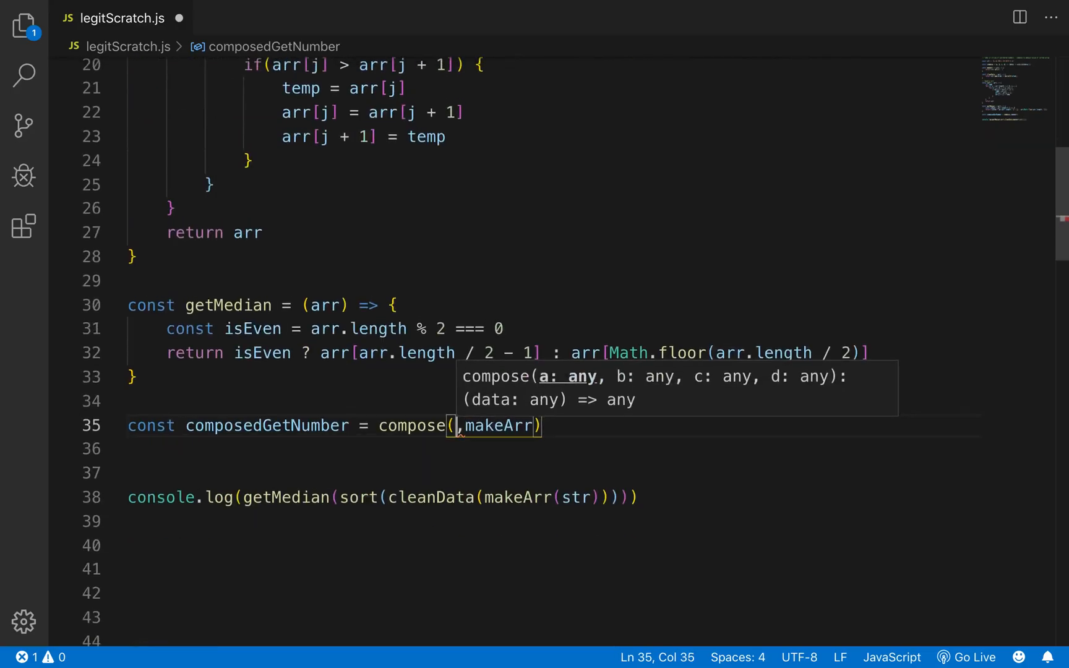
text(c)
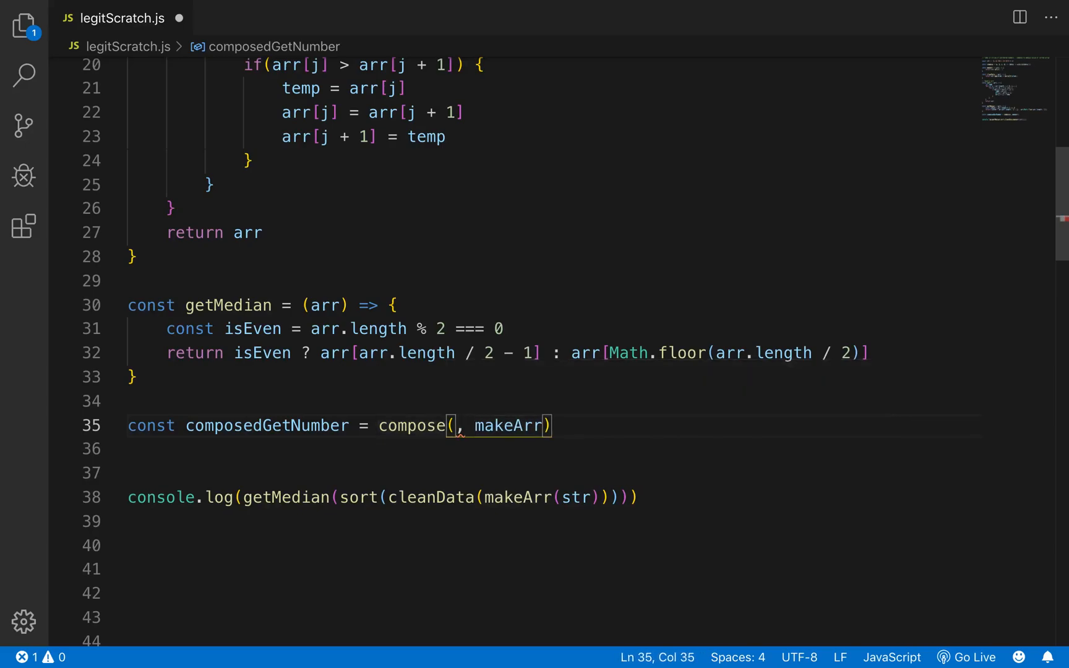
text(cleanData)
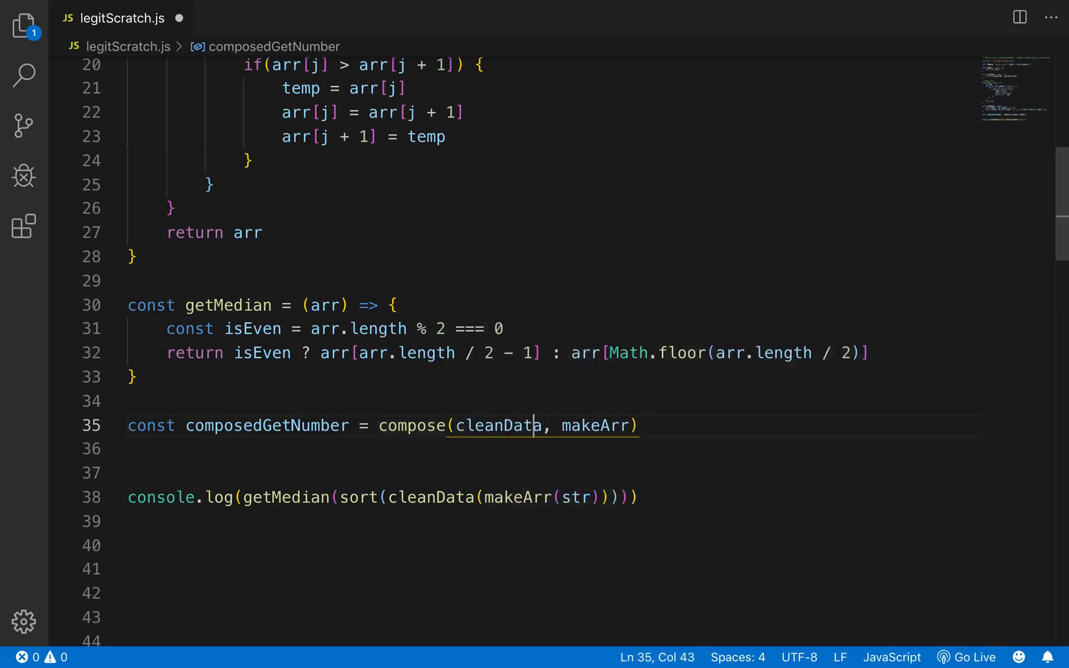
double_click(501, 426)
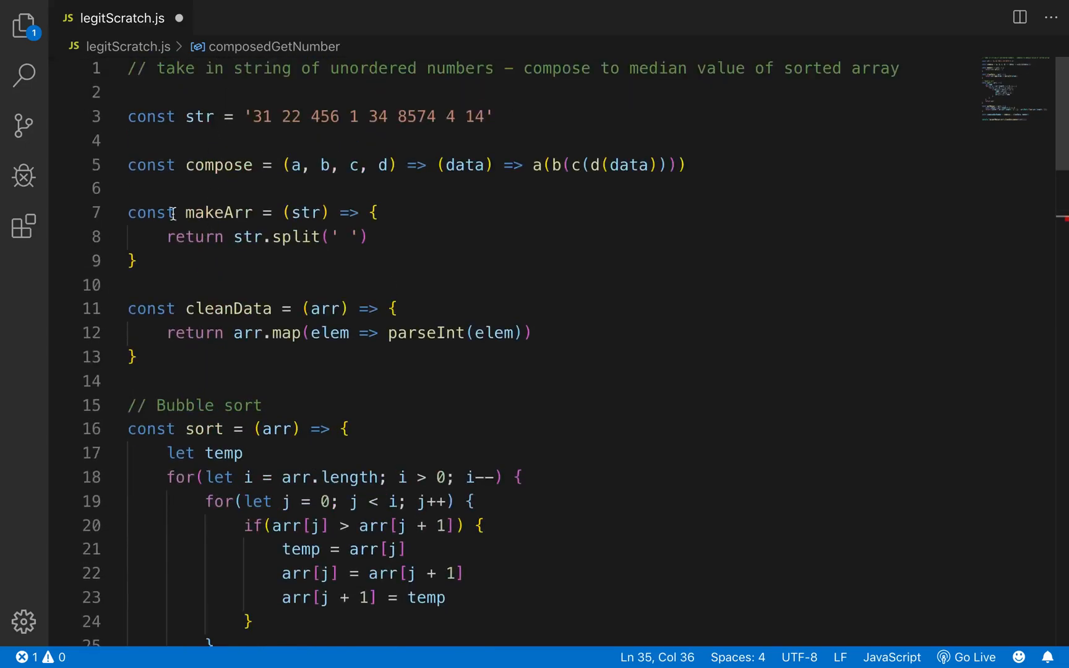
scroll(down, 3)
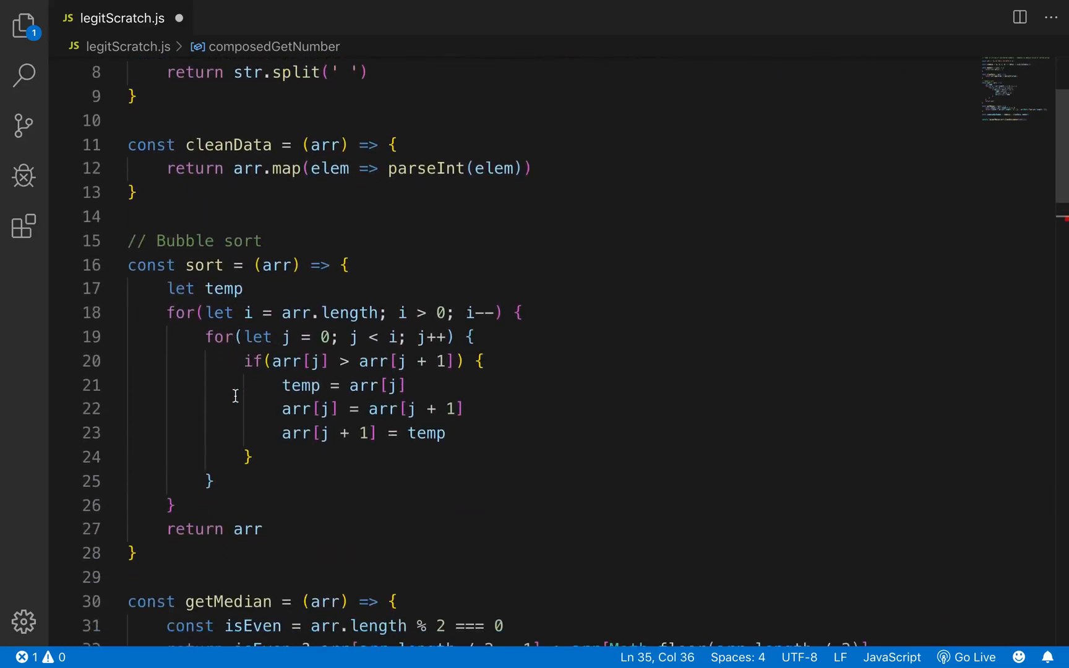
scroll(down, 3)
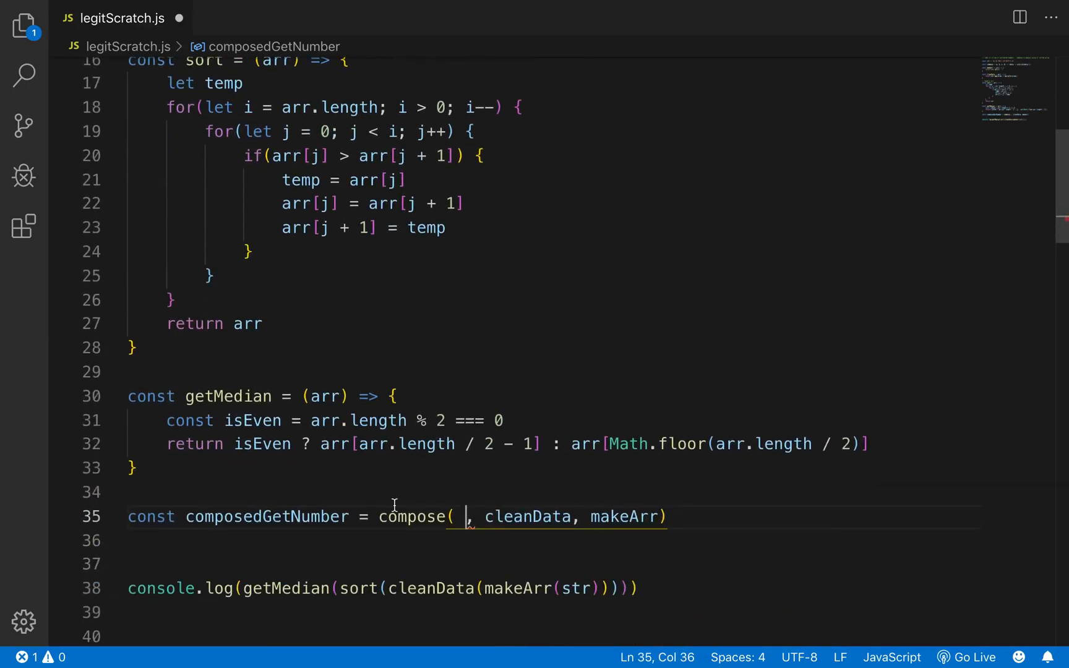
text(sort)
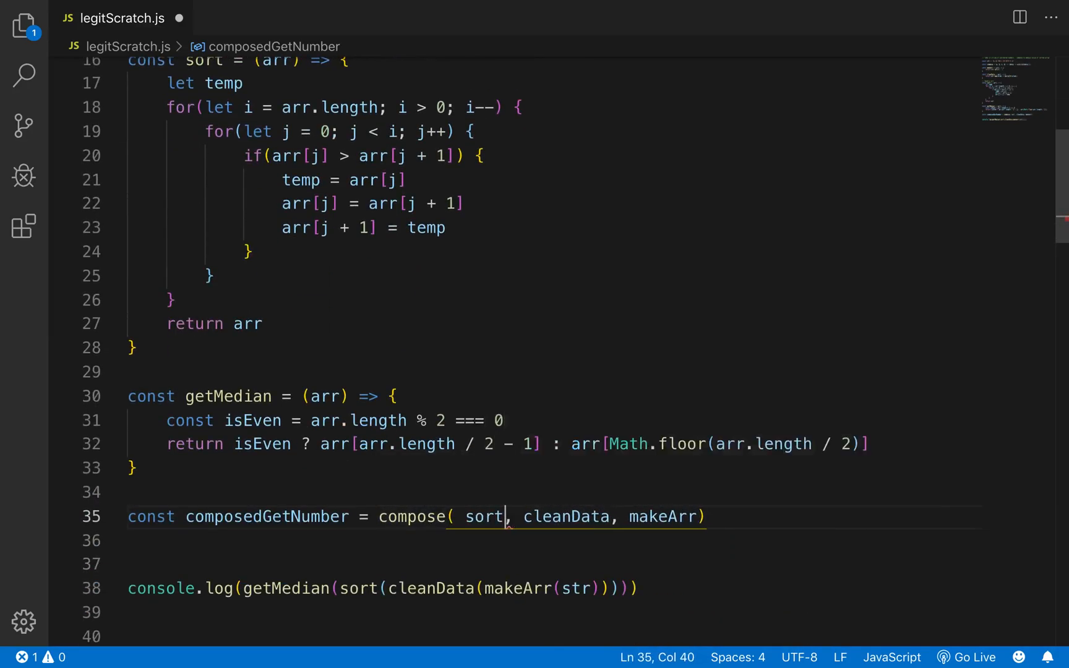
key(Backspace)
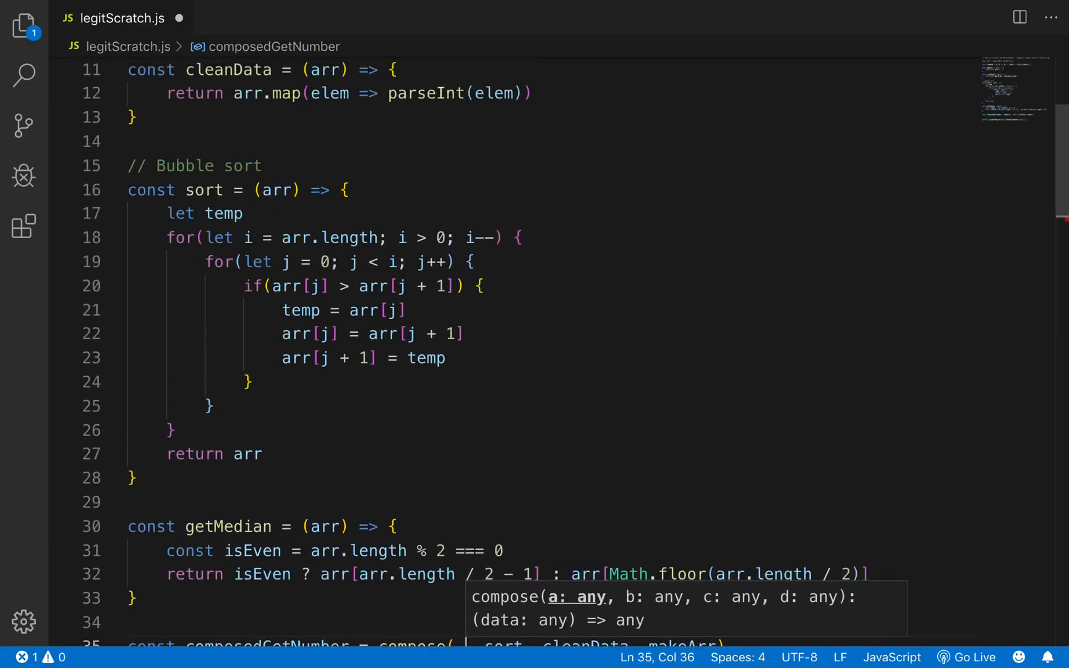
scroll(down, 3)
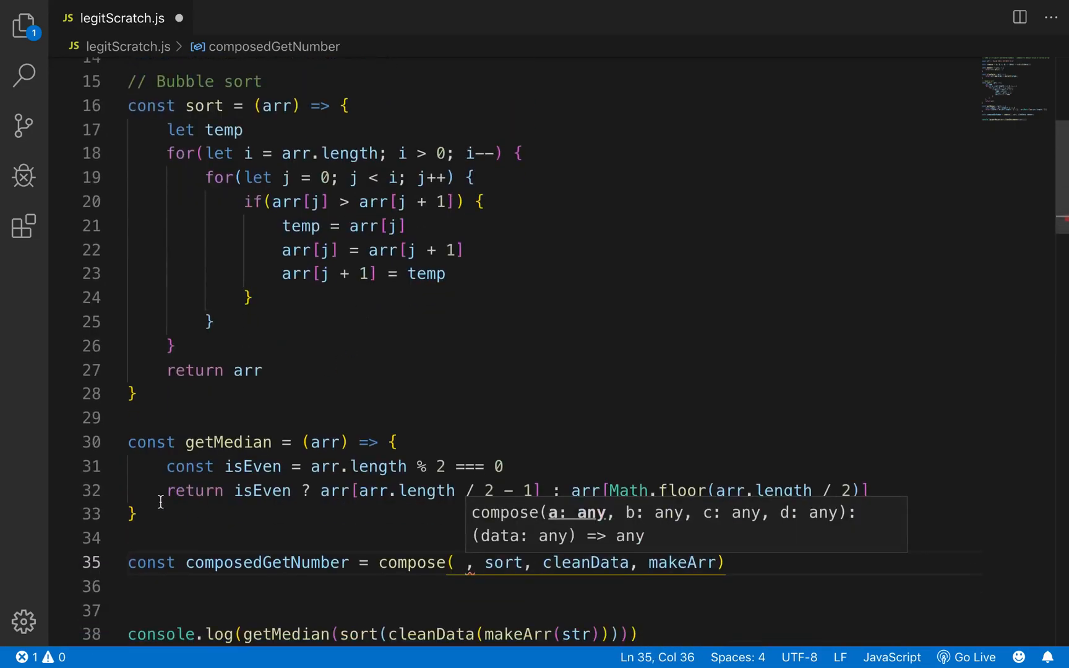
scroll(down, 3)
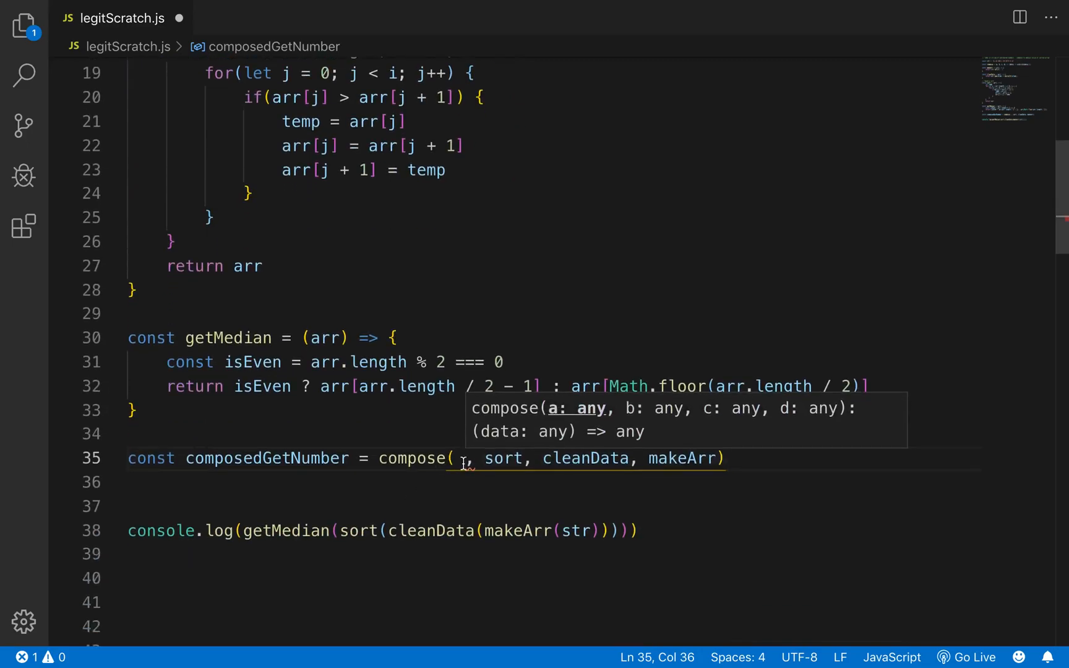
text(getMedi)
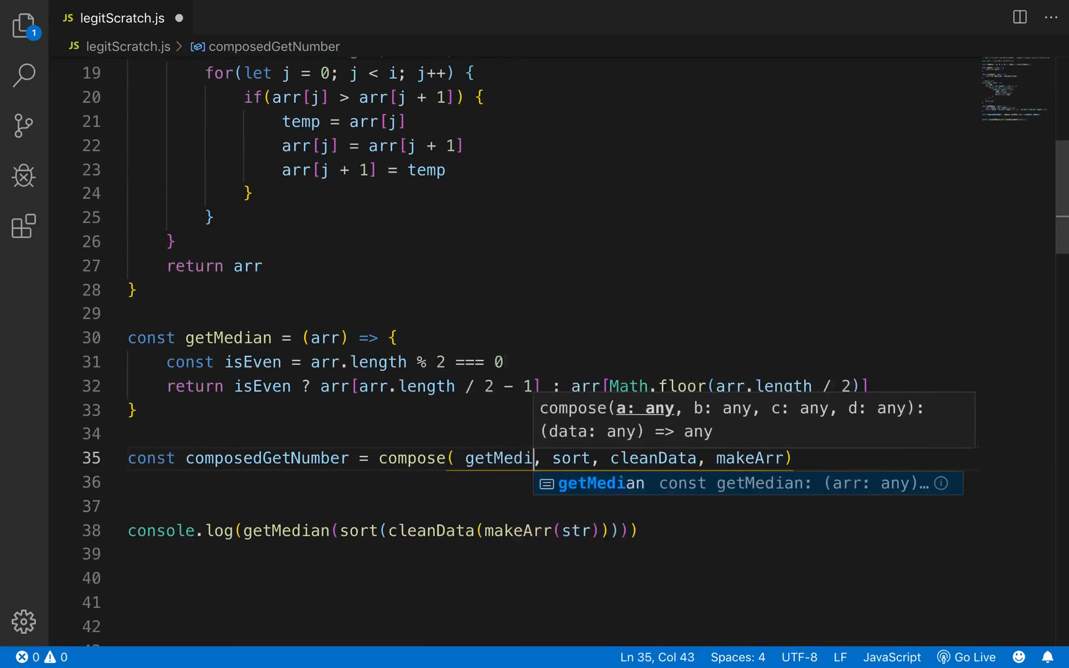
key(Tab)
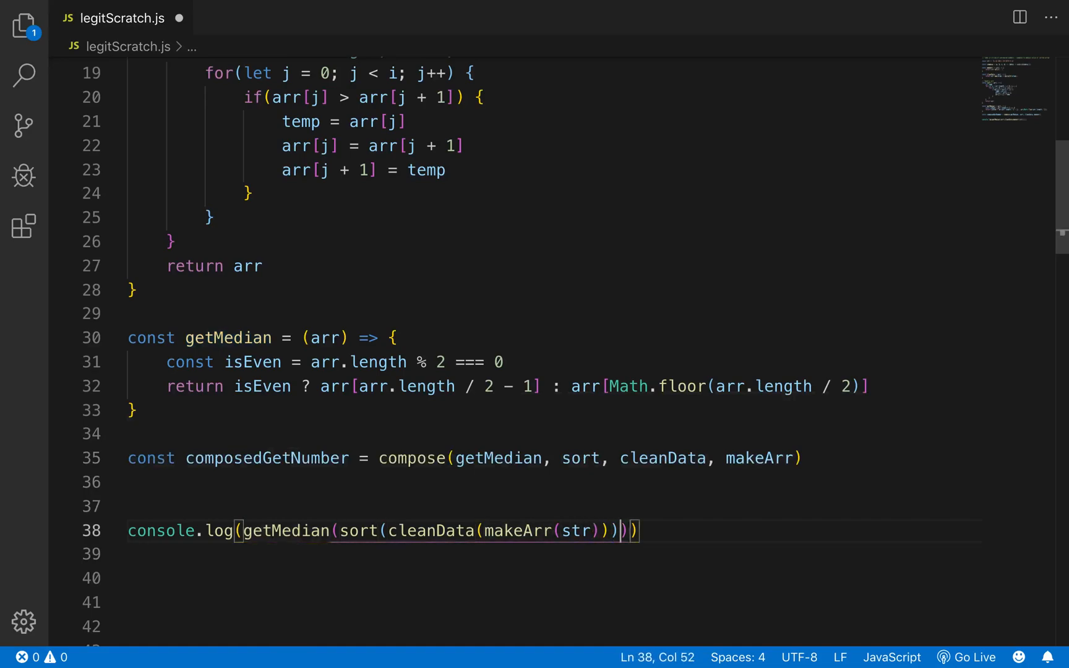
Step: Replace the nested console.log arguments with composedGetNumber(str)
key(Backspace)
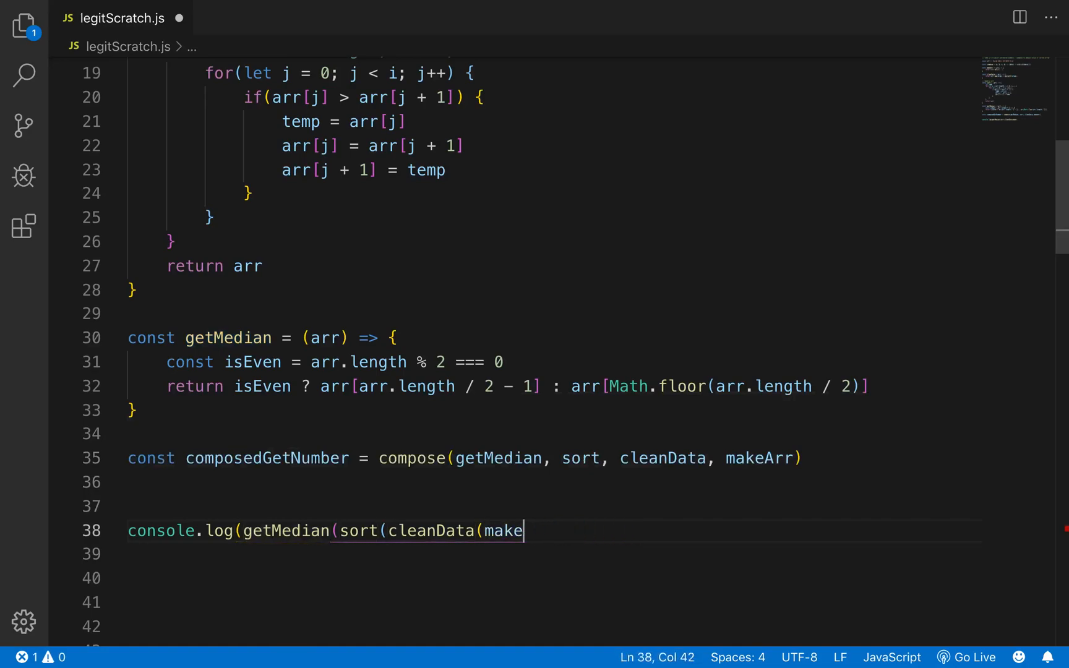
key(Backspace)
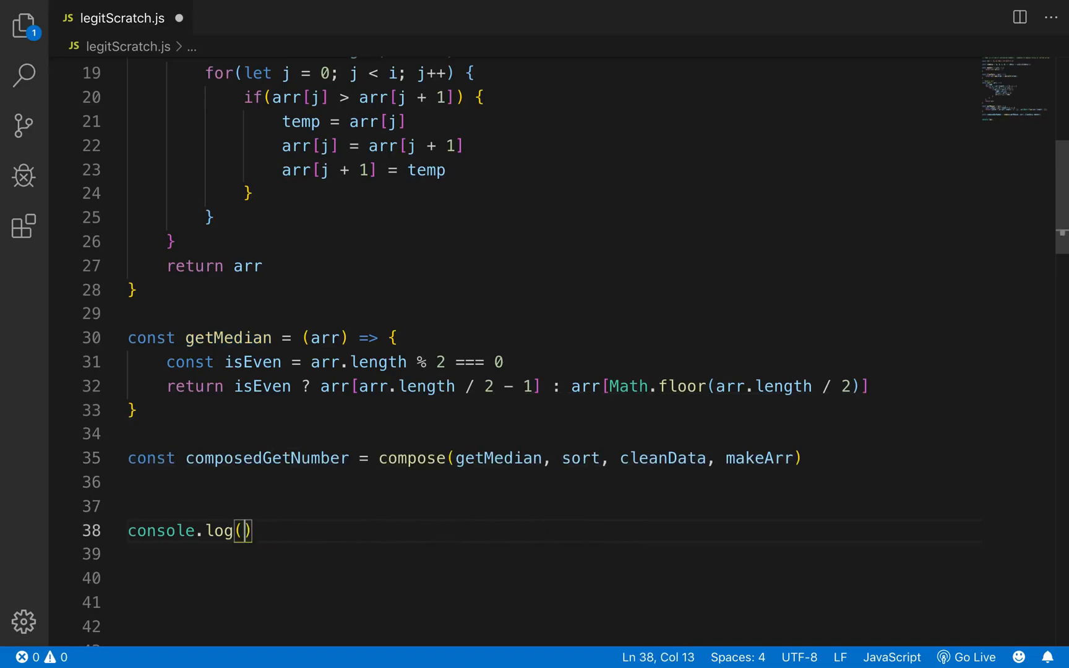
text(composedGetNumber()
click(553, 482)
text(const str = '31 22 456 1 34 8574 4 14')
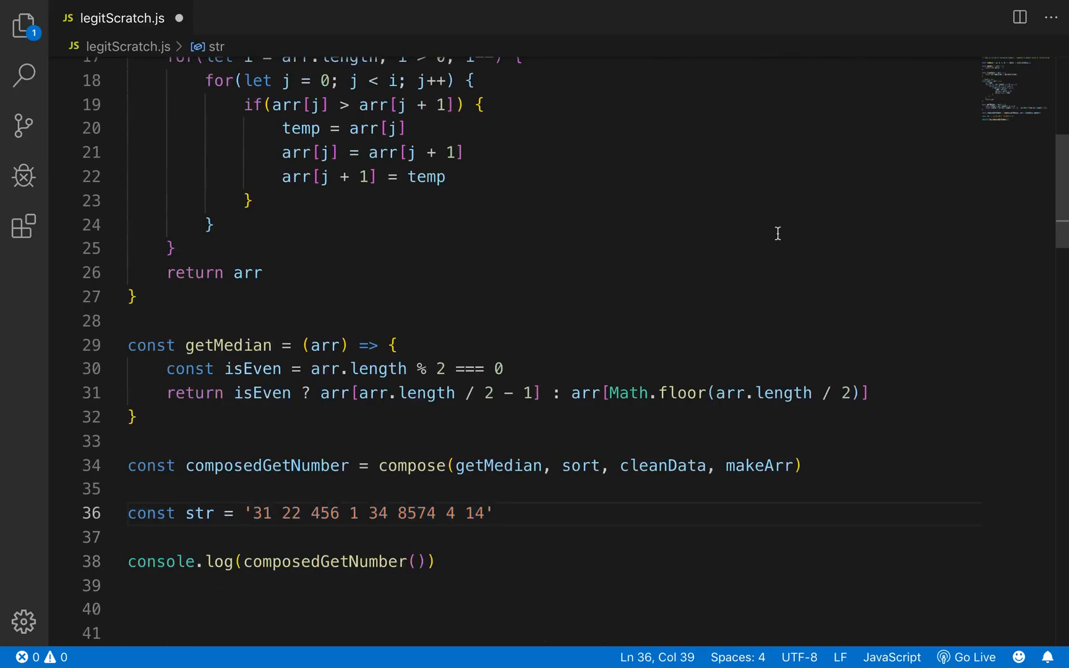
mouse_move(428, 561)
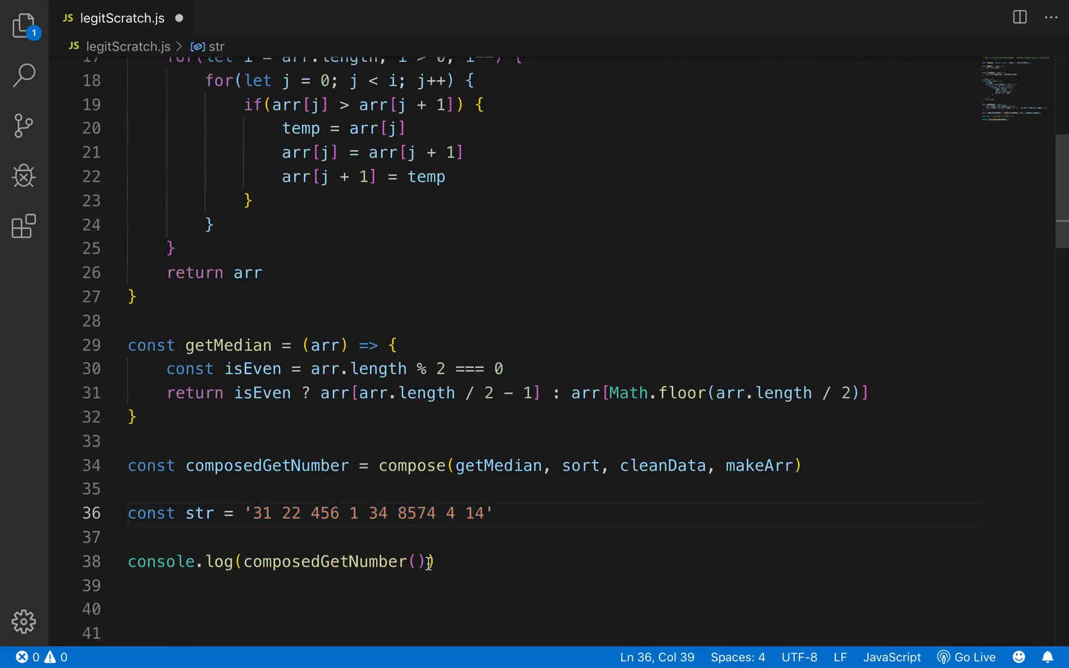
text(str)
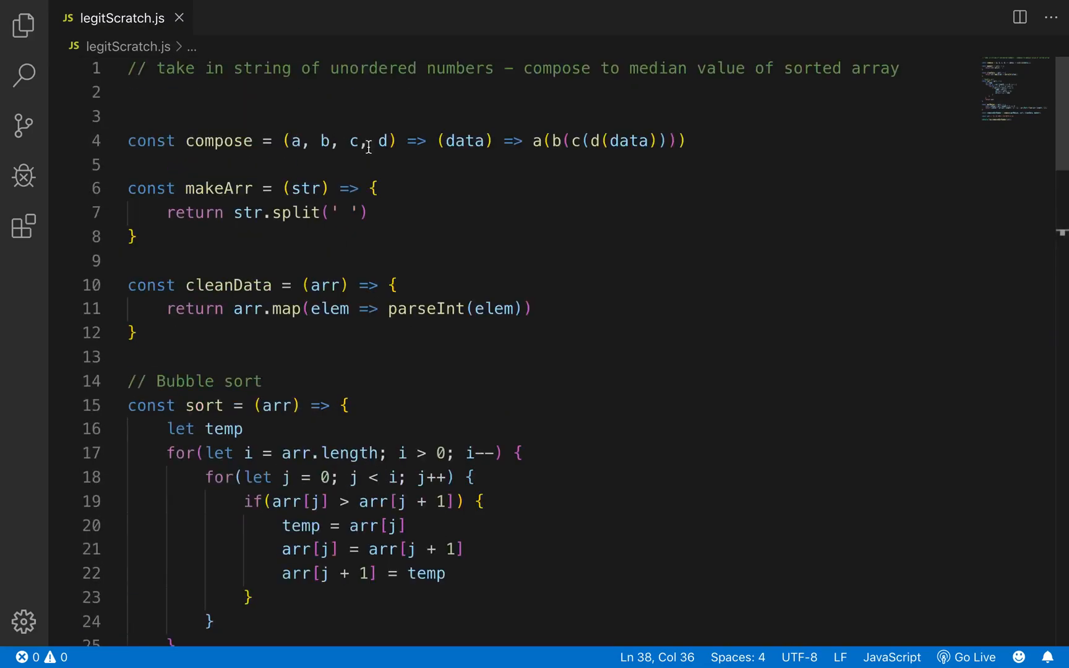
drag(180, 141, 688, 141)
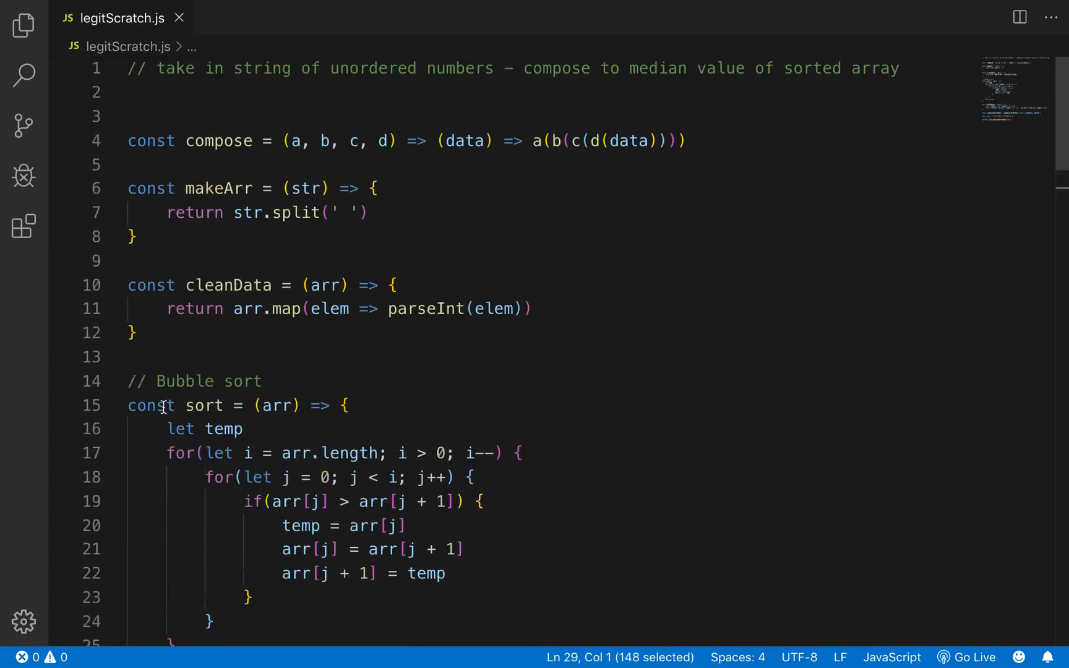
mouse_move(289, 453)
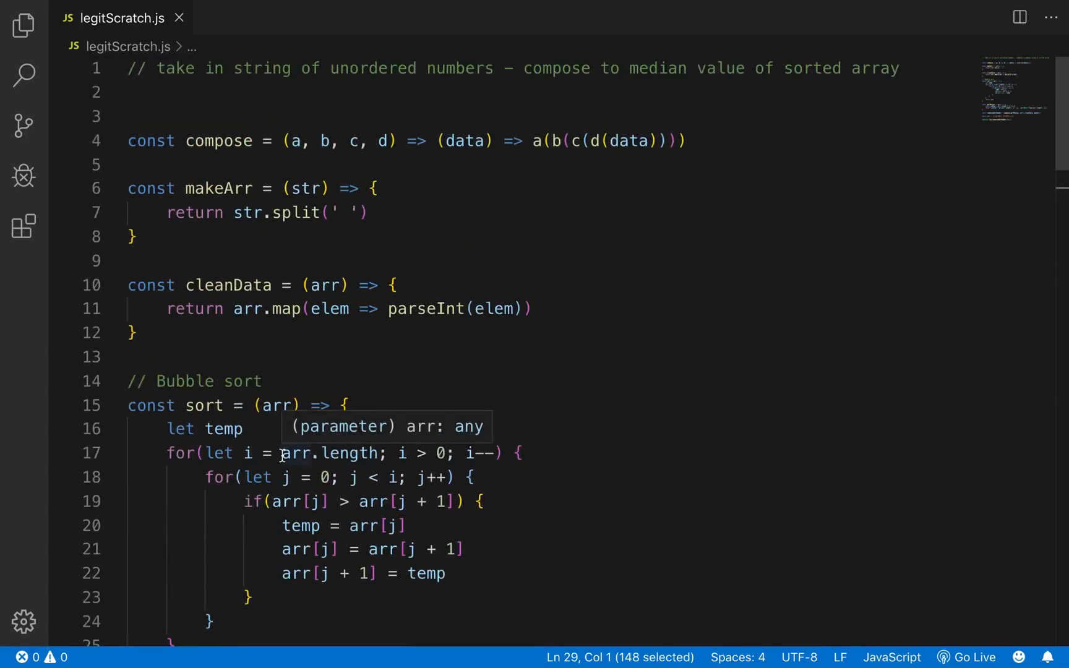
mouse_move(571, 322)
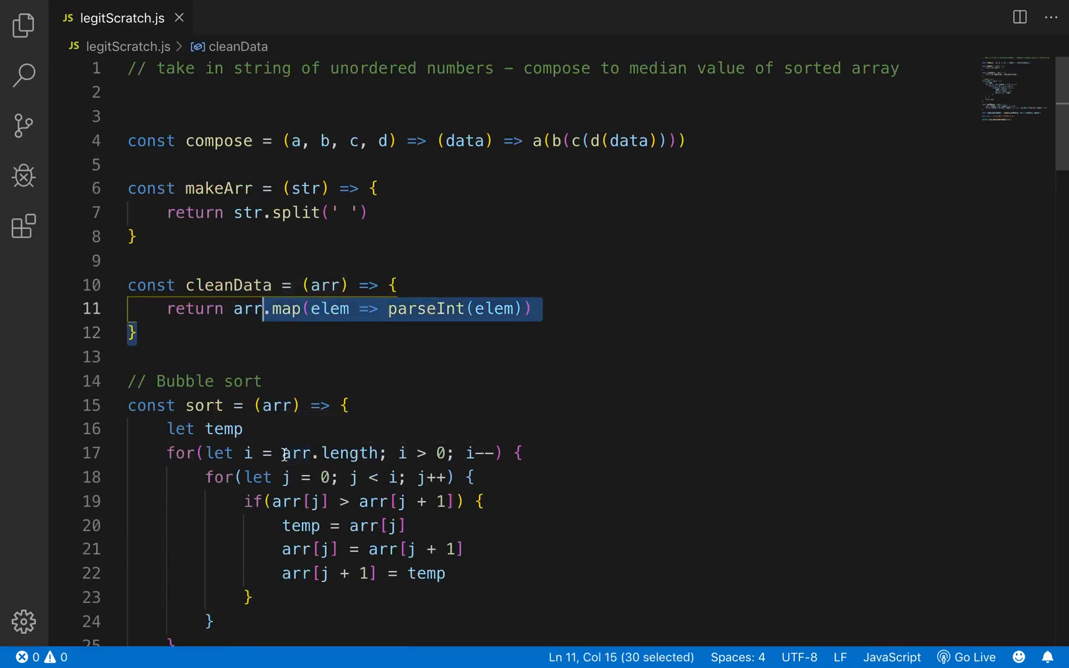
scroll(down, 3)
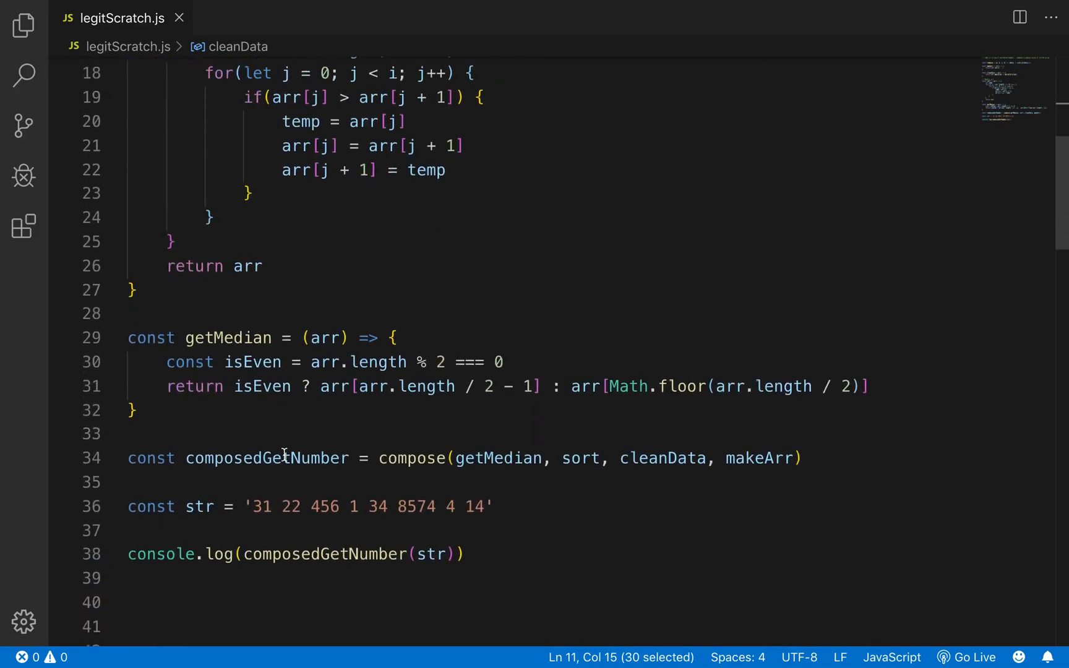
scroll(down, 3)
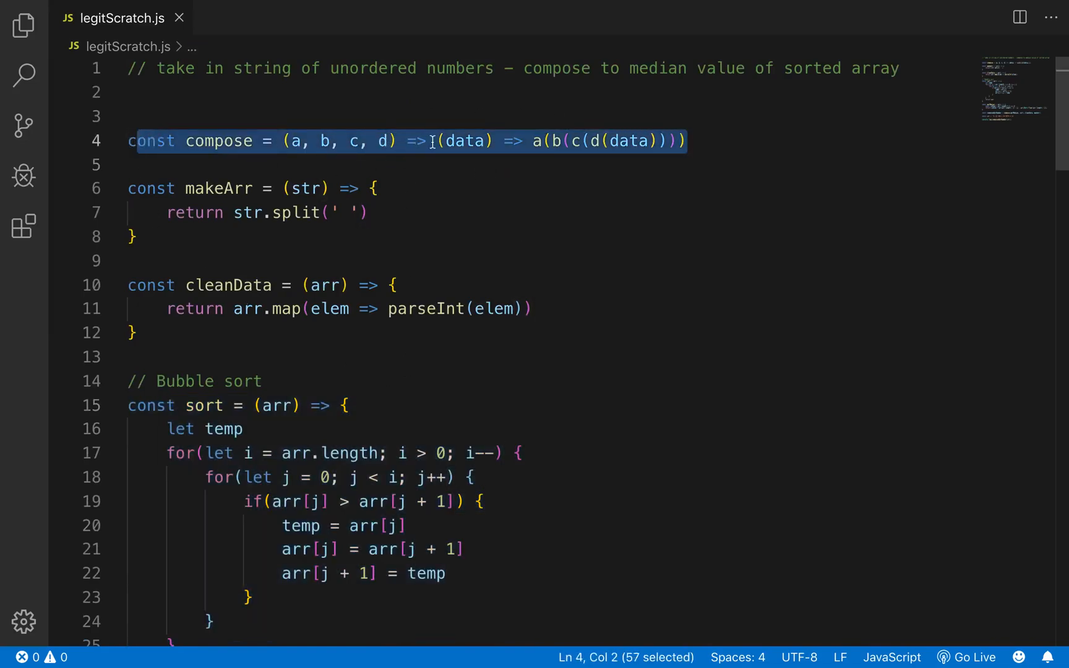
mouse_move(505, 395)
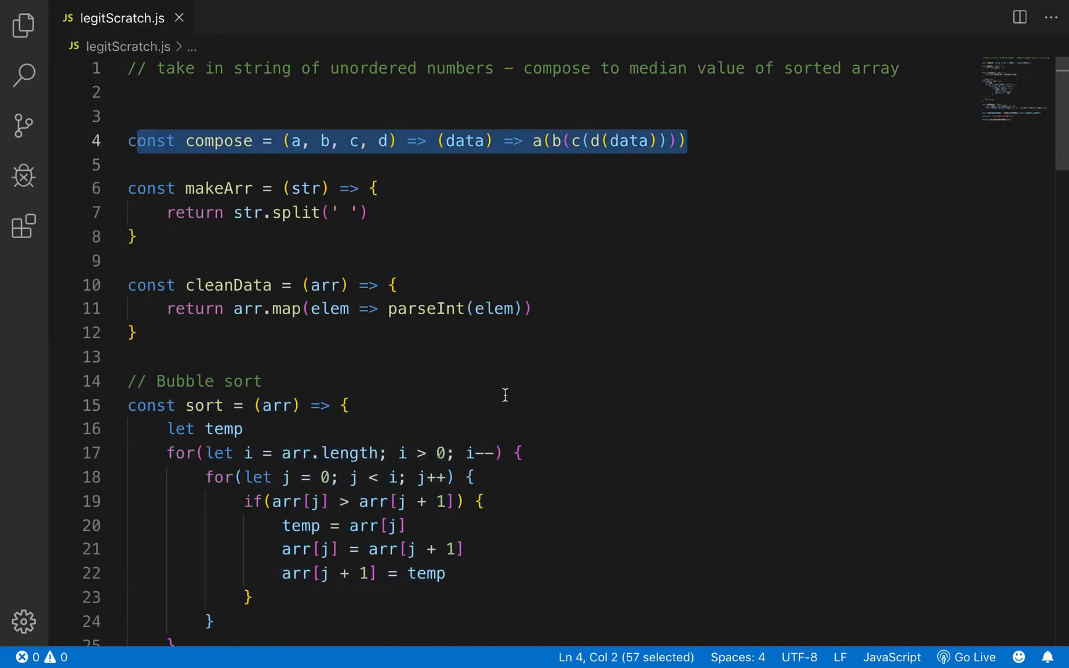
scroll(down, 3)
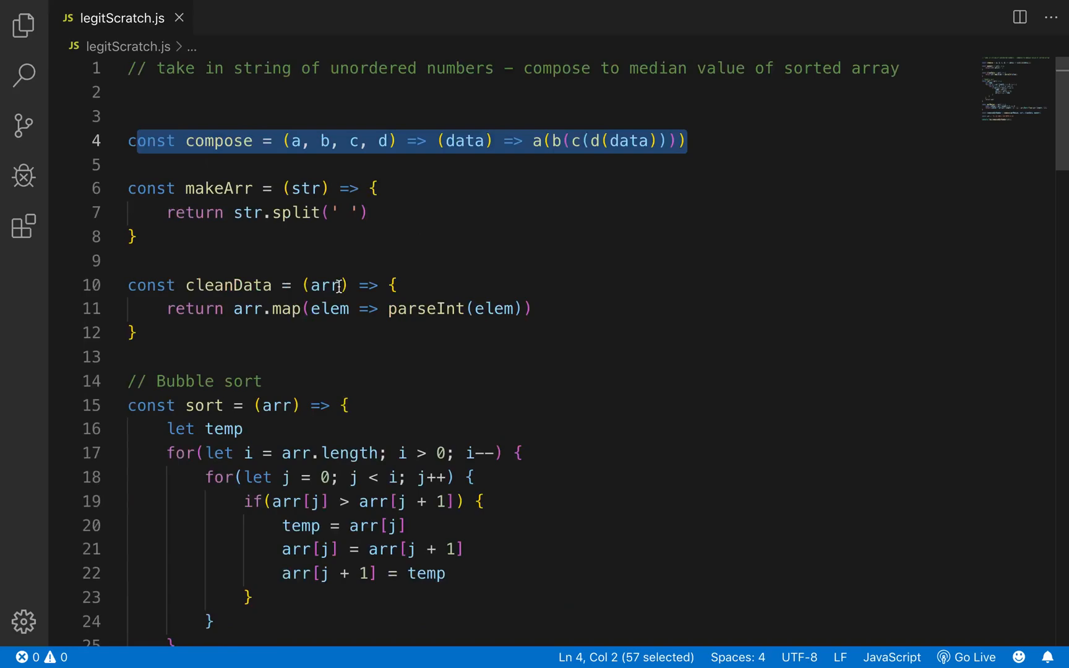
scroll(down, 3)
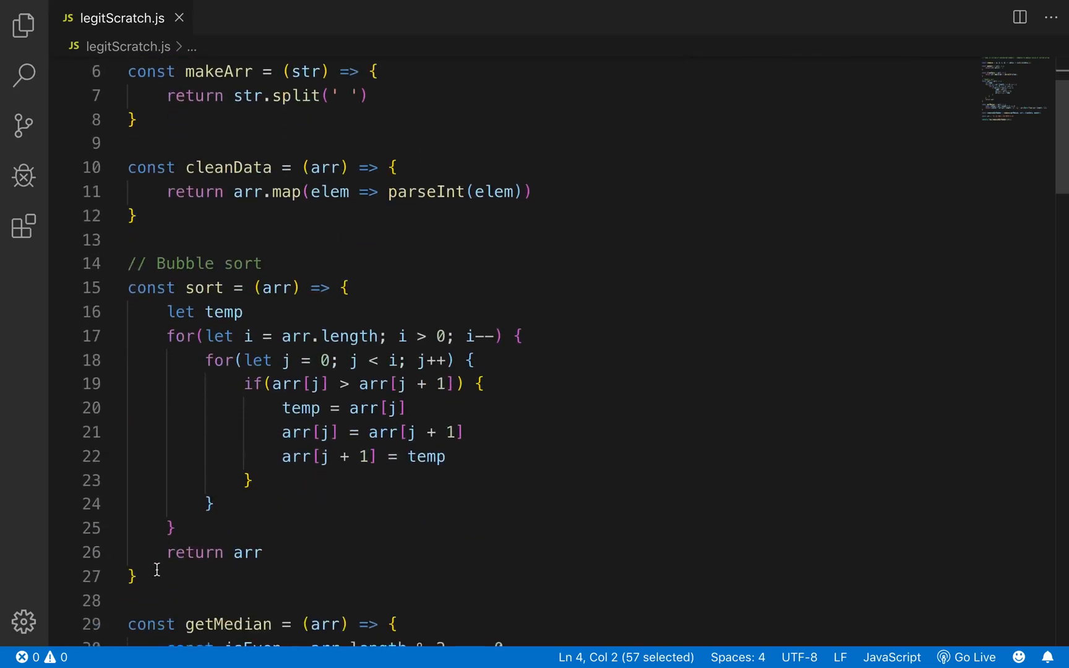
drag(127, 287, 135, 577)
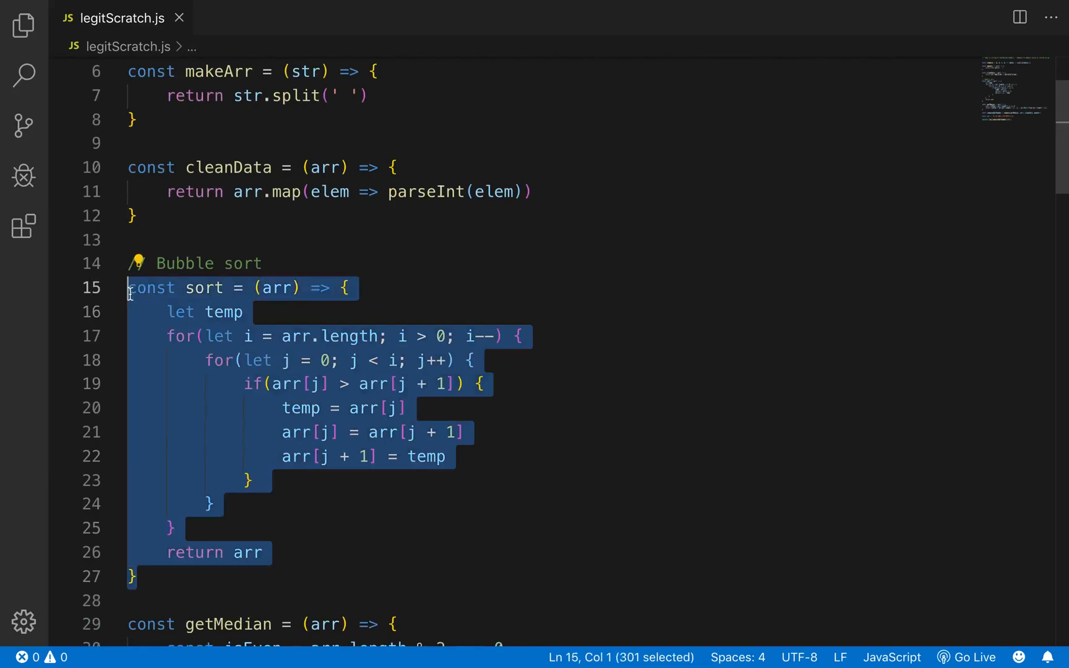